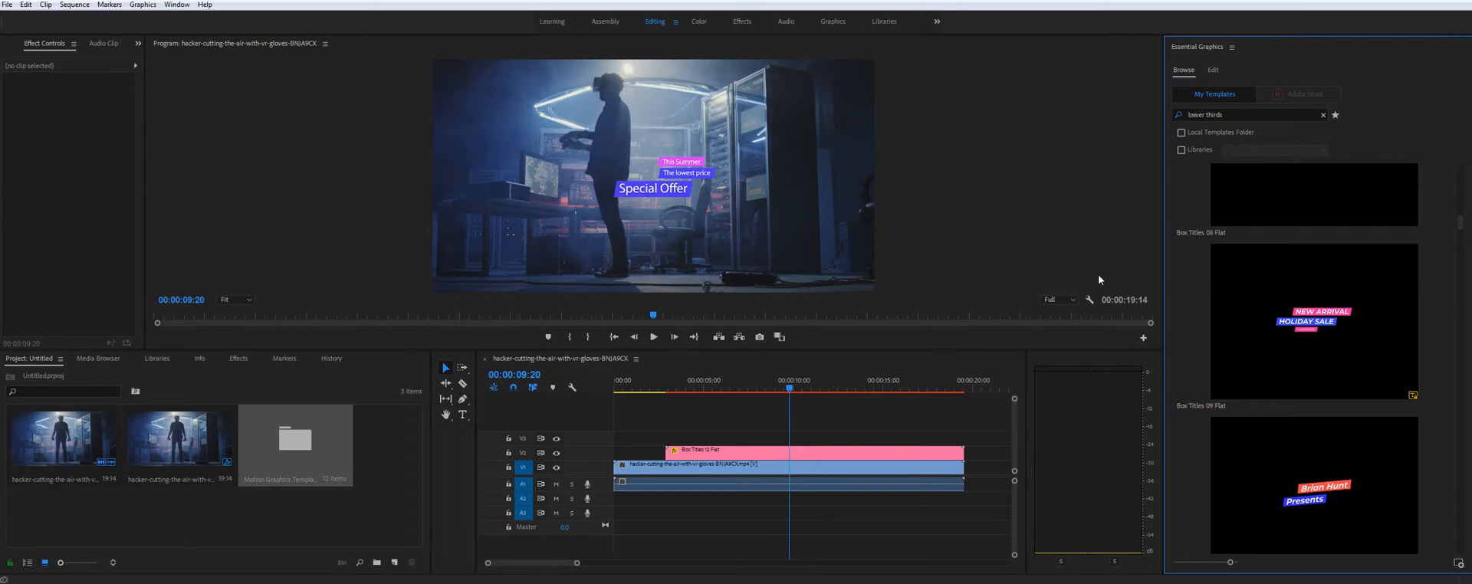
# Select the Box Titles clip and replace its first text line with 'Subscribe Now'.
pyautogui.scroll(-3)
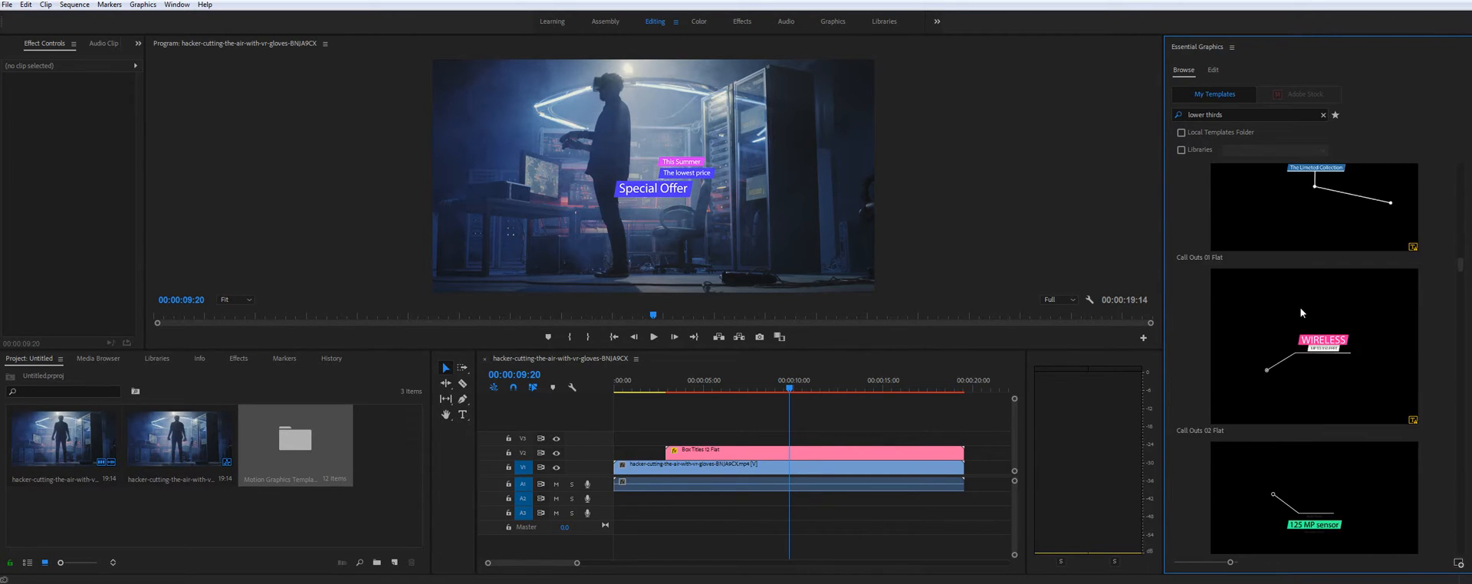
pyautogui.scroll(-3)
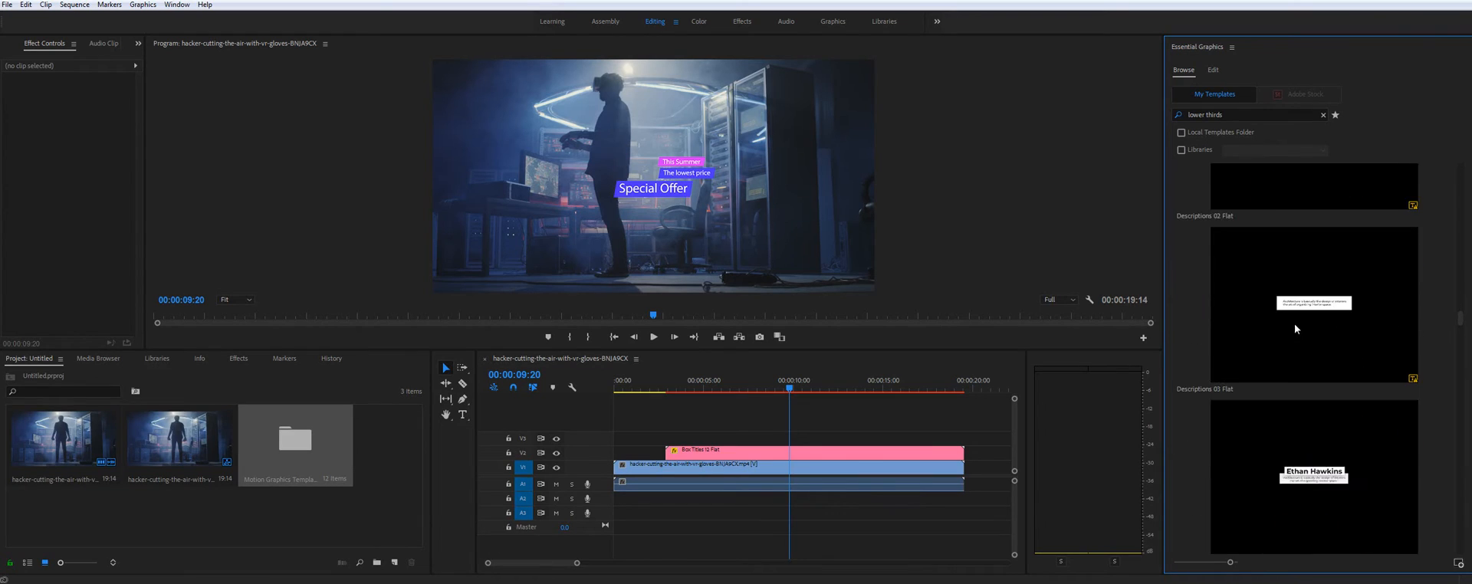
pyautogui.scroll(-3)
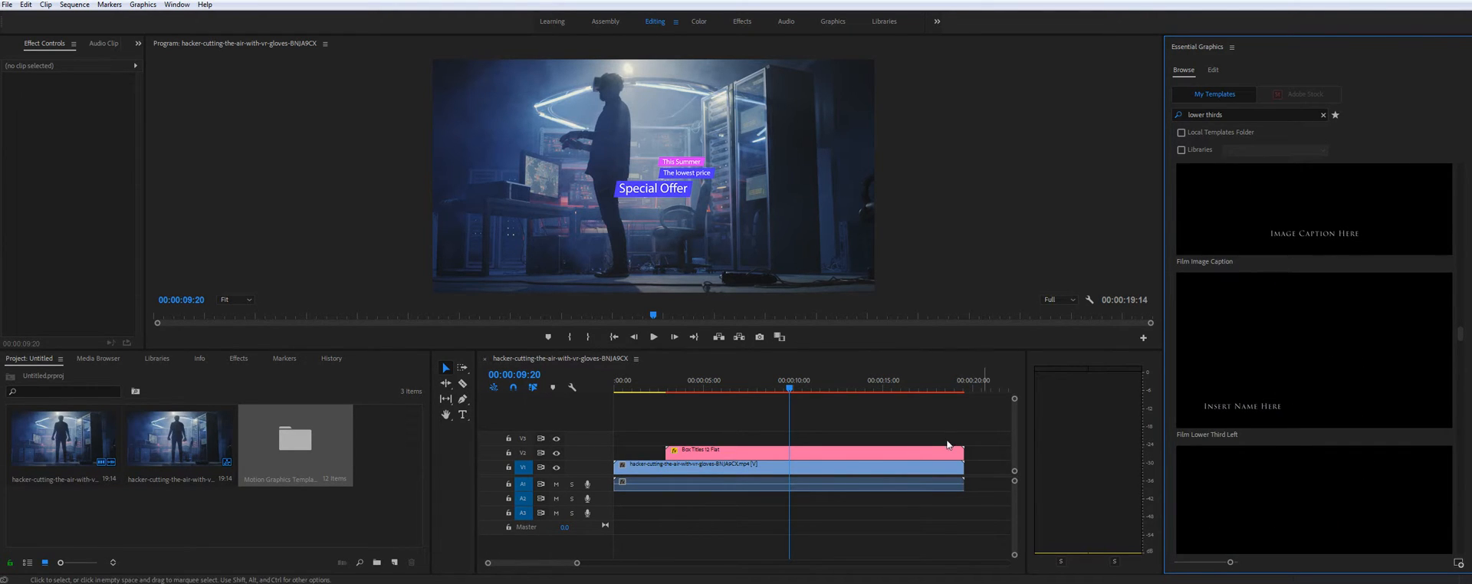
pyautogui.scroll(-3)
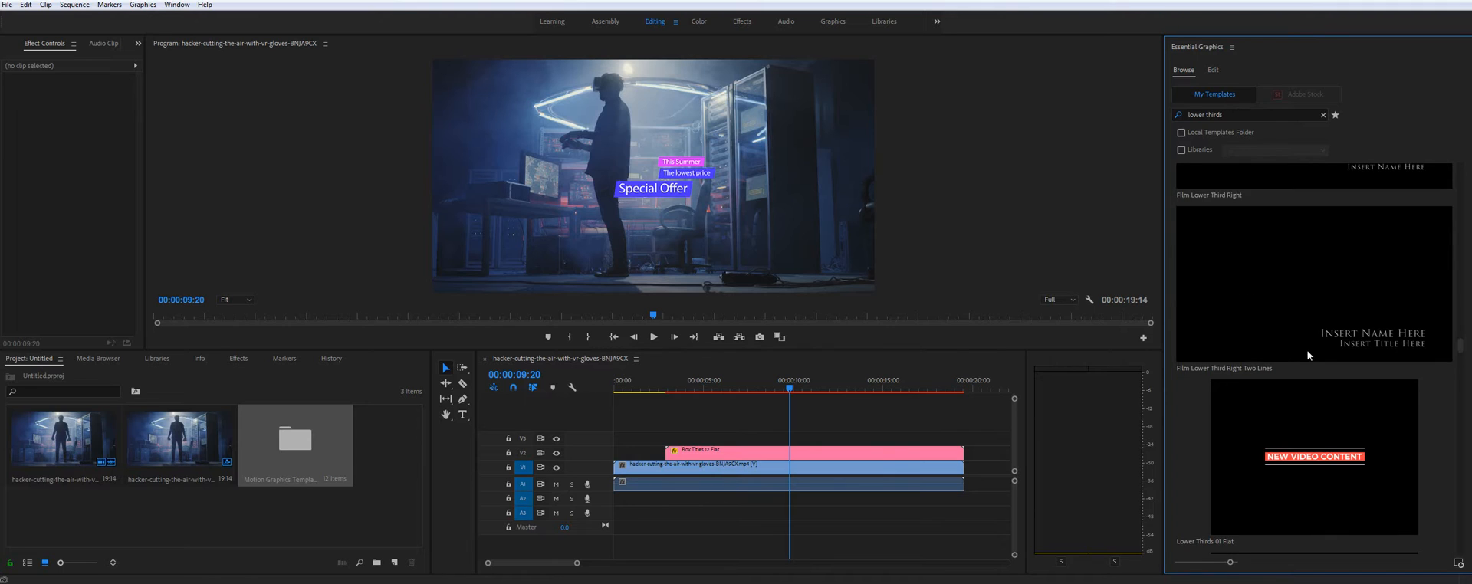
pyautogui.scroll(-3)
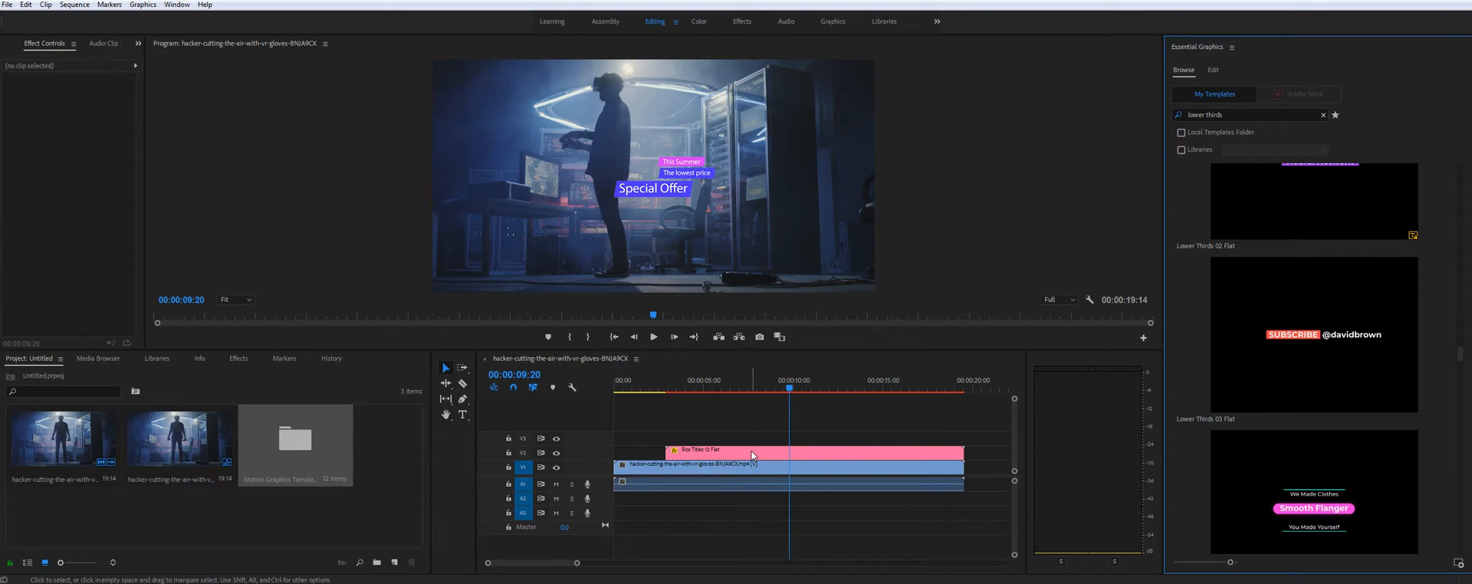
pyautogui.click(713, 450)
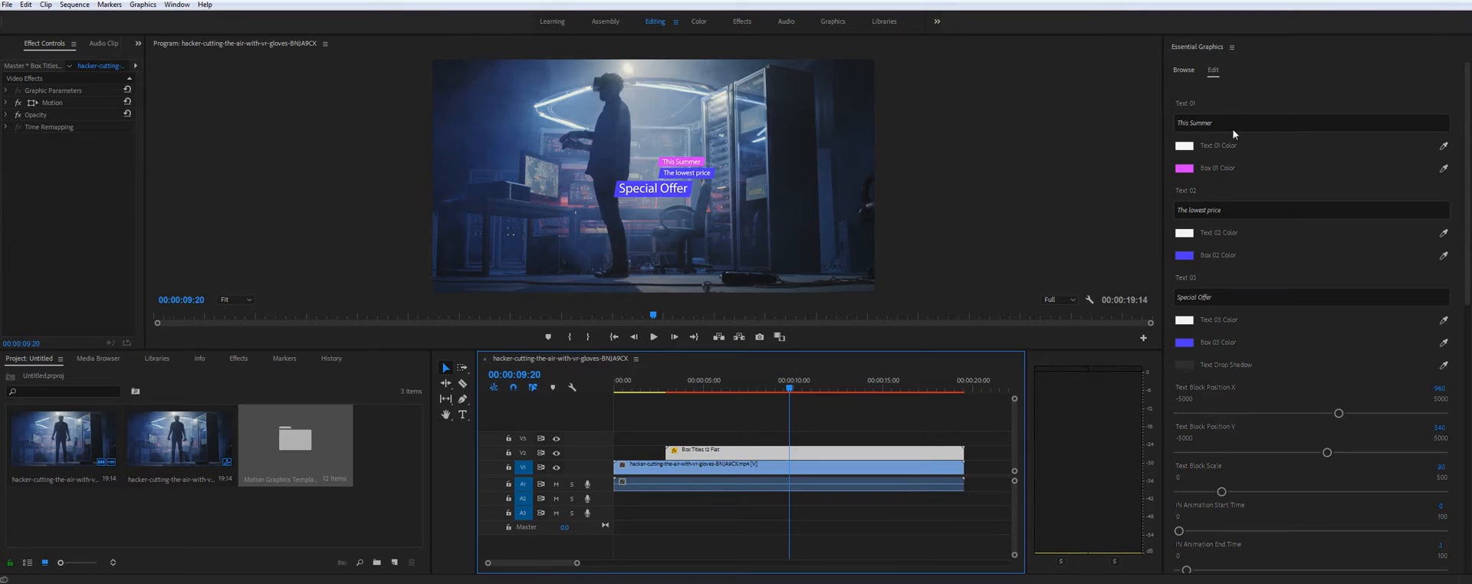
pyautogui.tripleClick(1310, 122)
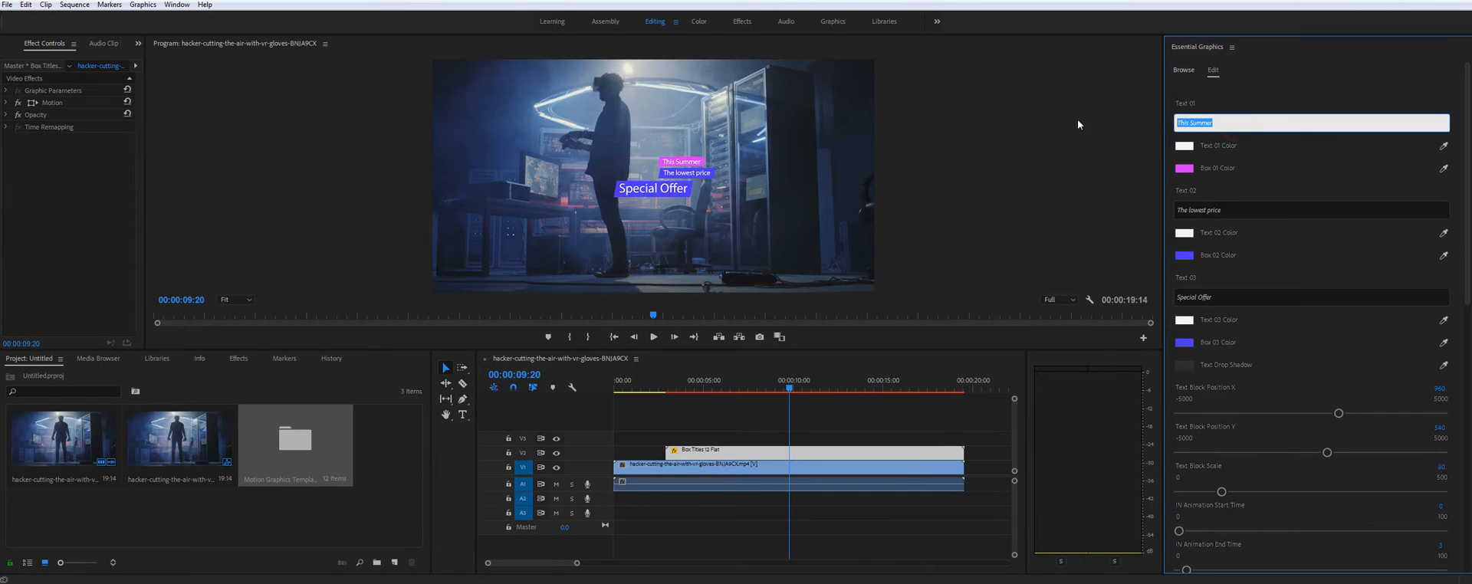
pyautogui.write('Subscribe Now')
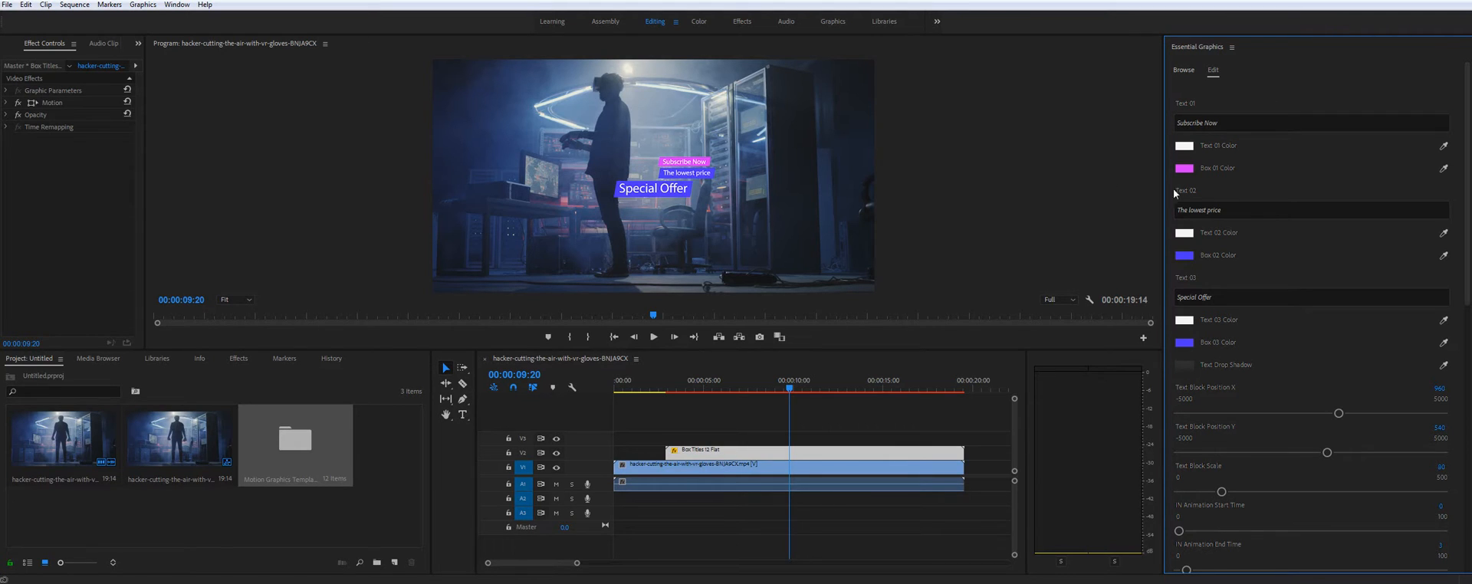
# Change the Box 01 colour from pink to green.
pyautogui.click(1186, 168)
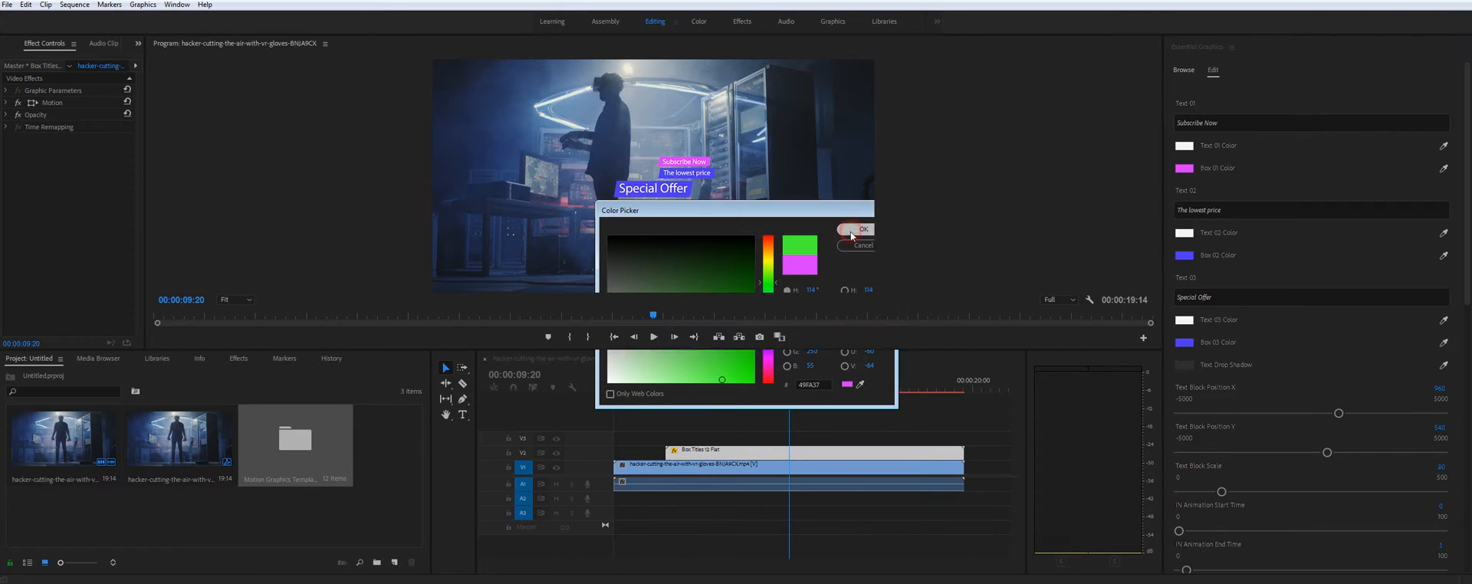
pyautogui.click(859, 231)
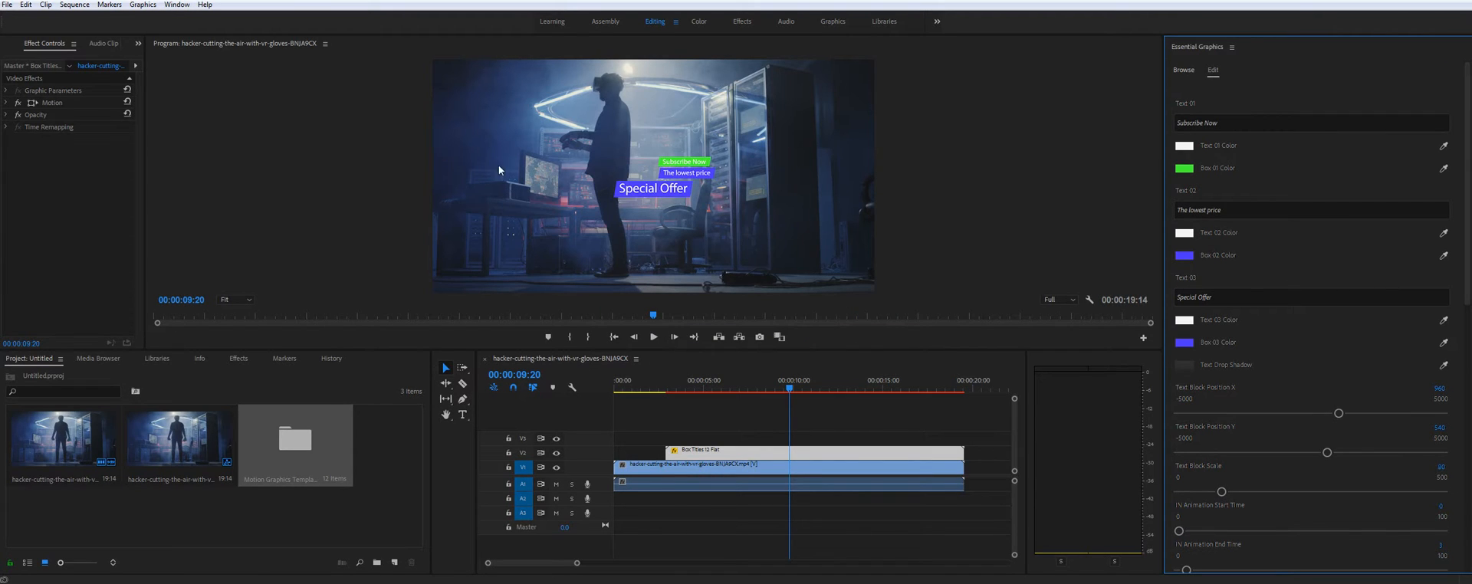
# Adjust Text Stack Position Y and X so the title sits lower and further left.
pyautogui.scroll(-3)
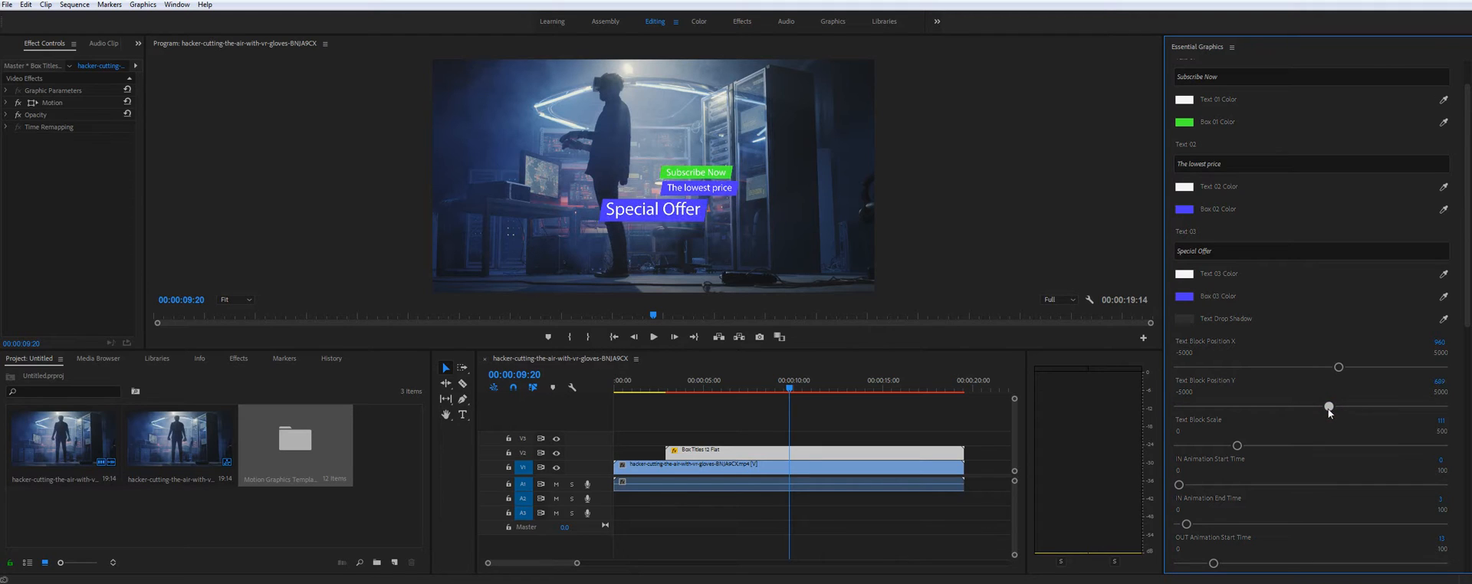
pyautogui.moveTo(1339, 366); pyautogui.dragTo(1339, 366)
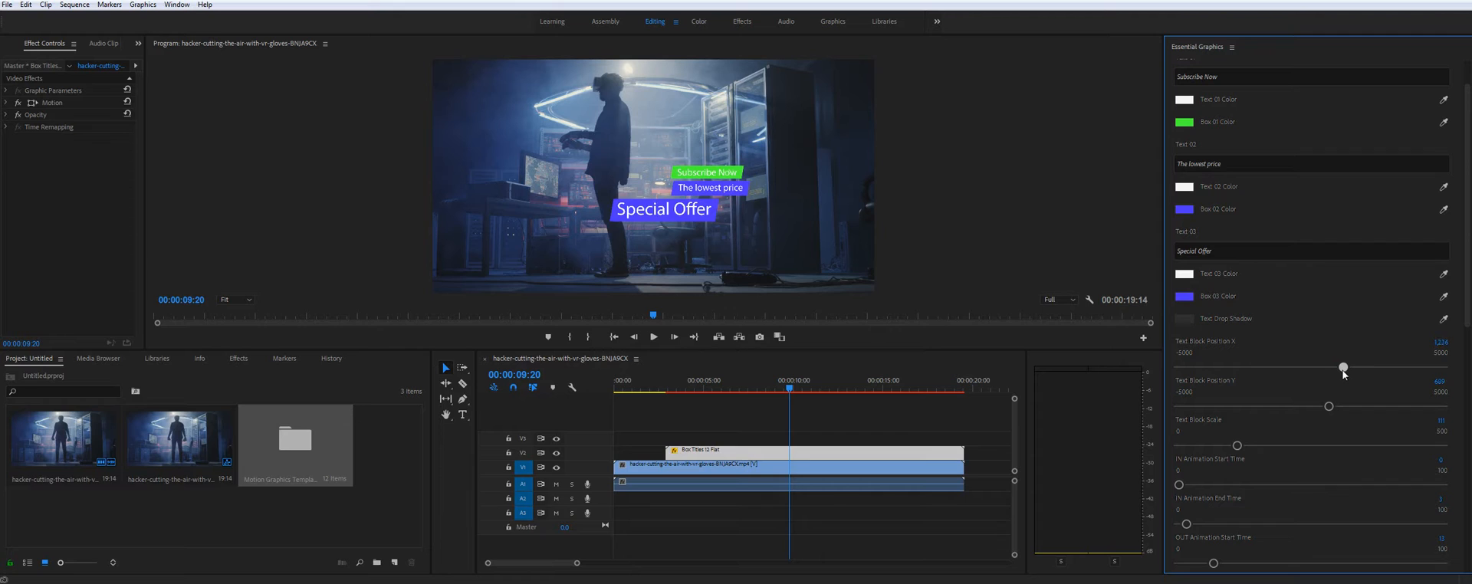
pyautogui.moveTo(1344, 366); pyautogui.dragTo(1329, 368)
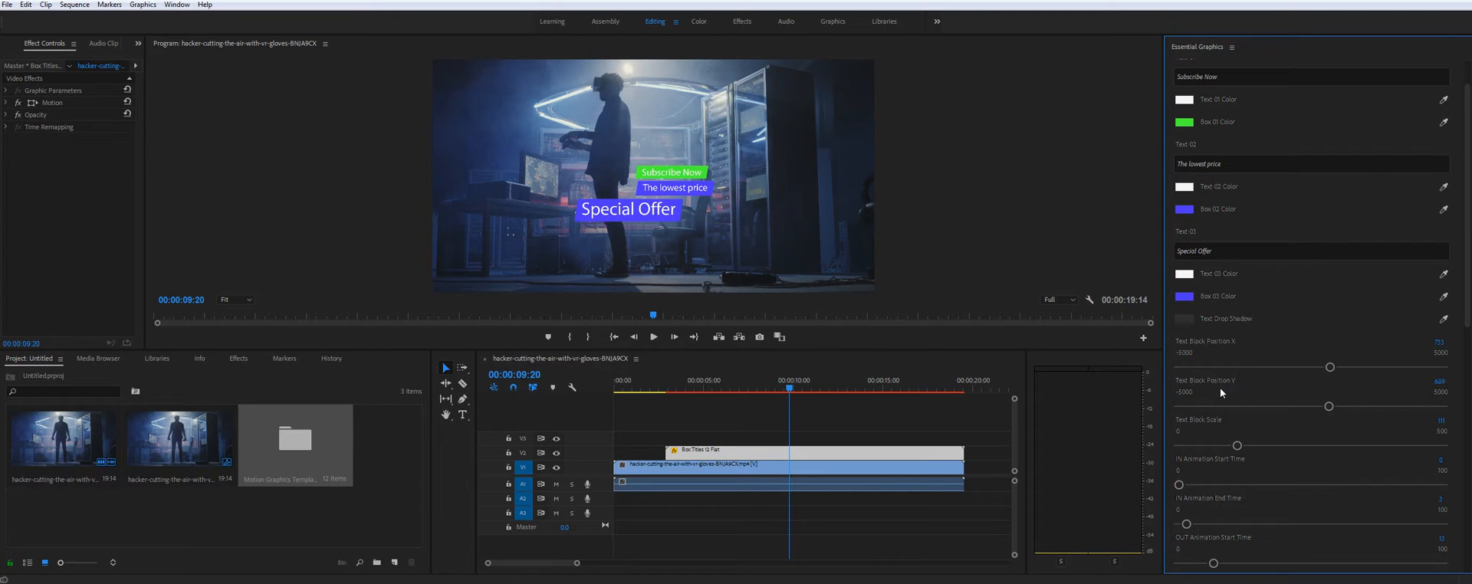
# Nudge the Text 01 Position X so the green Subscribe Now line sits further right.
pyautogui.scroll(-3)
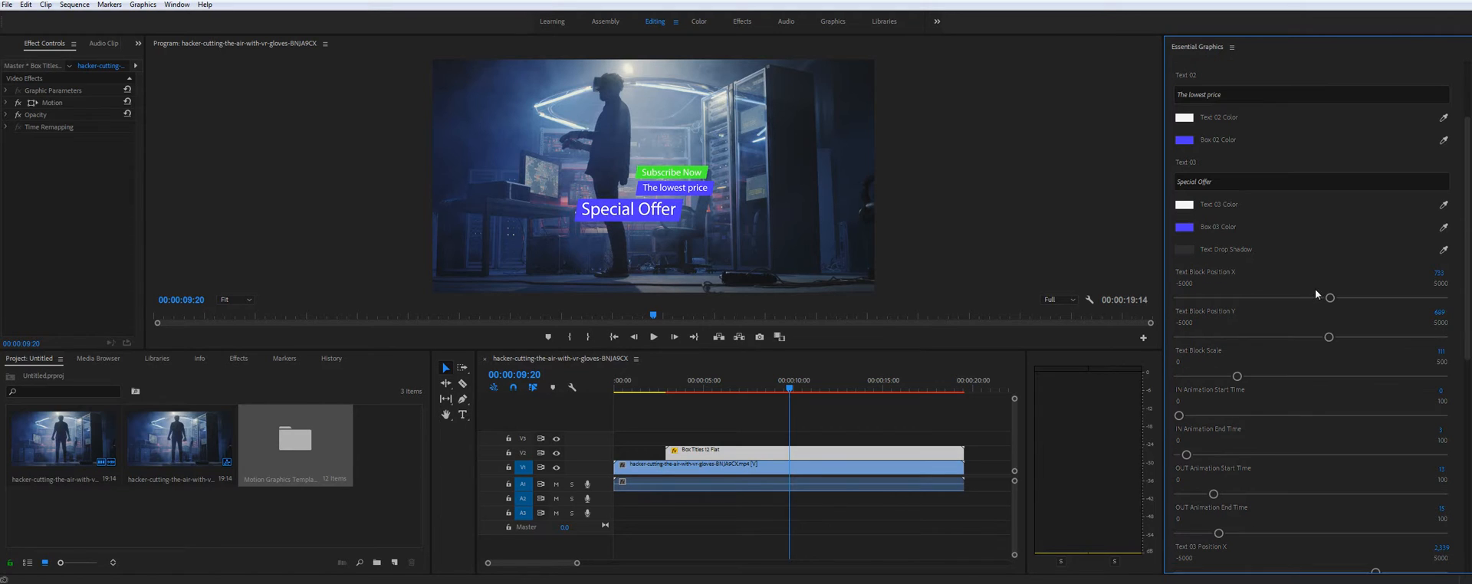
pyautogui.moveTo(1275, 256)
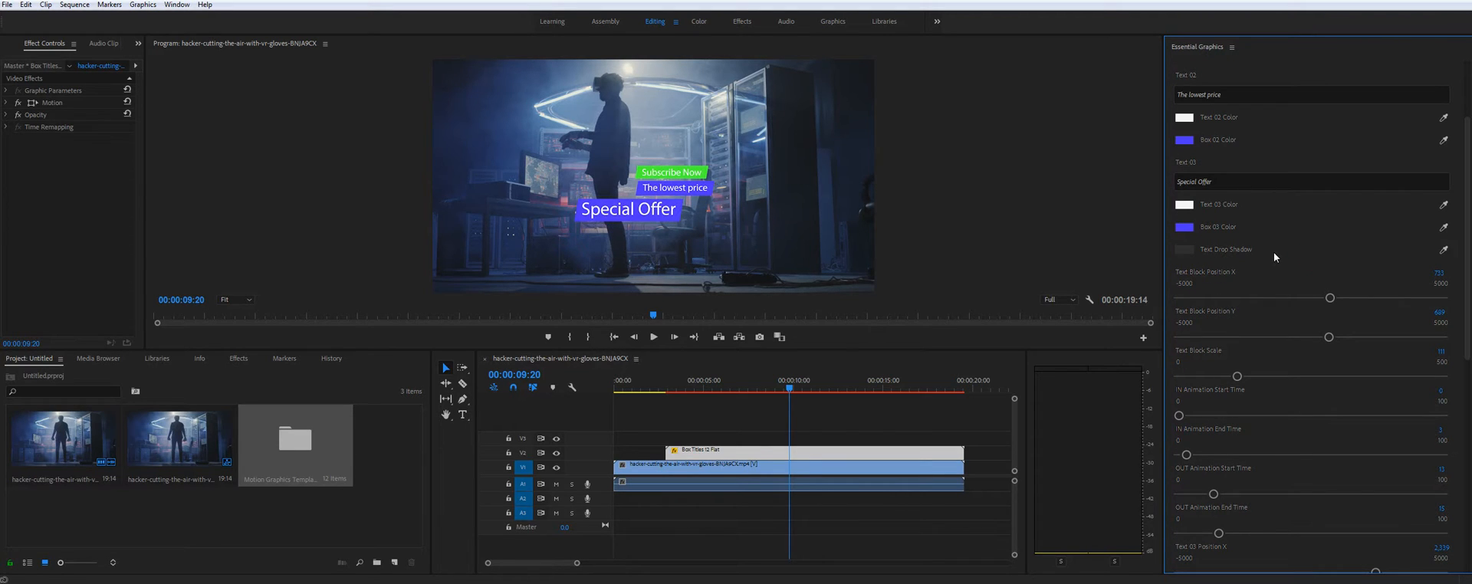
pyautogui.scroll(-3)
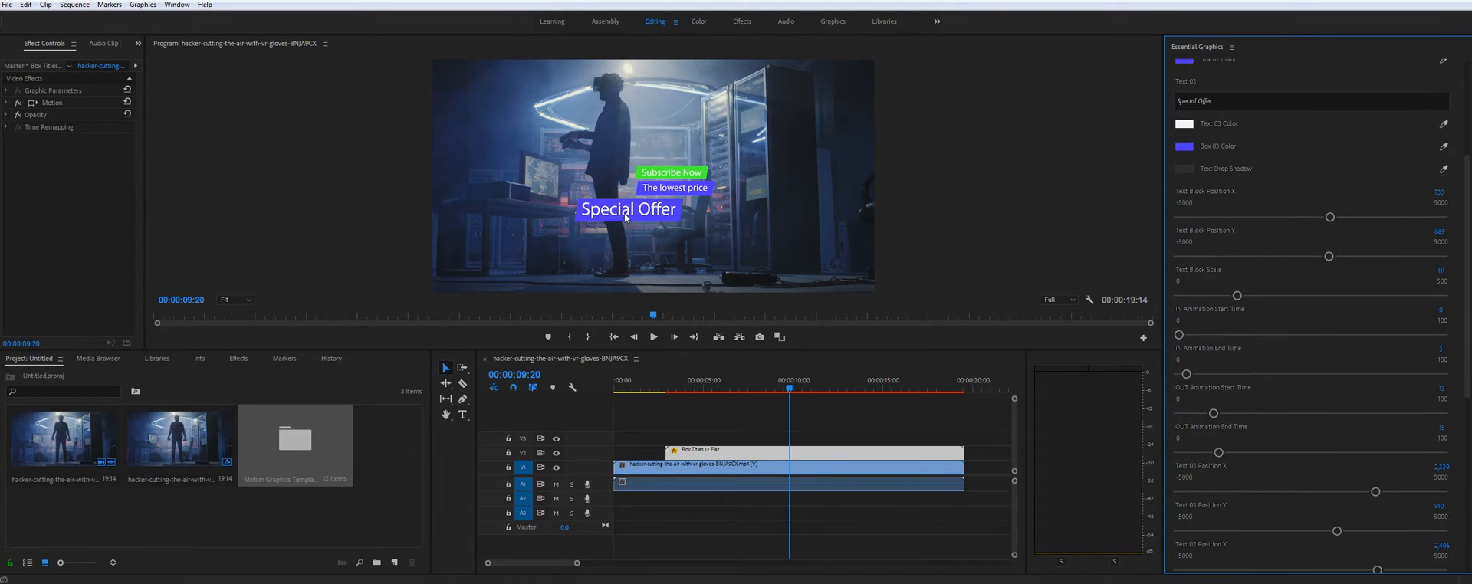
pyautogui.moveTo(1132, 204)
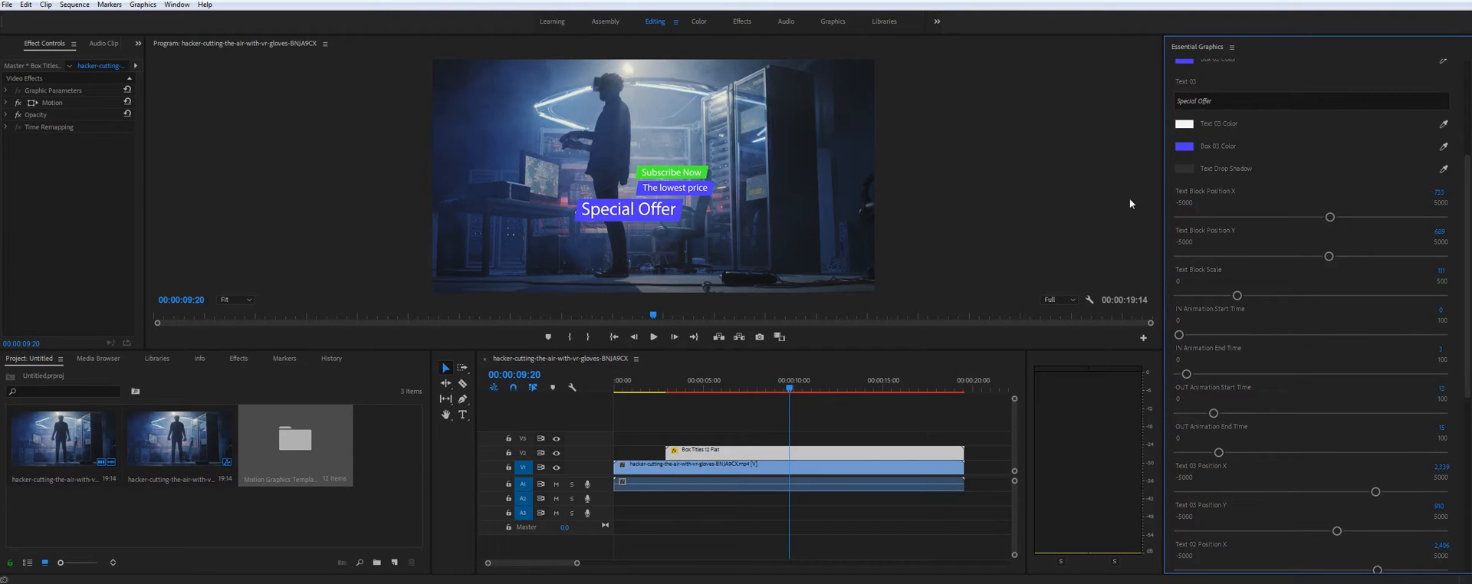
pyautogui.scroll(-3)
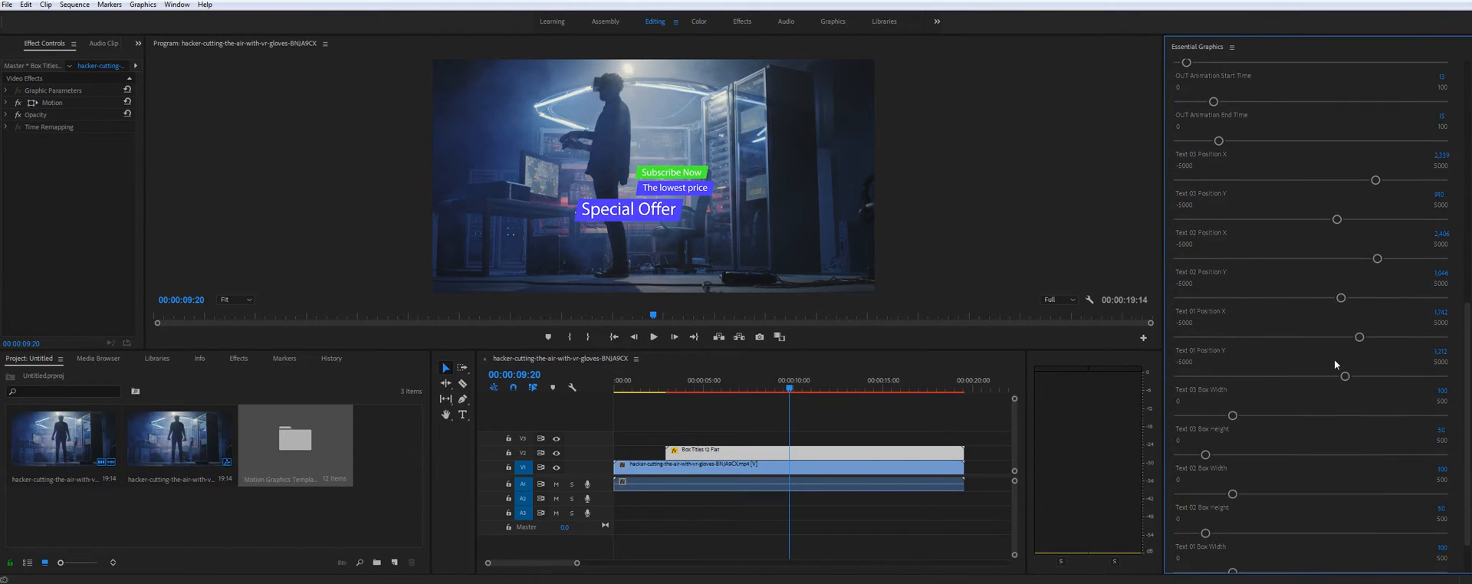
pyautogui.scroll(-3)
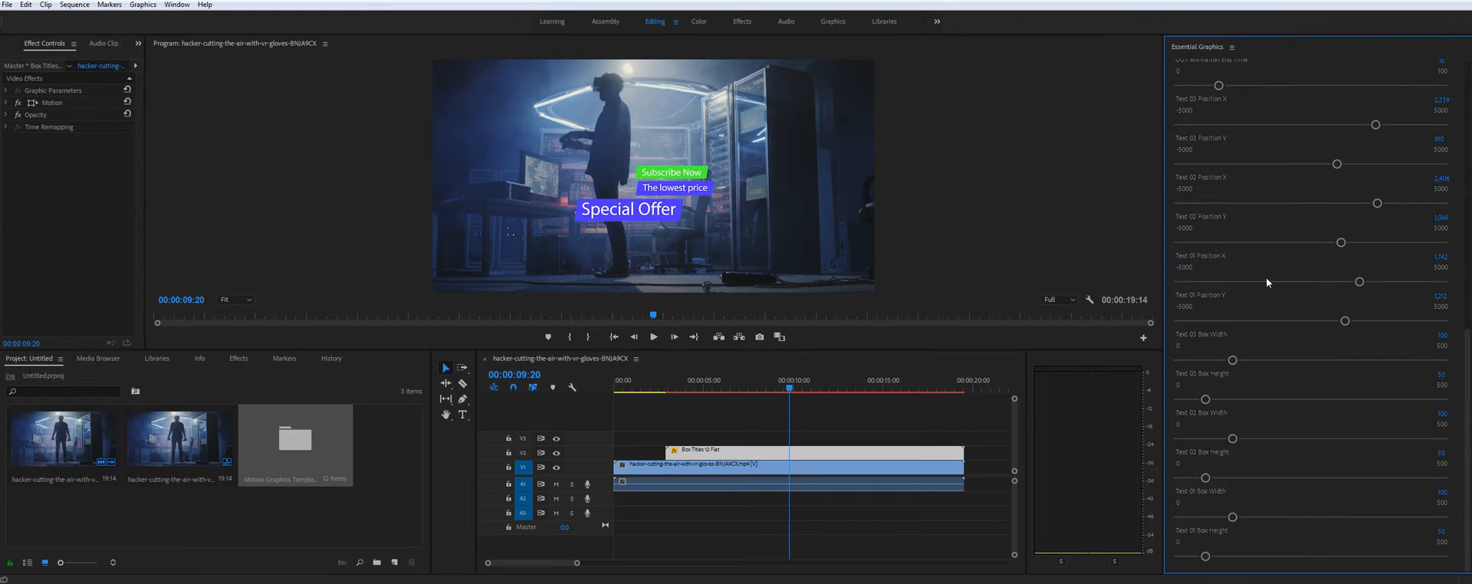
pyautogui.moveTo(1215, 86)
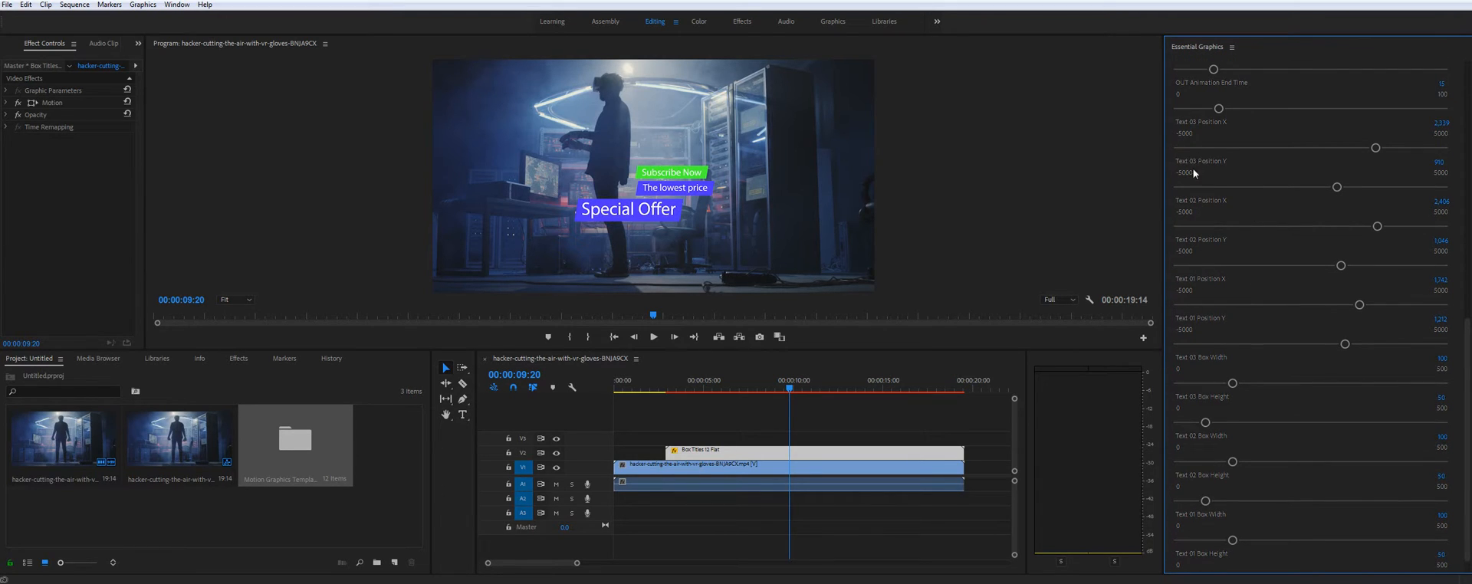
pyautogui.moveTo(1380, 144)
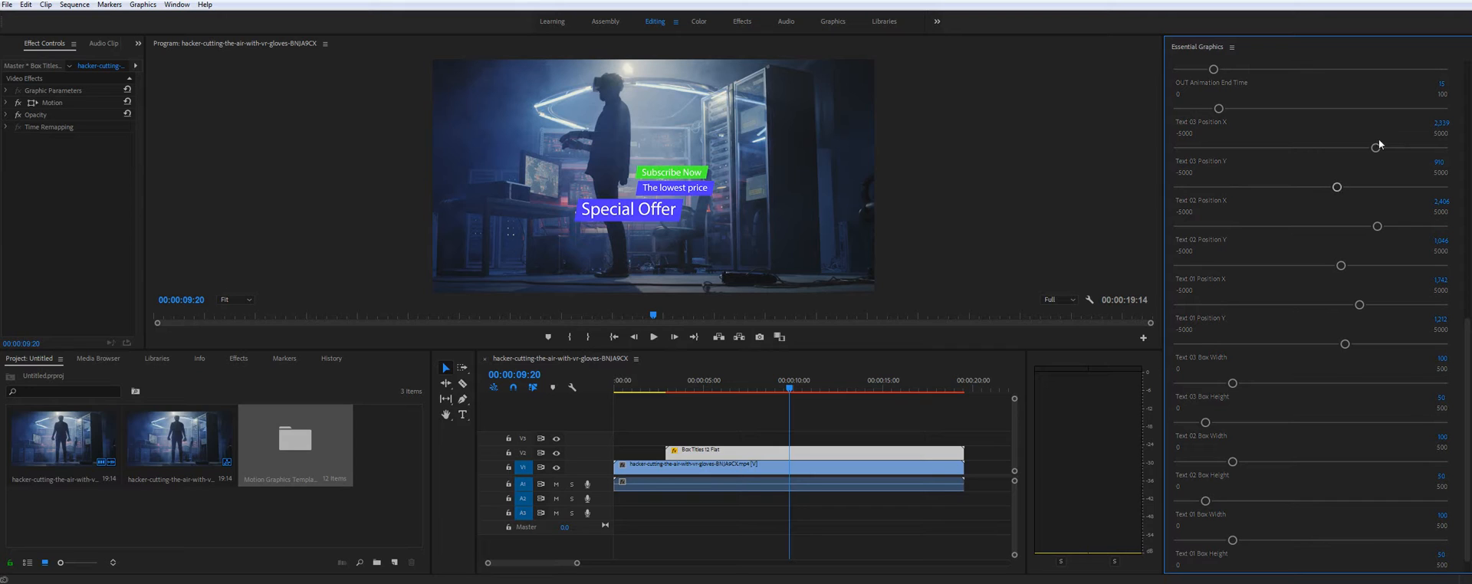
pyautogui.moveTo(1380, 146); pyautogui.dragTo(1374, 149)
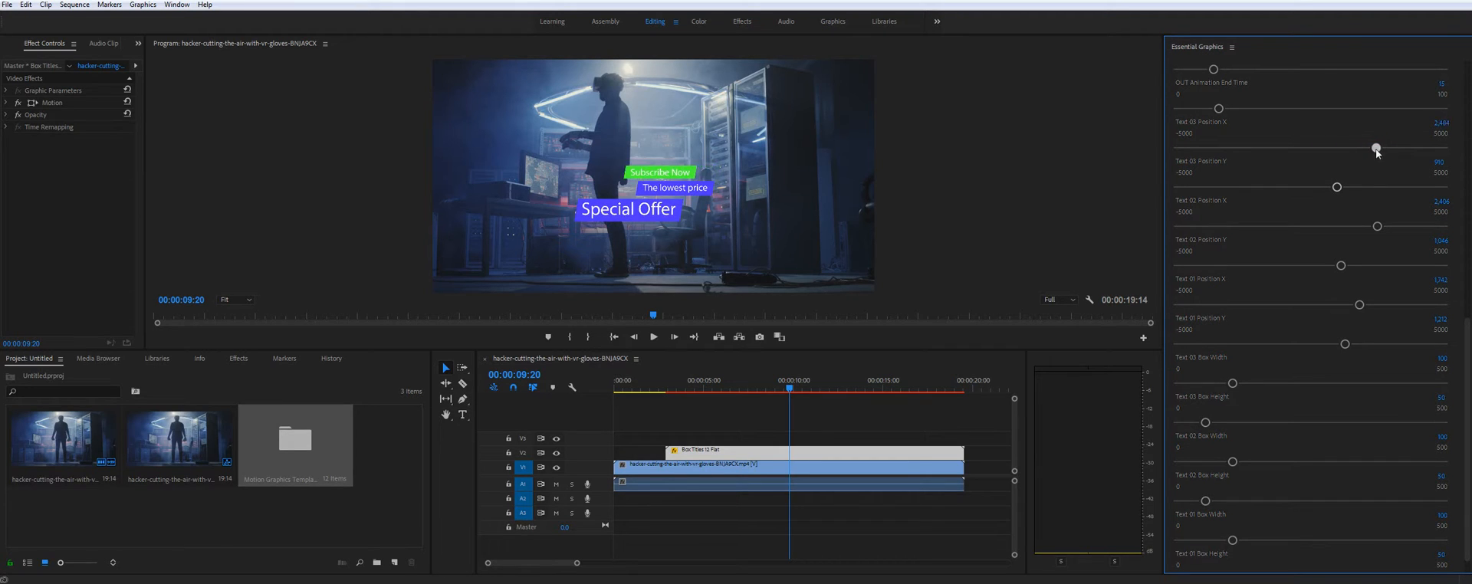
pyautogui.moveTo(1377, 149); pyautogui.dragTo(1381, 148)
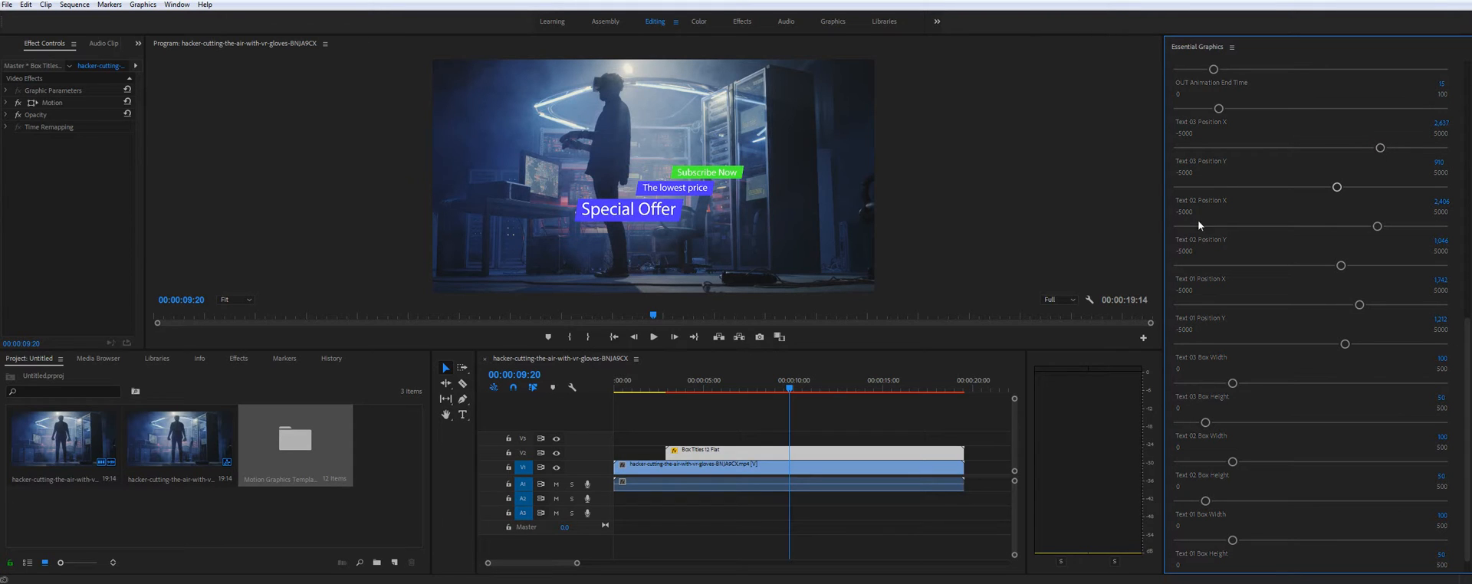
pyautogui.scroll(3)
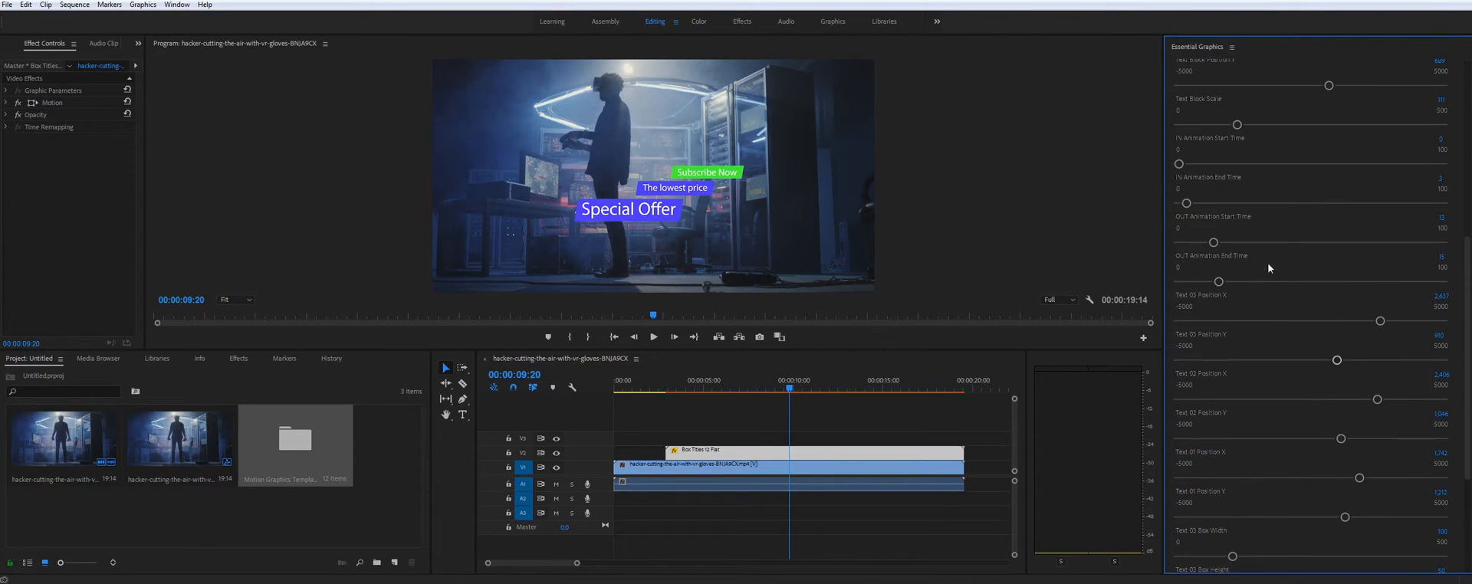
pyautogui.moveTo(1018, 199)
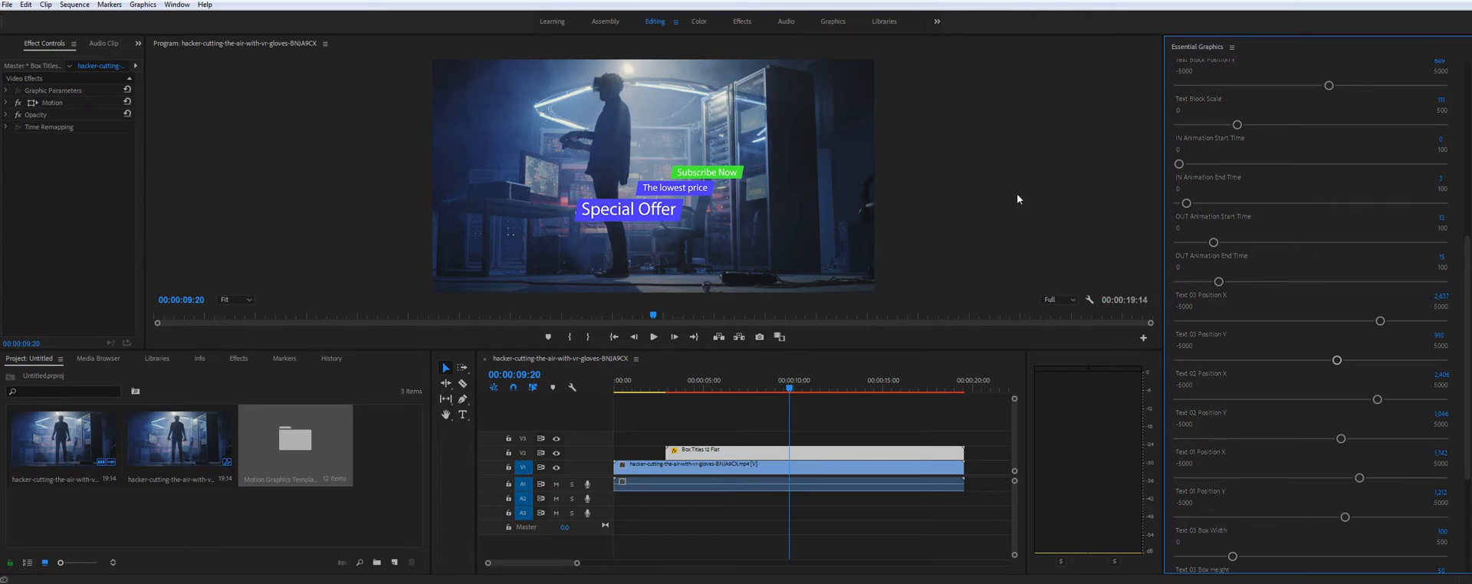
pyautogui.scroll(3)
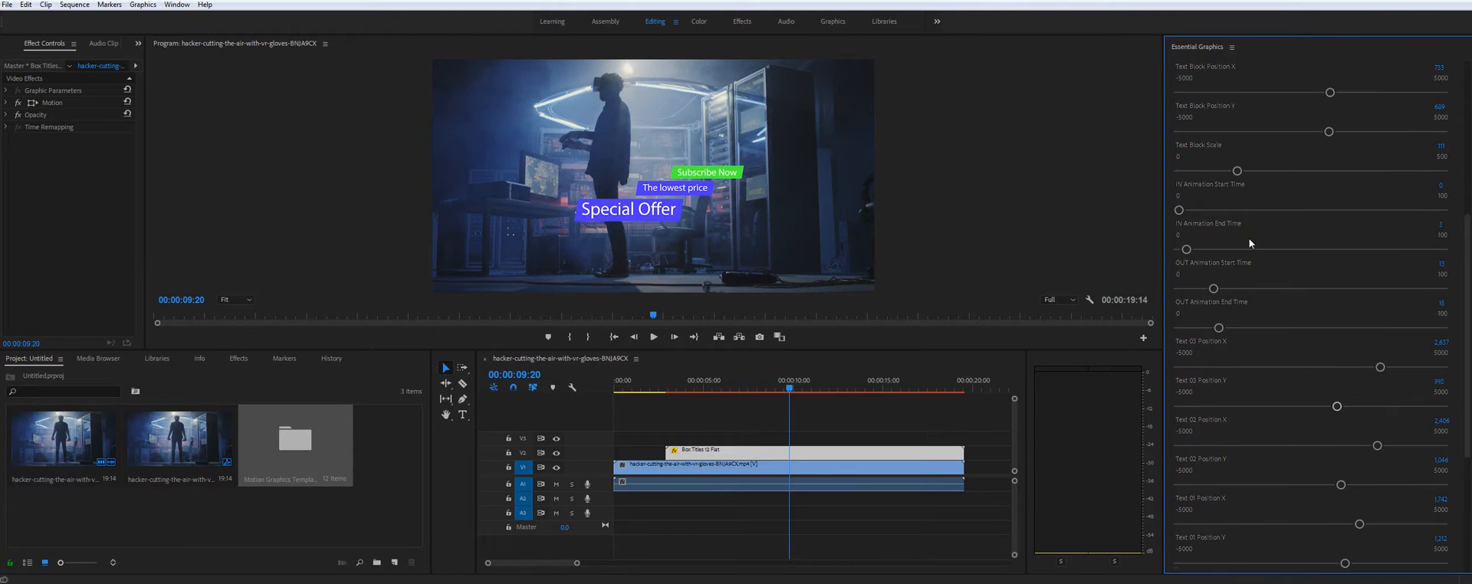
pyautogui.scroll(3)
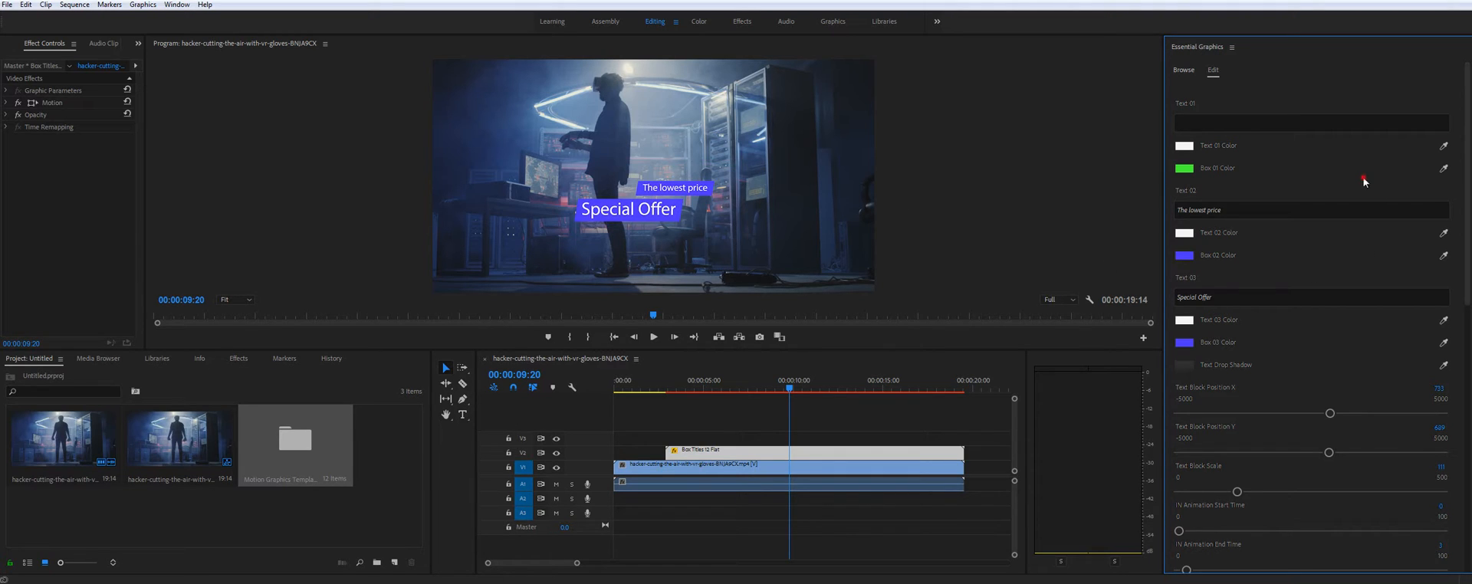
pyautogui.scroll(-3)
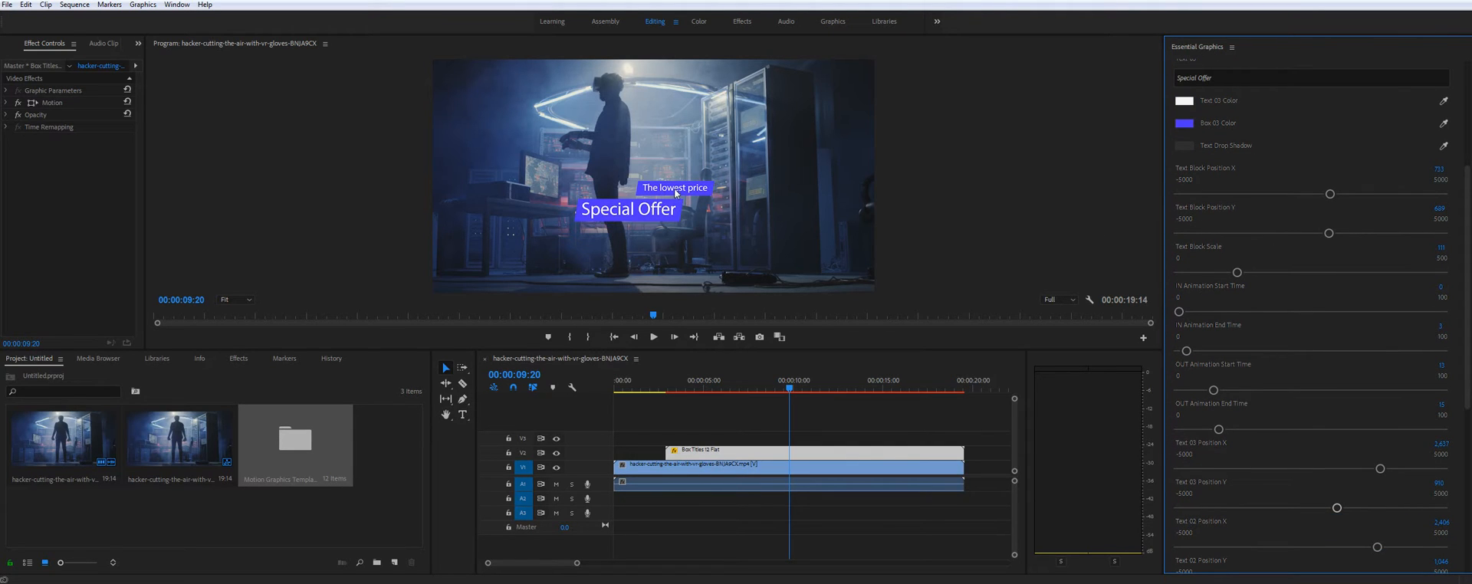
# Increase the Text 02 Box Width to widen the purple box behind 'The lowest price'.
pyautogui.scroll(-3)
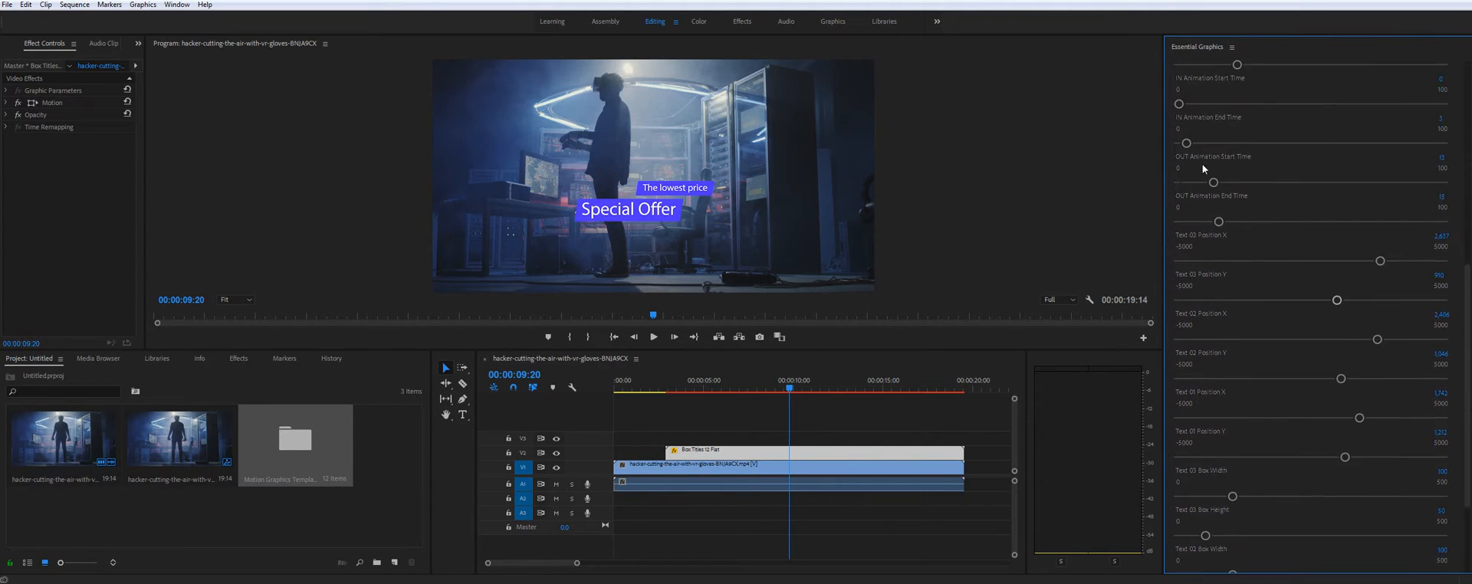
pyautogui.scroll(-3)
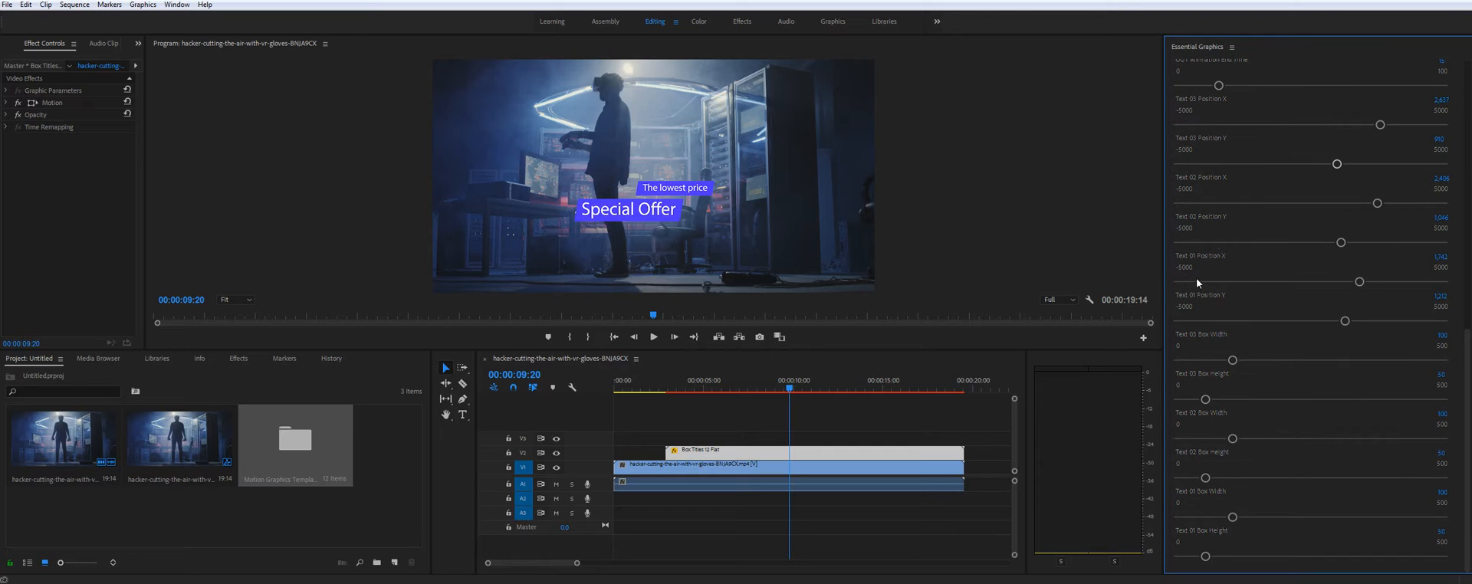
pyautogui.moveTo(1228, 438)
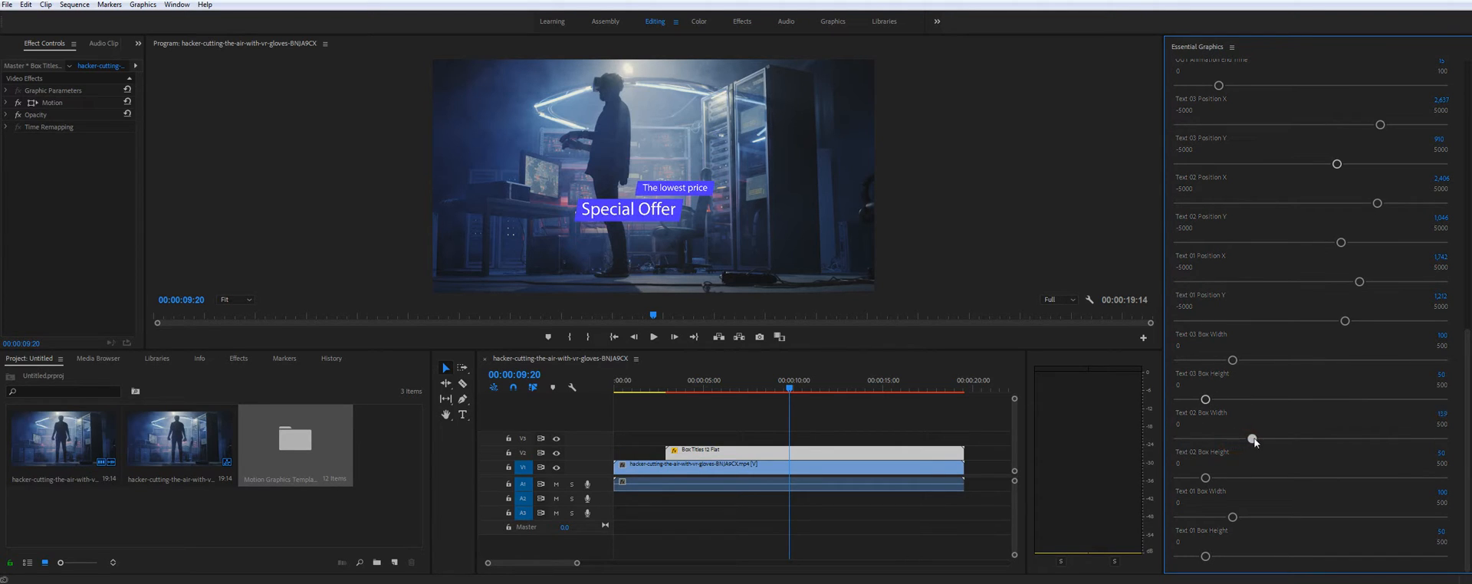
pyautogui.moveTo(1254, 440); pyautogui.dragTo(1313, 440)
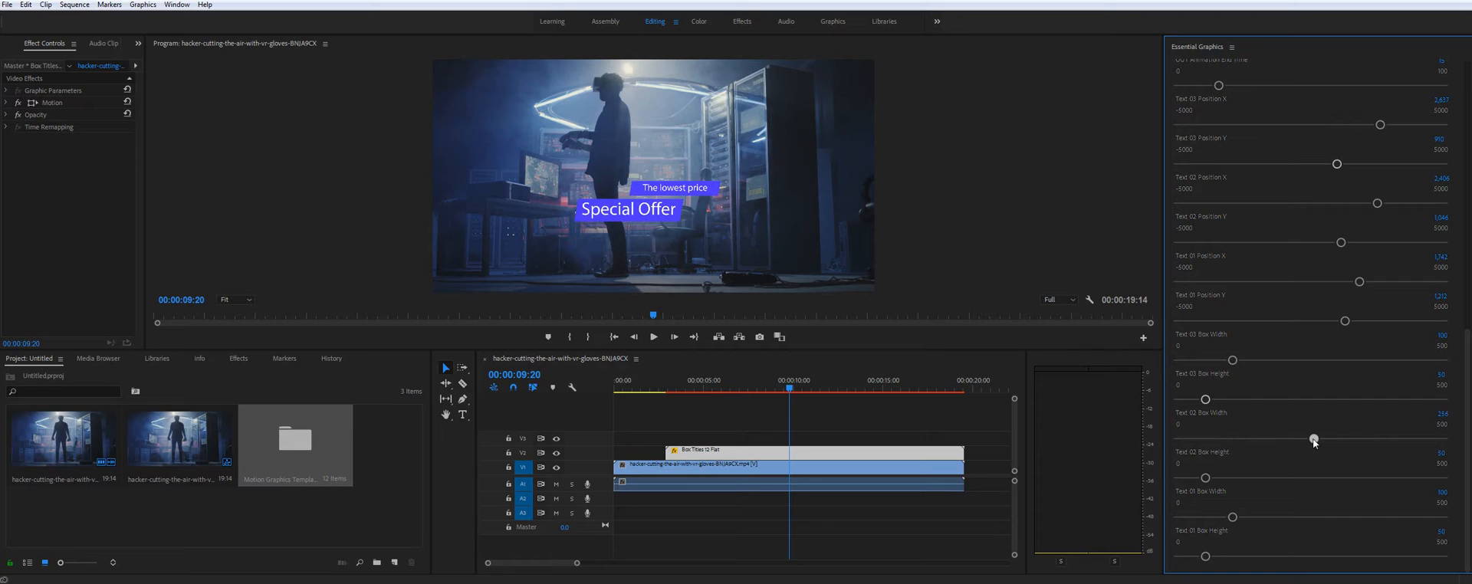
pyautogui.moveTo(1313, 440); pyautogui.dragTo(1332, 440)
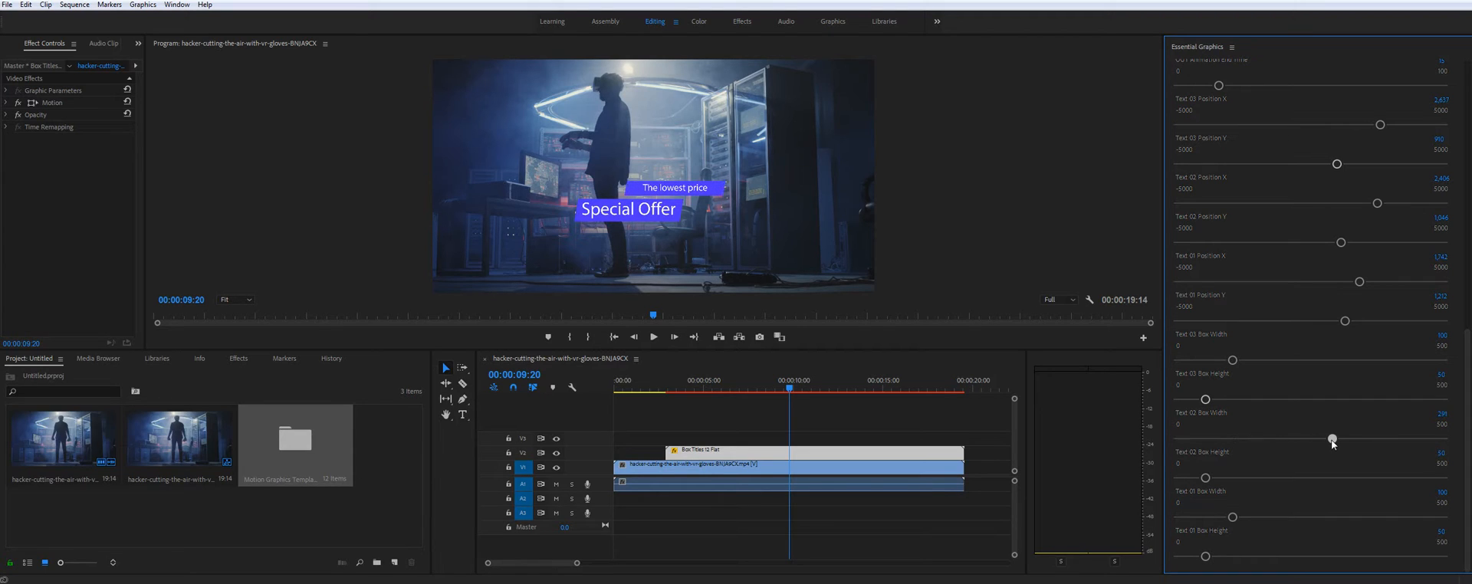
pyautogui.moveTo(981, 182)
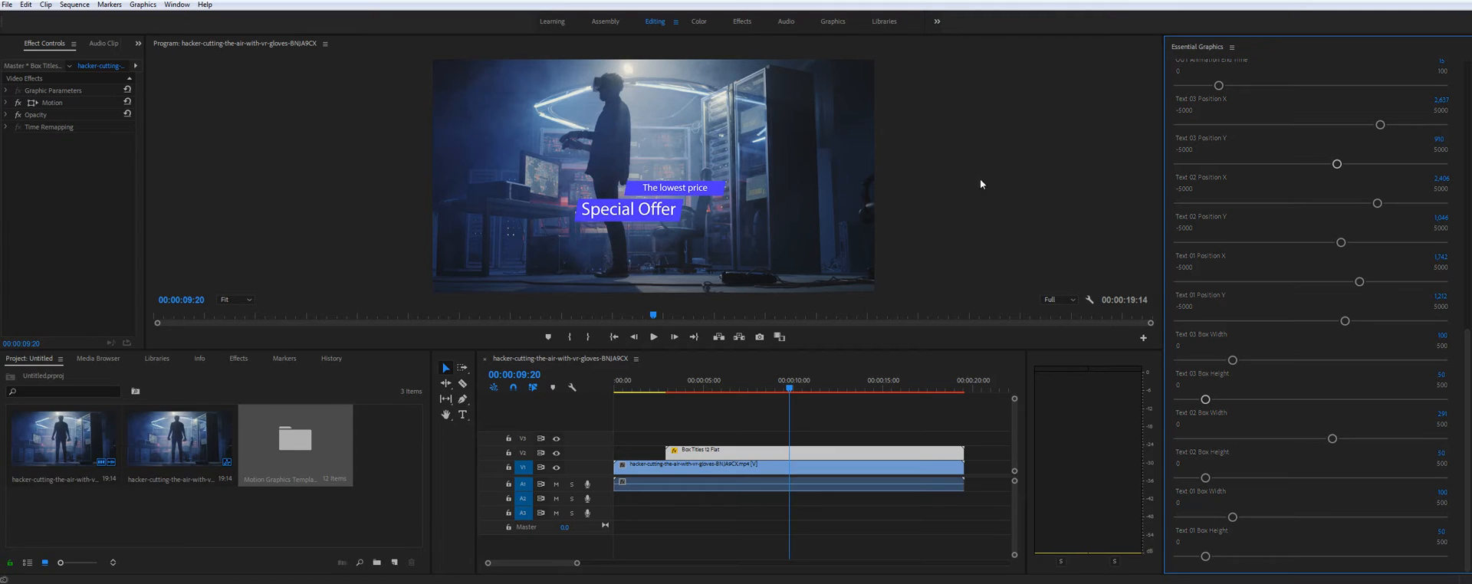
pyautogui.moveTo(782, 160)
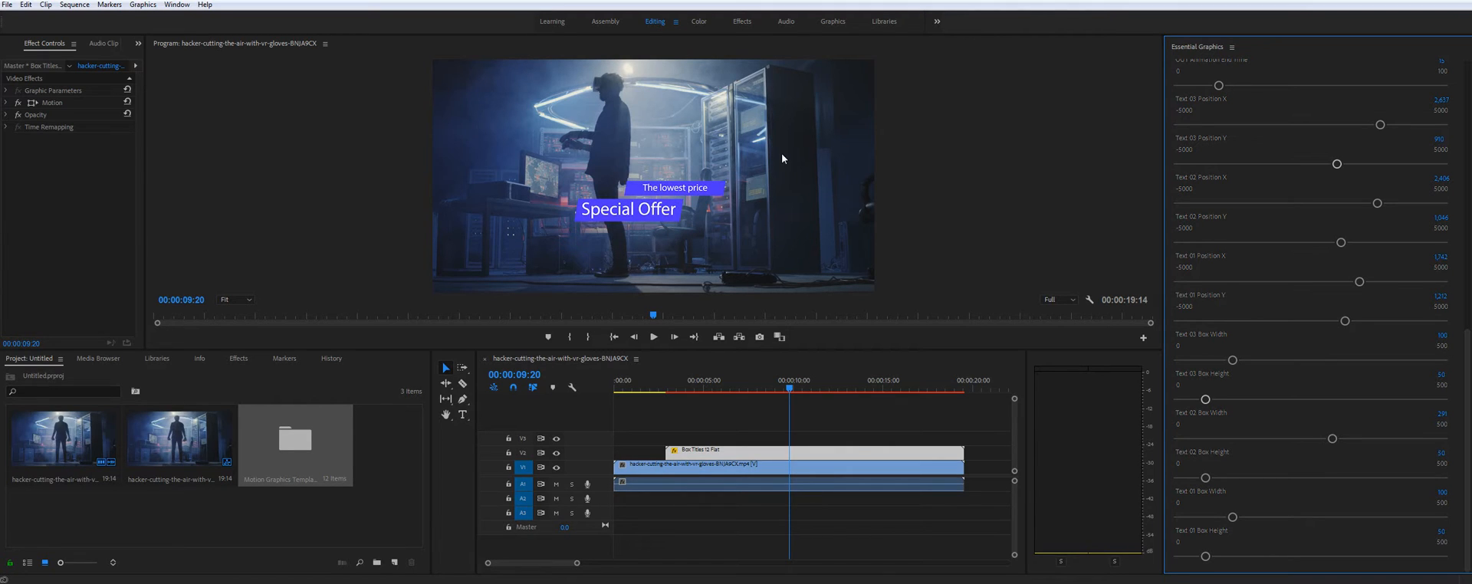
pyautogui.scroll(3)
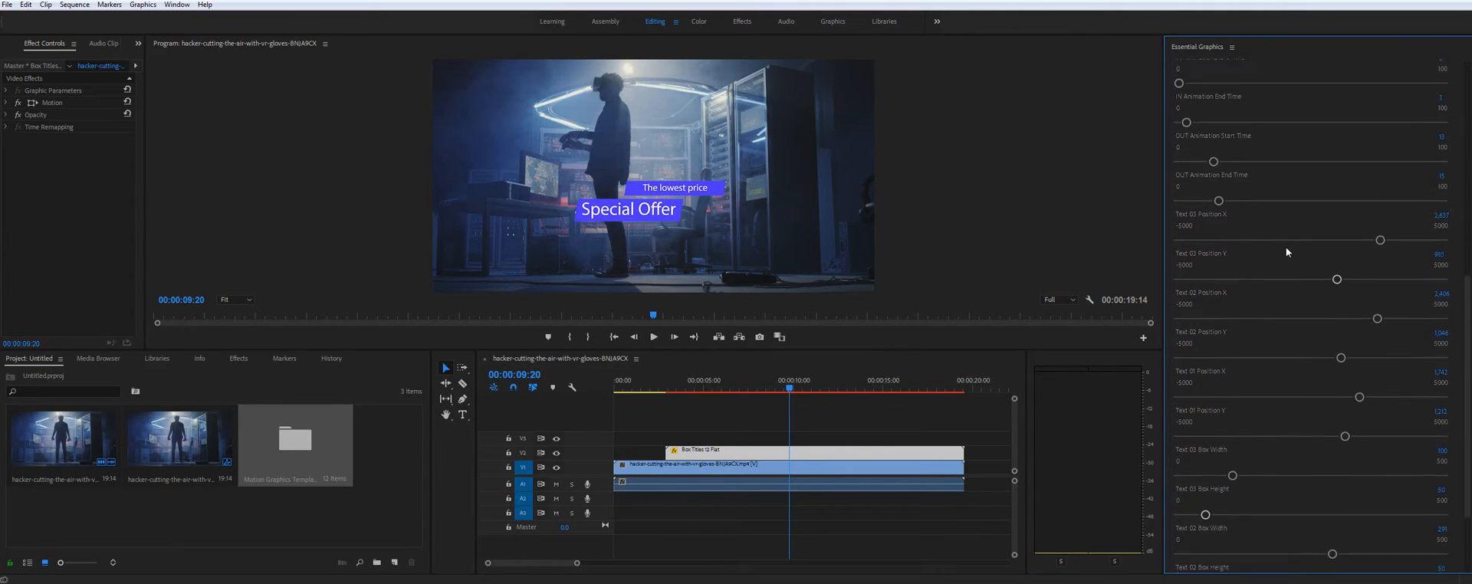
pyautogui.scroll(3)
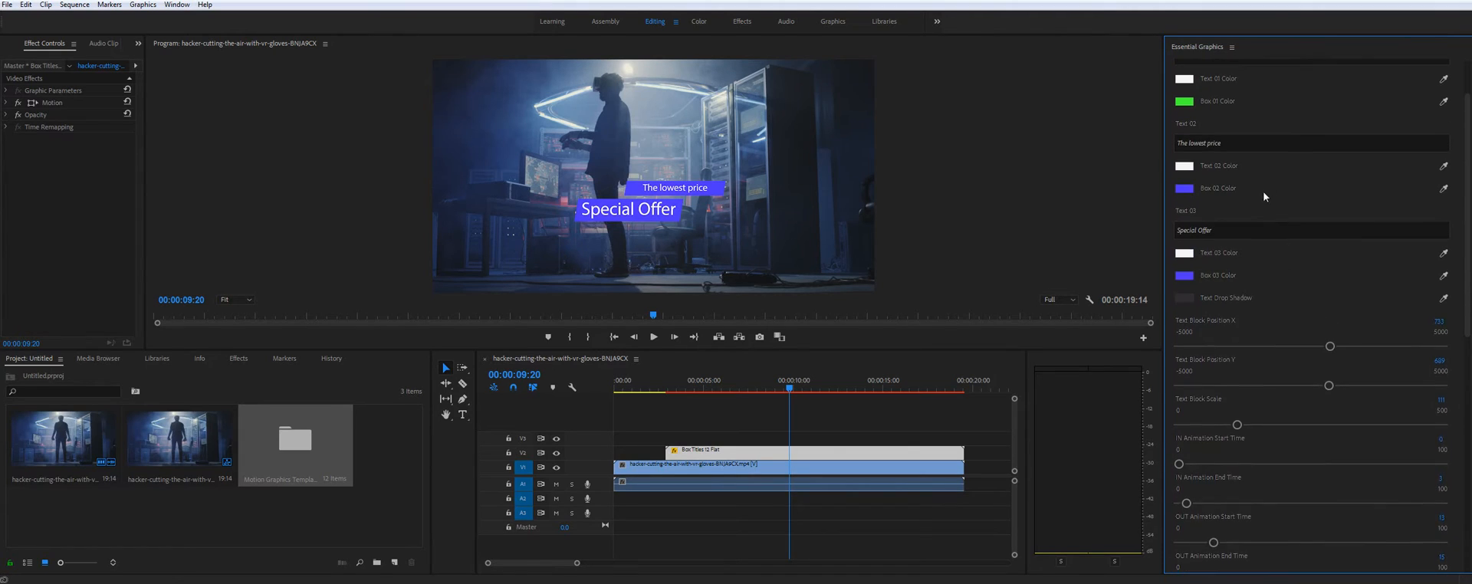
pyautogui.scroll(3)
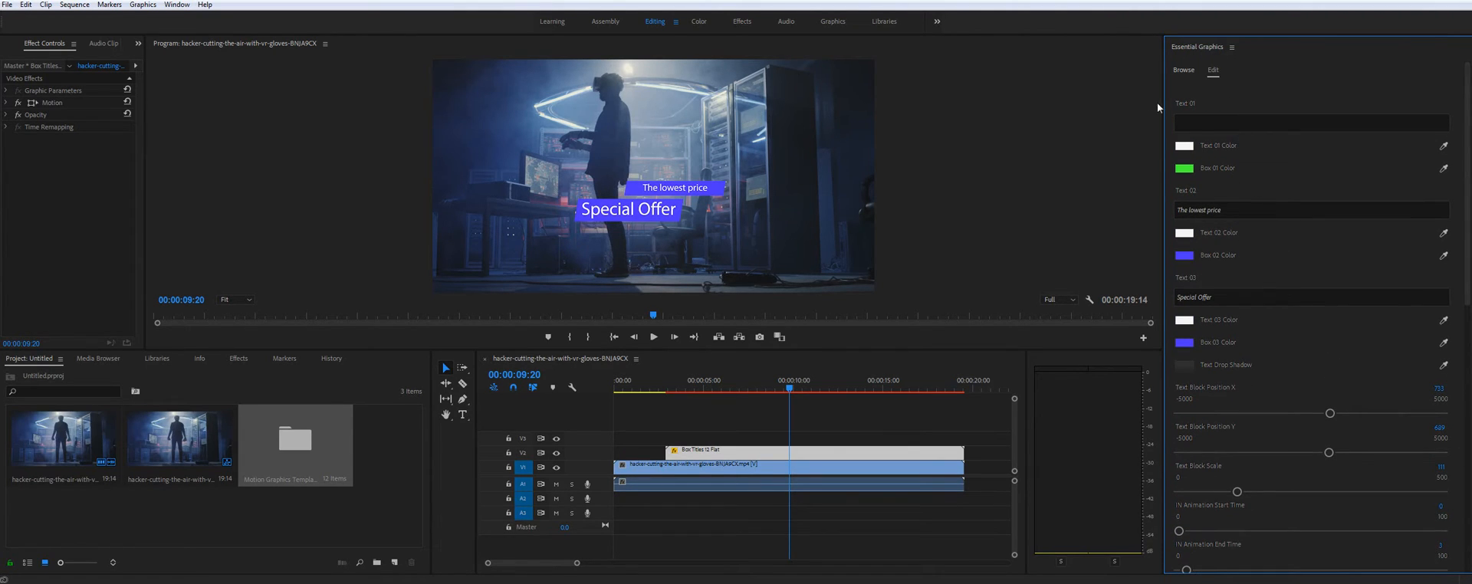
pyautogui.moveTo(1215, 155)
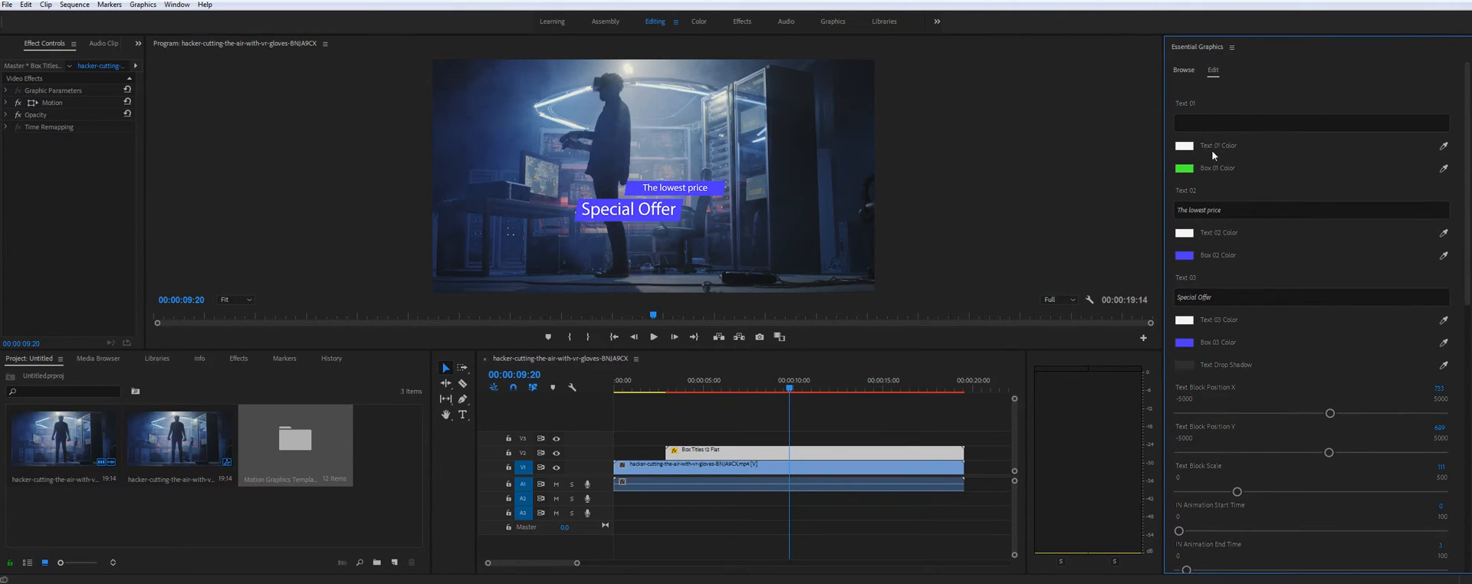
pyautogui.moveTo(1250, 170)
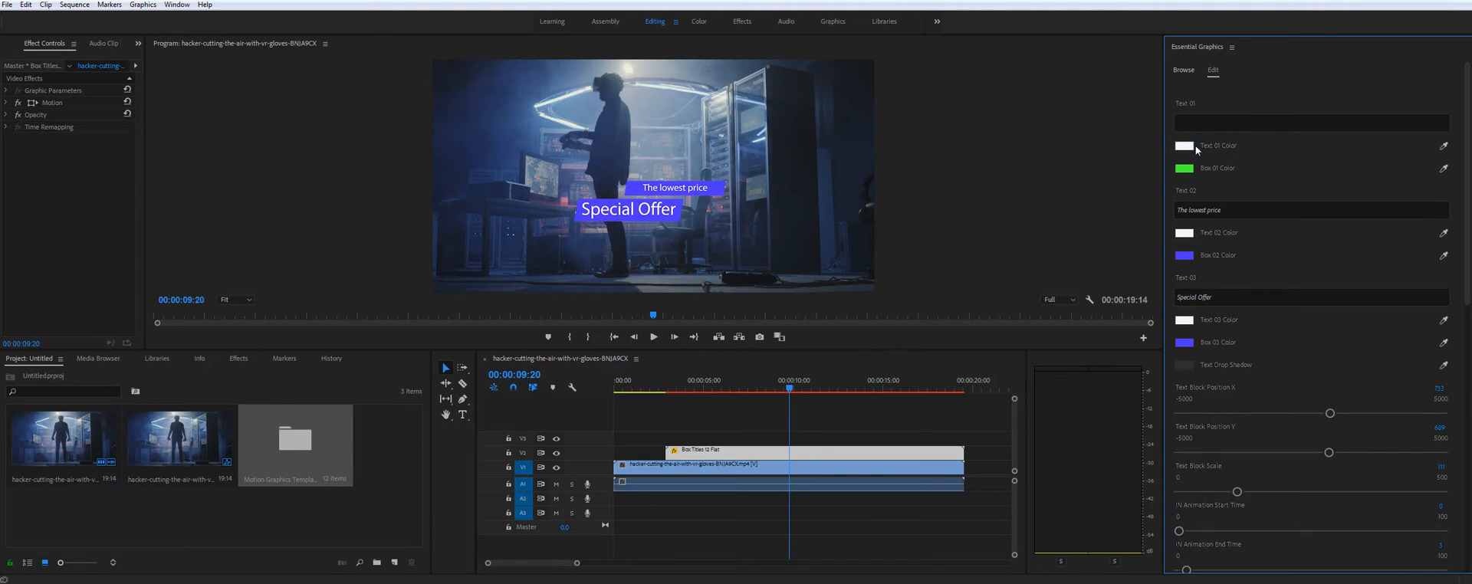
# Leave the text field and switch Essential Graphics back to browsing templates.
pyautogui.click(1310, 123)
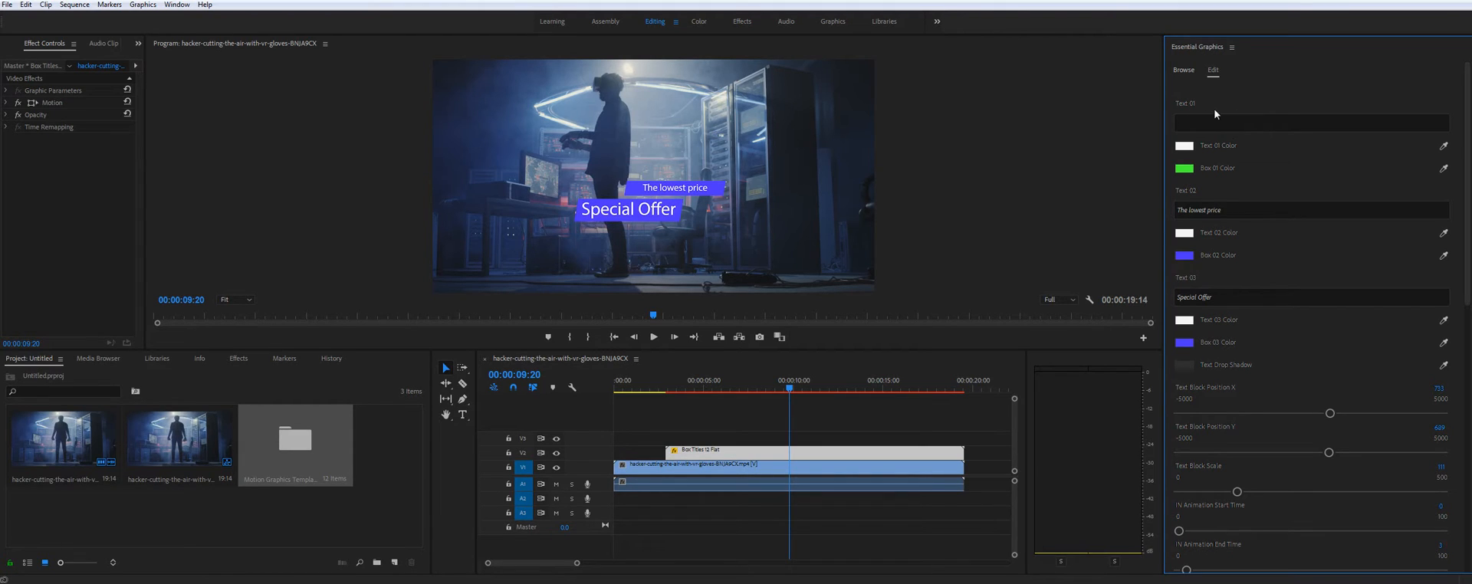
pyautogui.moveTo(1160, 129)
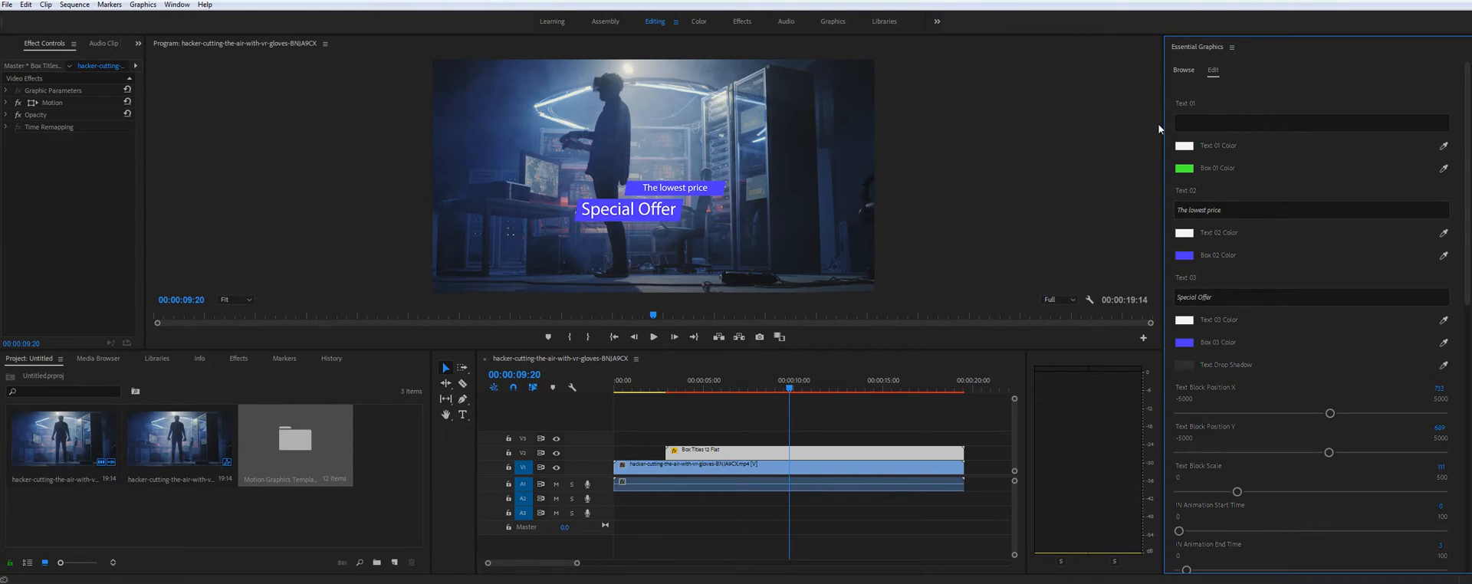
pyautogui.moveTo(1187, 140)
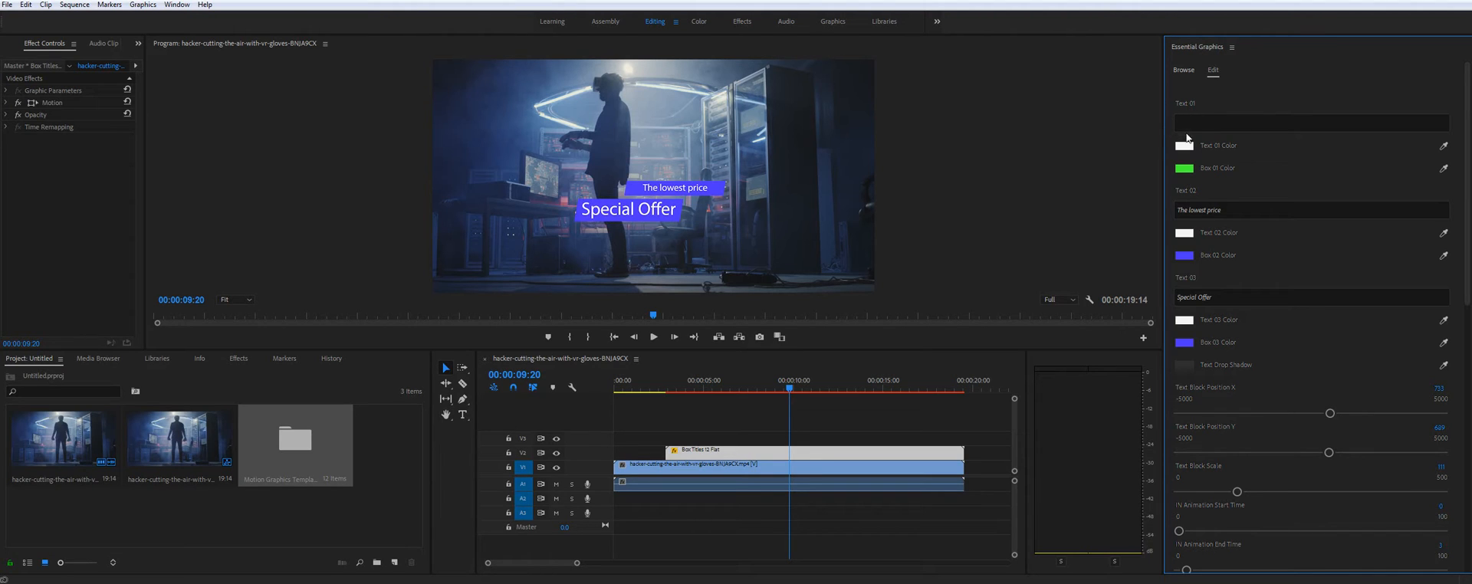
pyautogui.click(1183, 69)
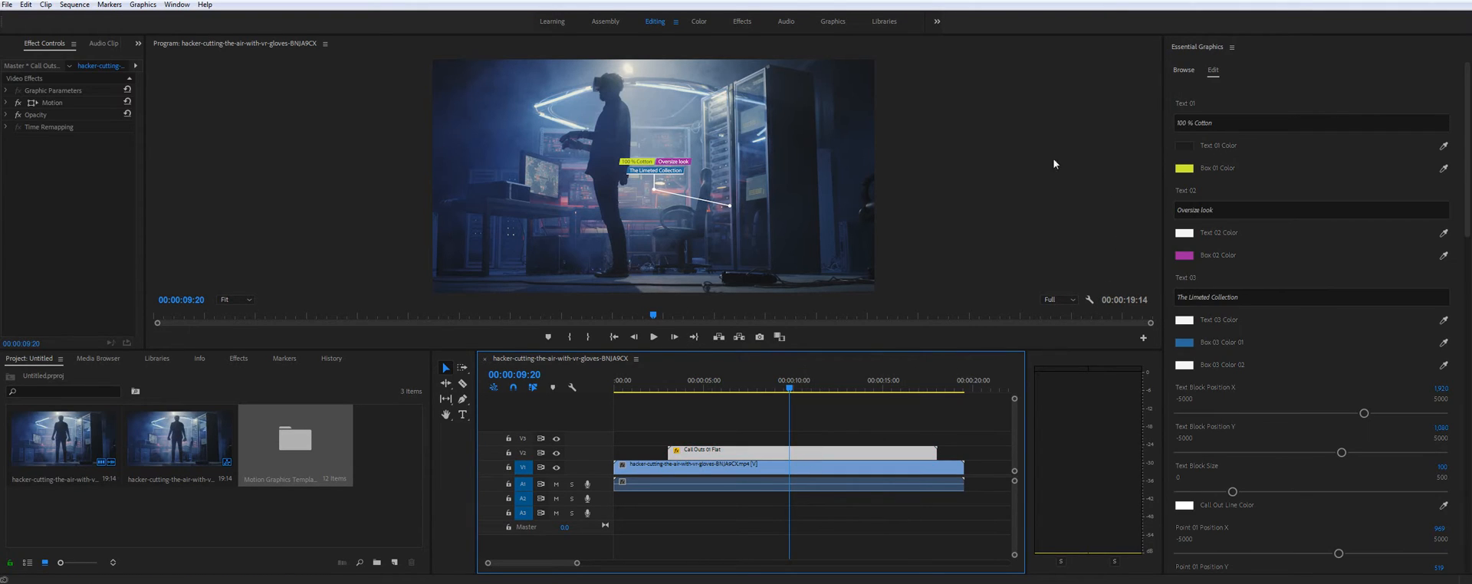
pyautogui.moveTo(1287, 152)
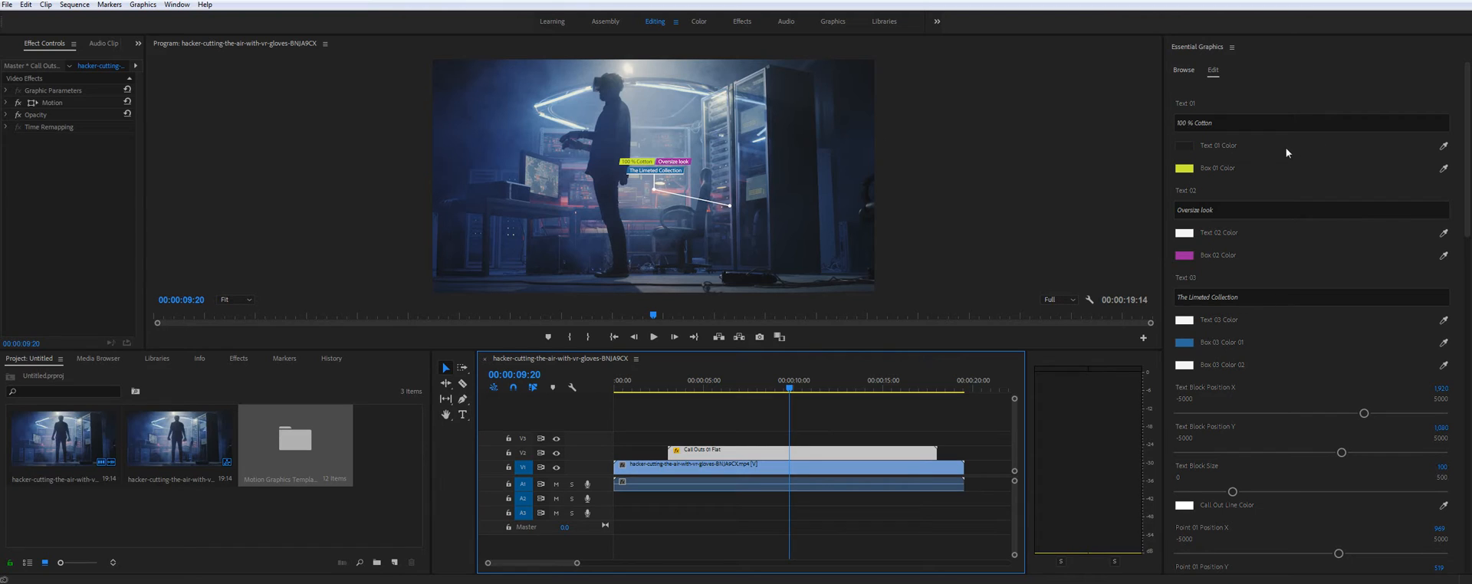
# Scroll the Essential Graphics controls toward the Text Block Size setting.
pyautogui.scroll(-3)
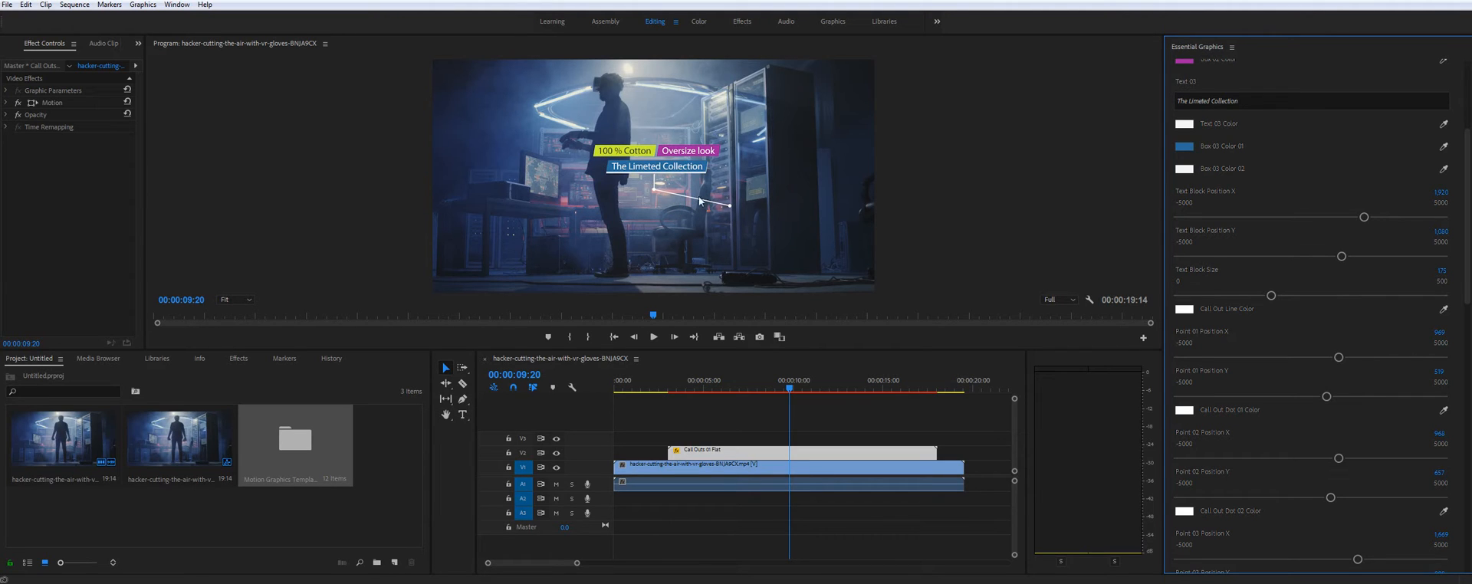
pyautogui.scroll(-3)
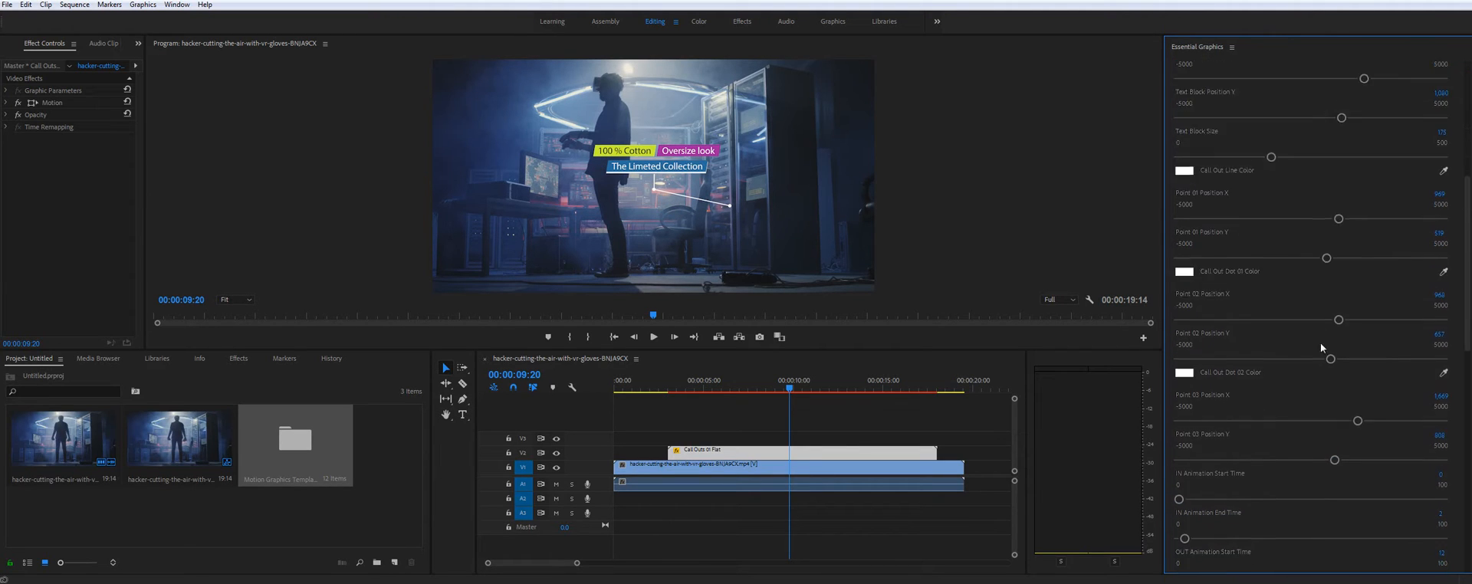
pyautogui.scroll(3)
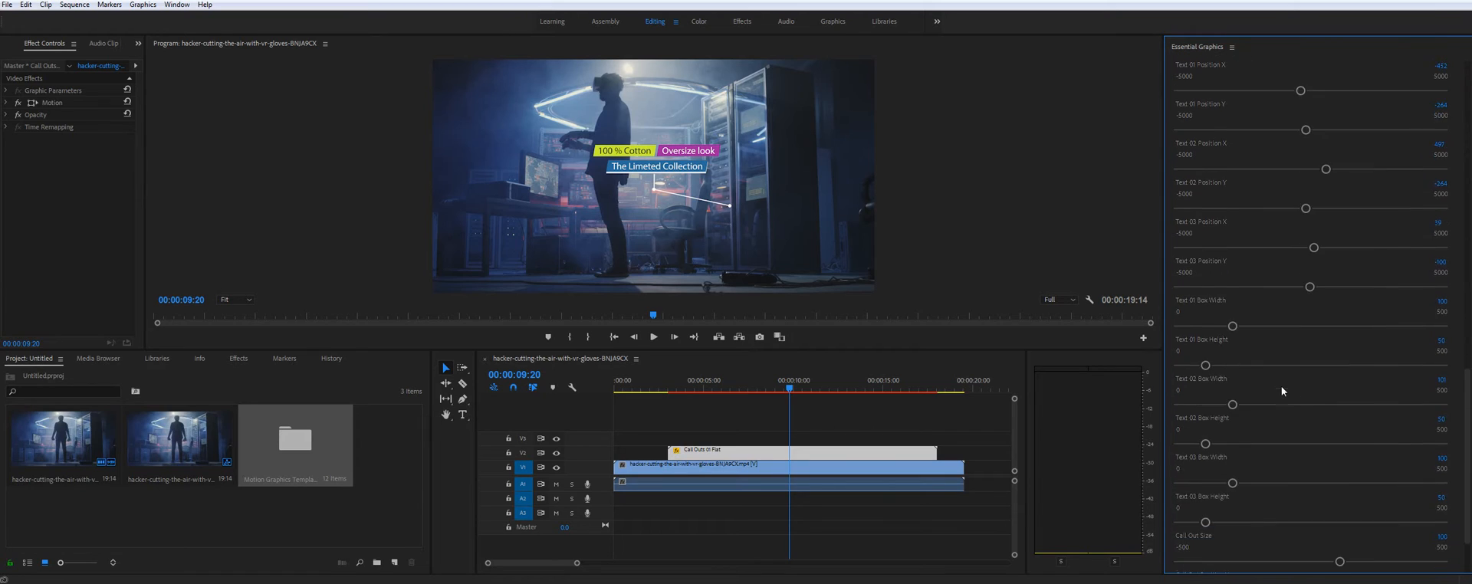
pyautogui.scroll(-3)
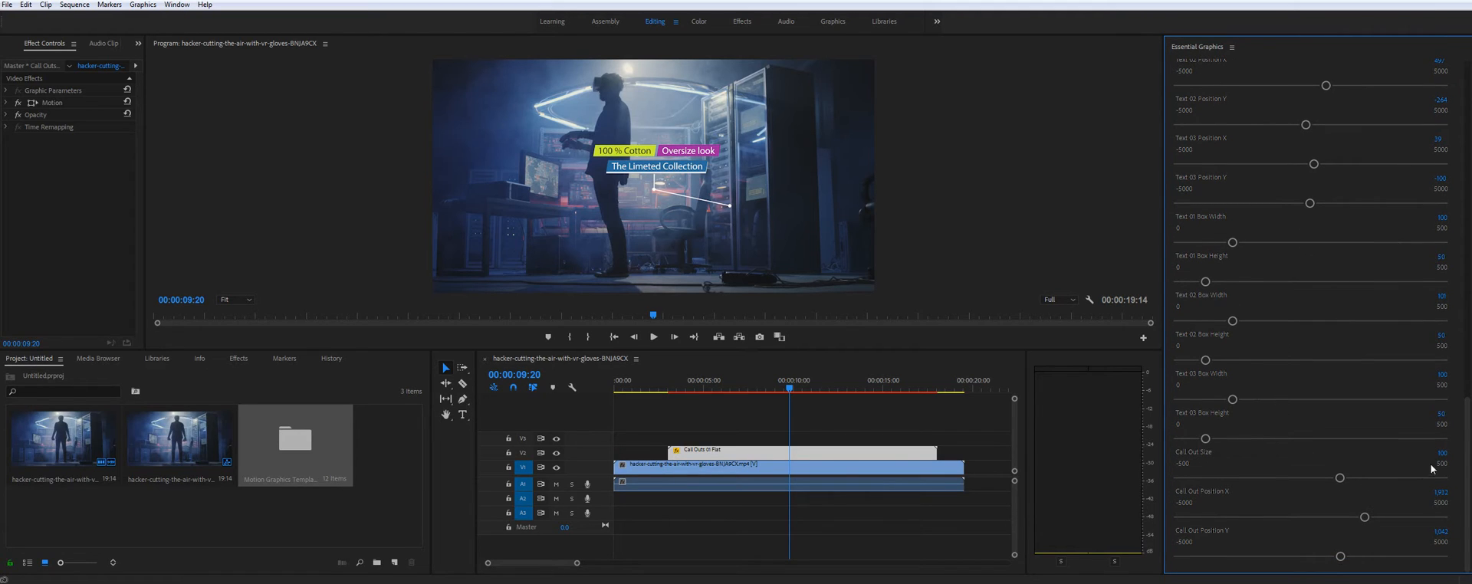
pyautogui.doubleClick(1452, 452)
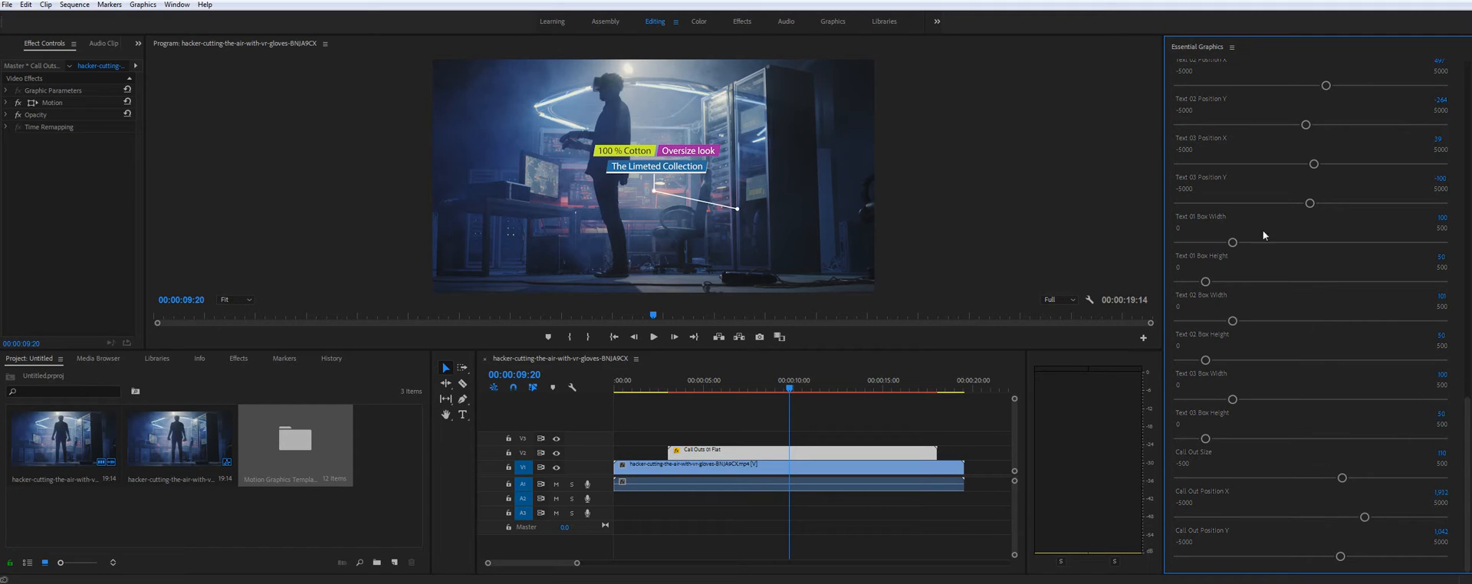
pyautogui.moveTo(1388, 211)
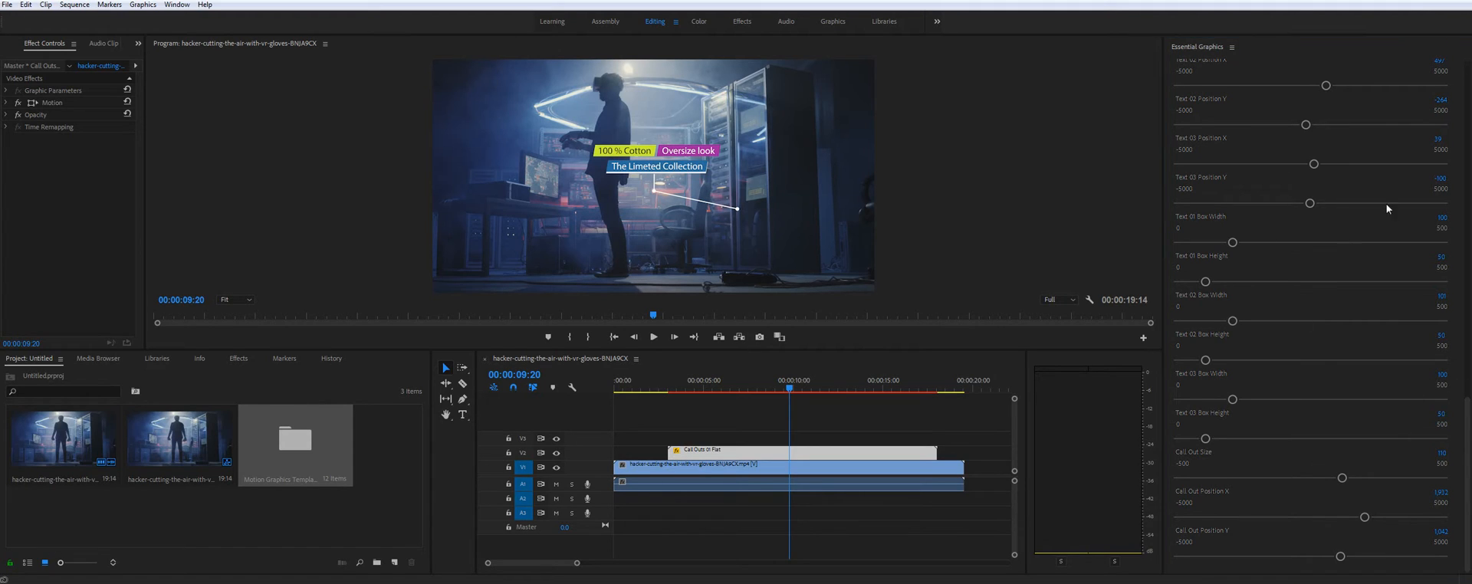
pyautogui.scroll(3)
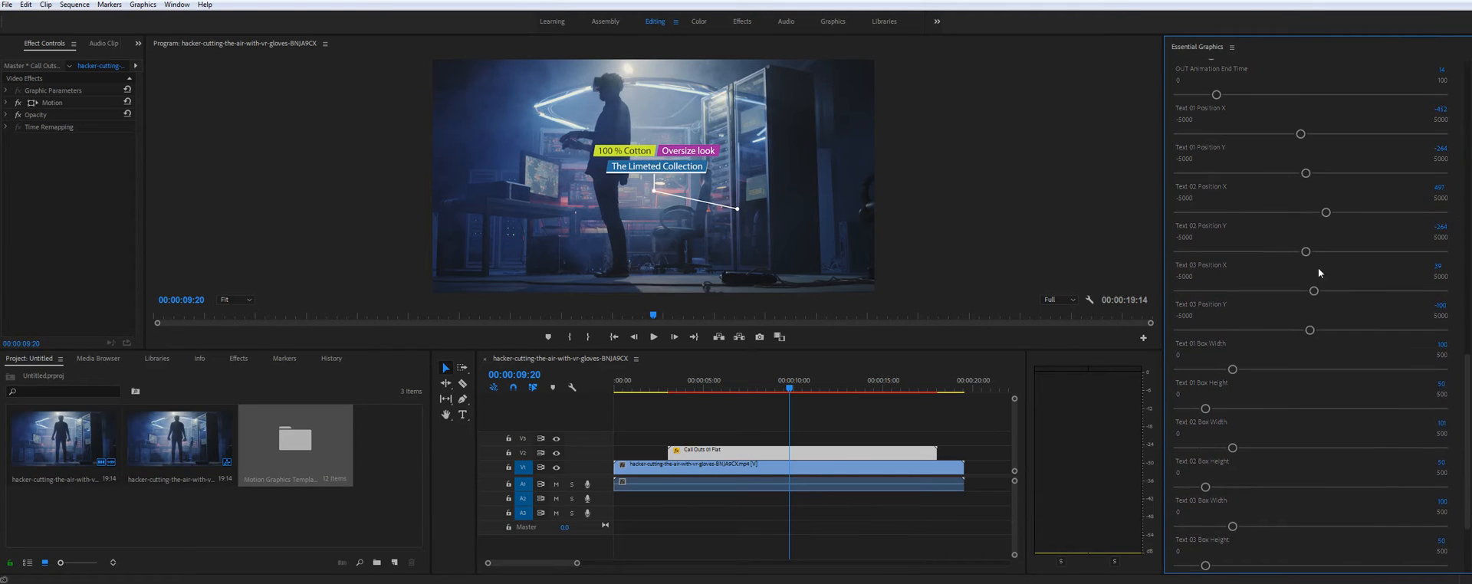
pyautogui.scroll(3)
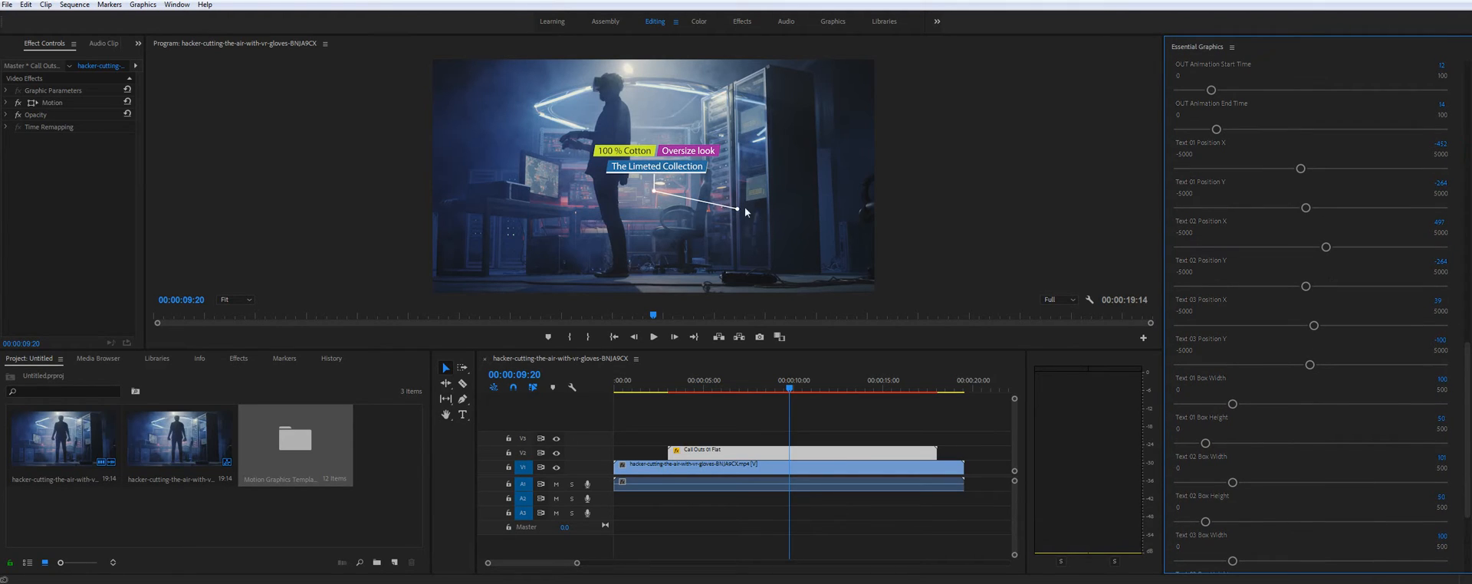
pyautogui.scroll(3)
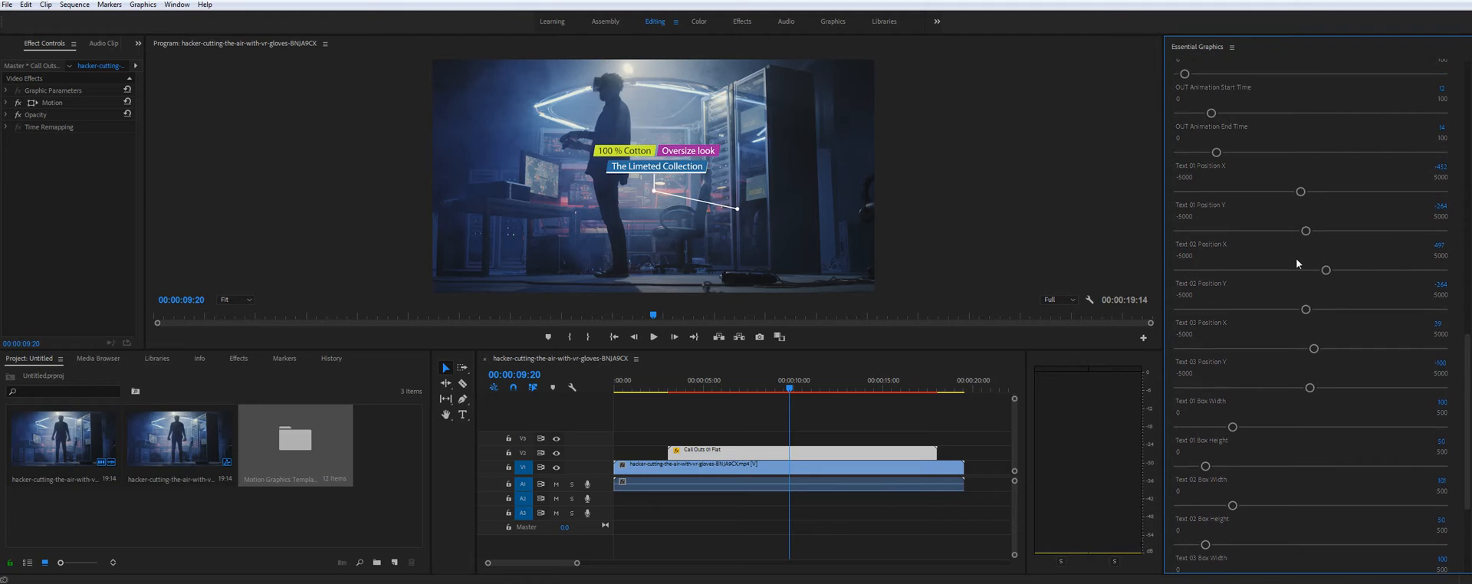
pyautogui.scroll(3)
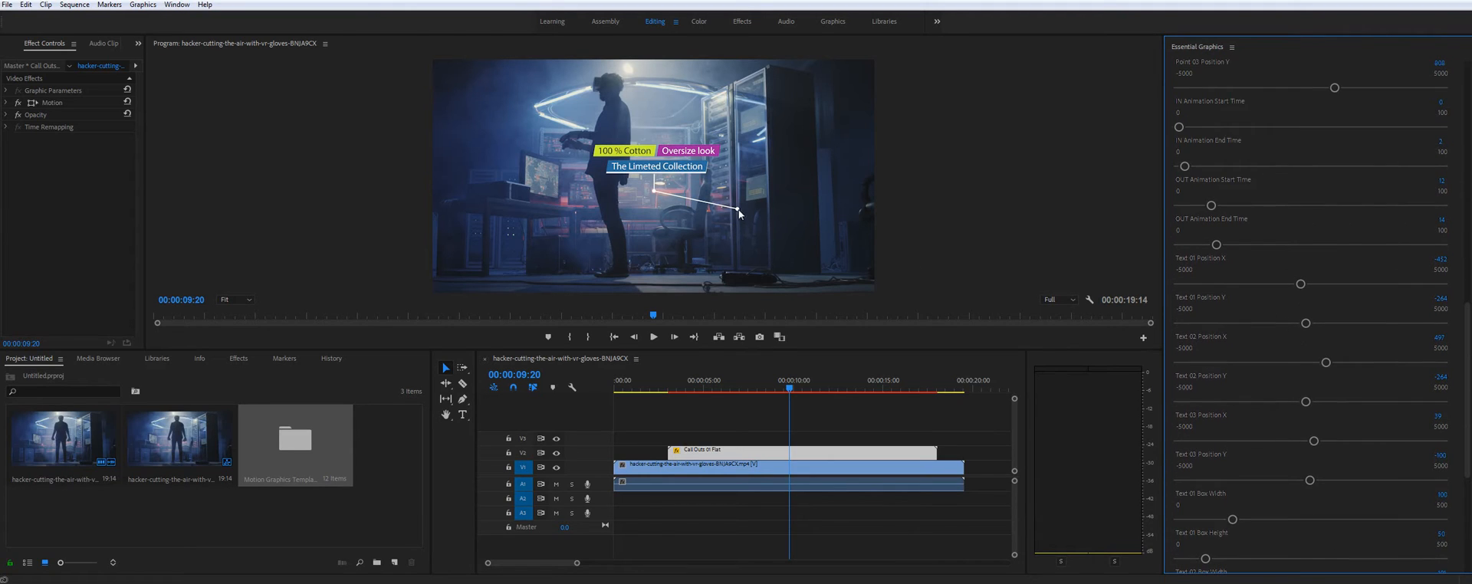
pyautogui.moveTo(1294, 299)
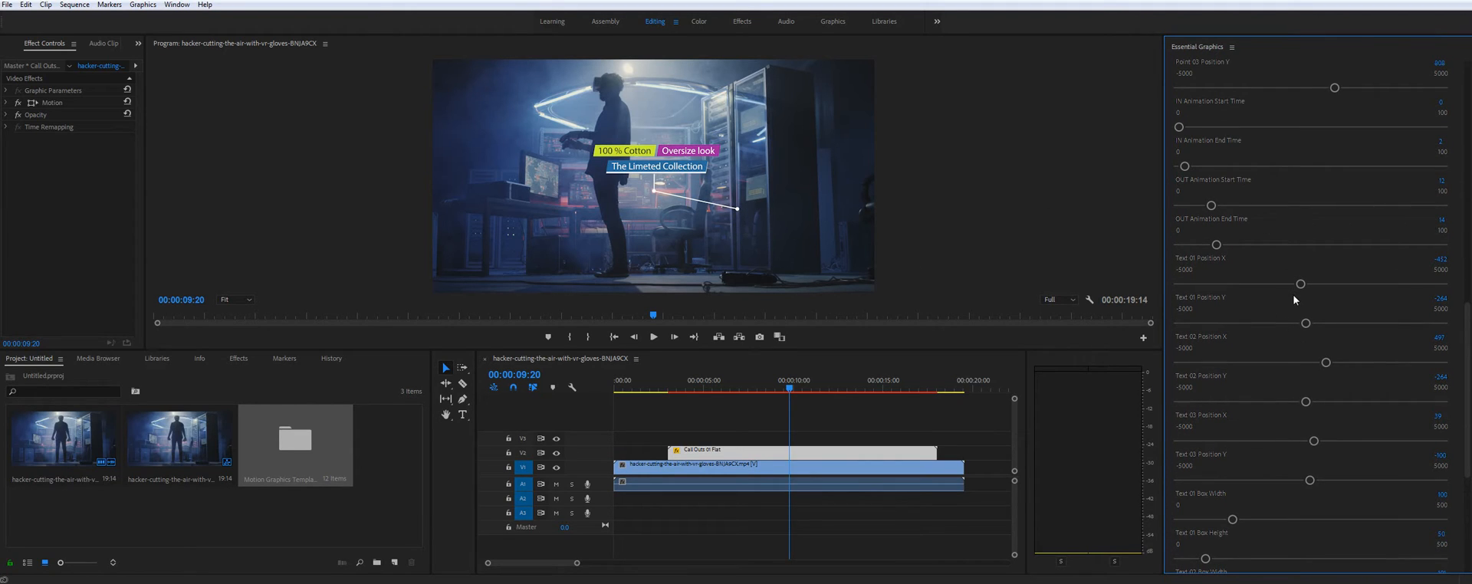
pyautogui.scroll(3)
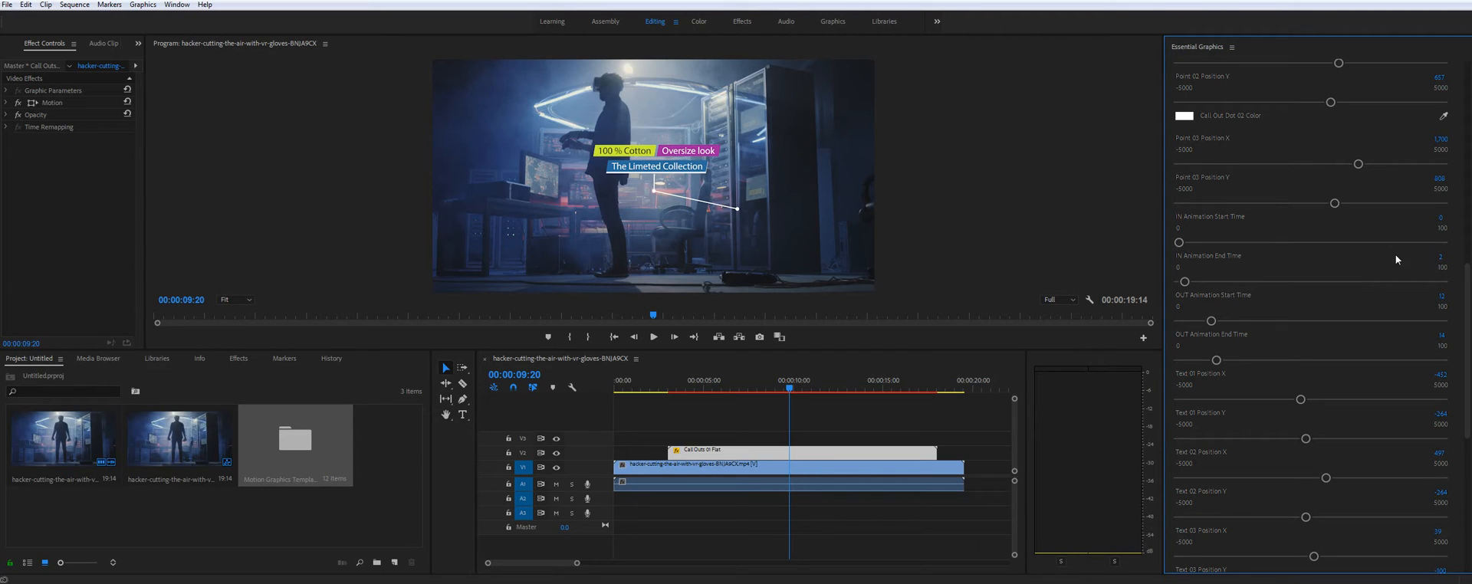
pyautogui.moveTo(1421, 185)
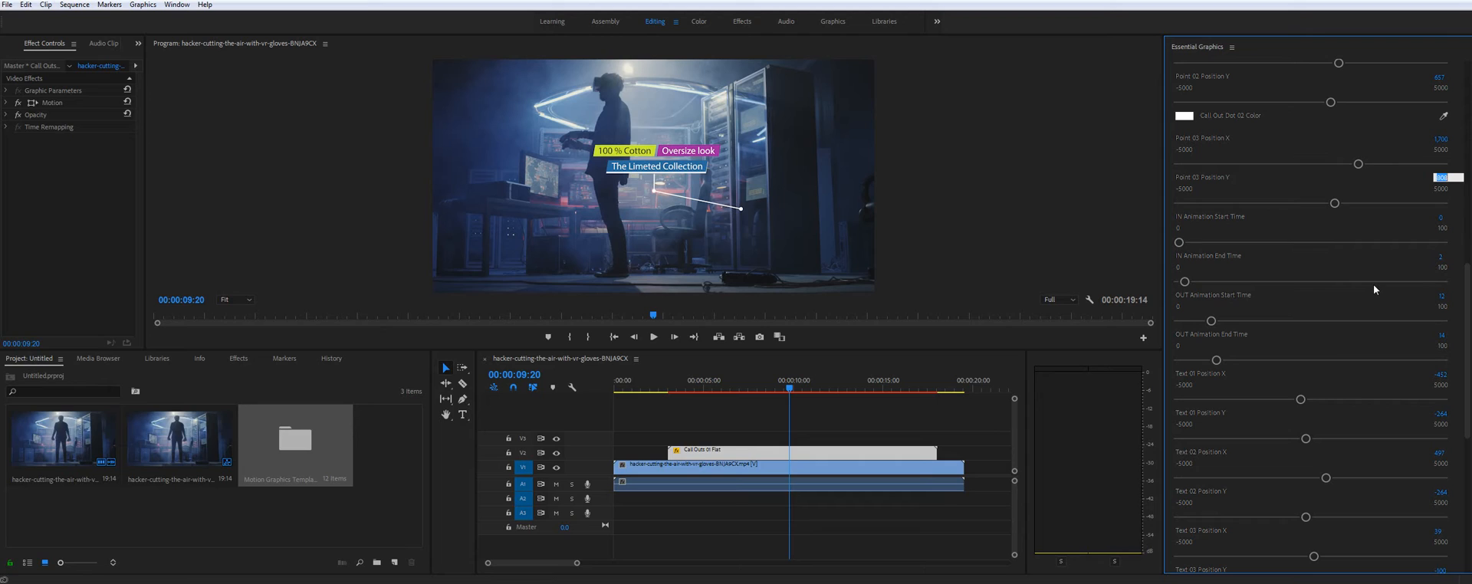
pyautogui.click(1440, 178)
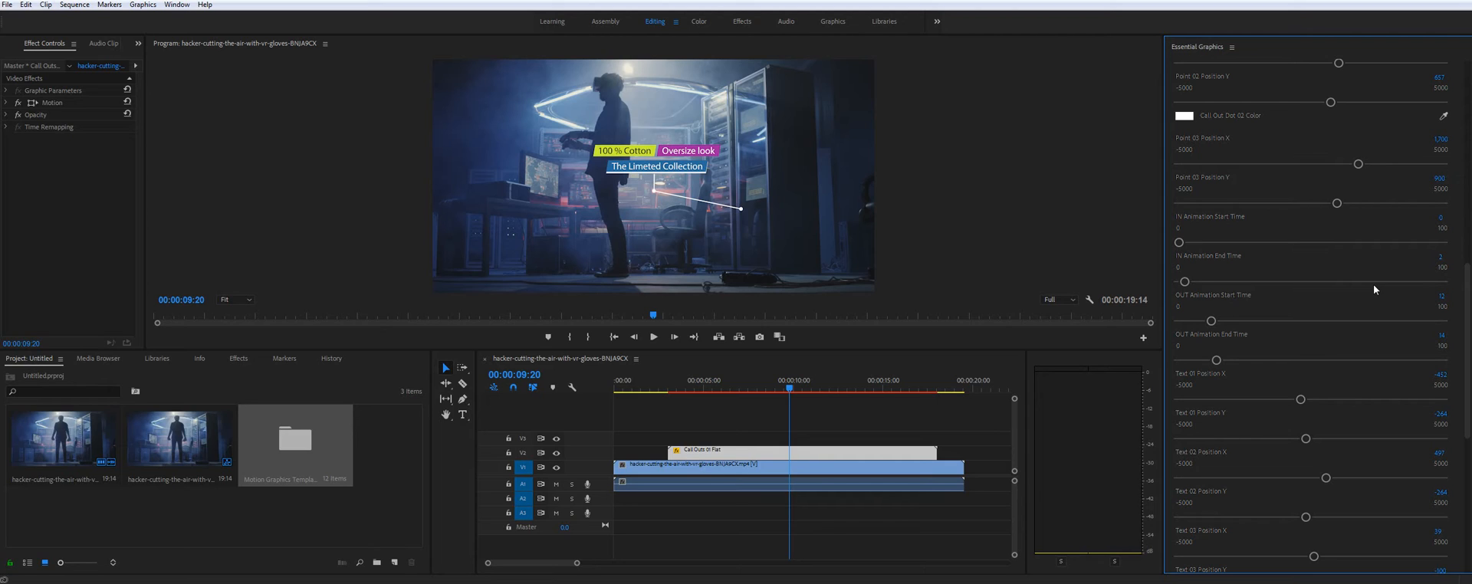
pyautogui.moveTo(864, 256)
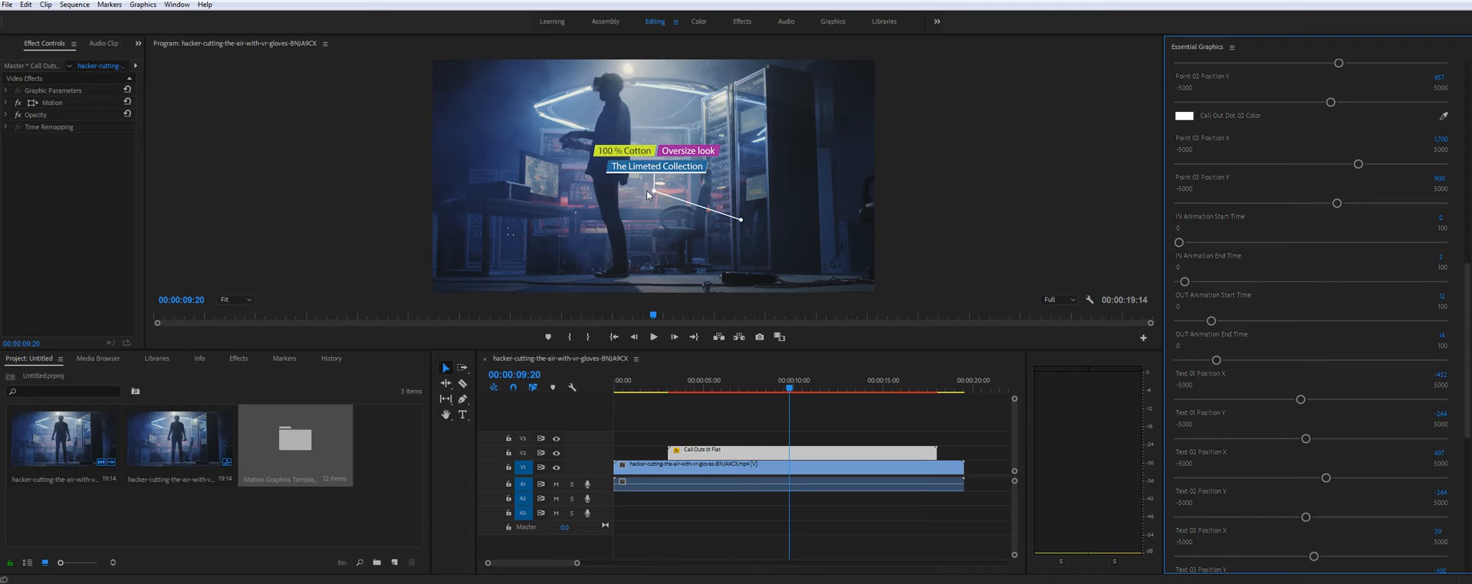
pyautogui.moveTo(660, 198)
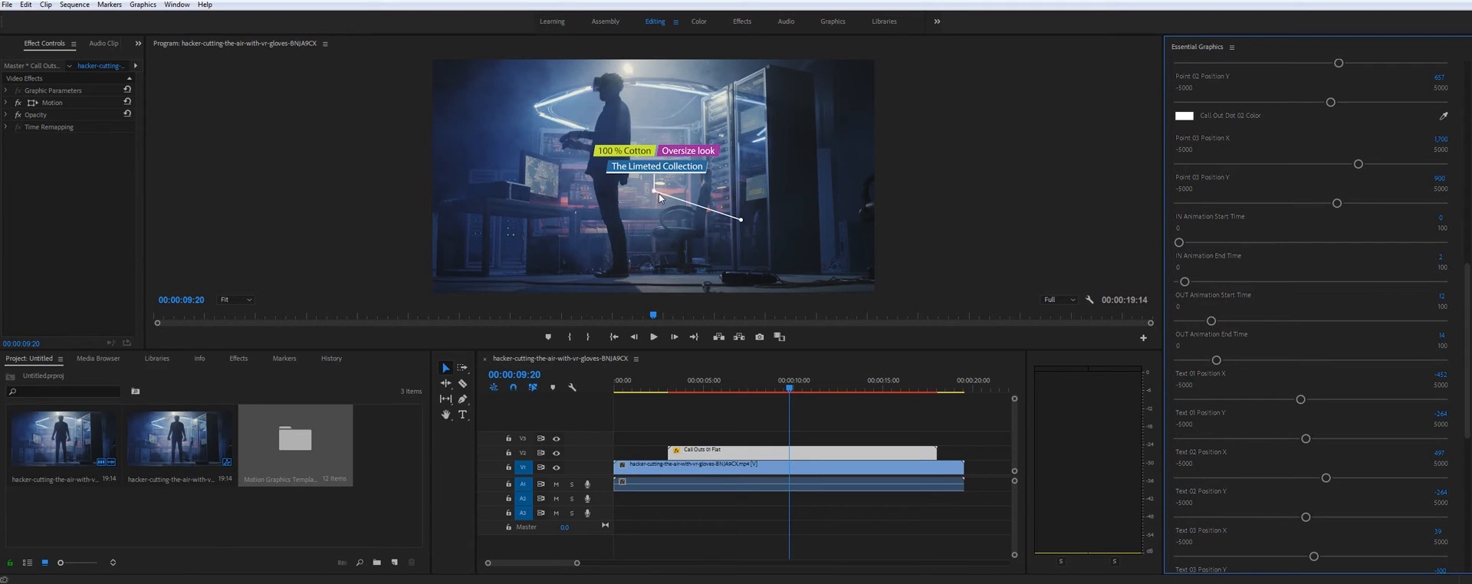
pyautogui.scroll(3)
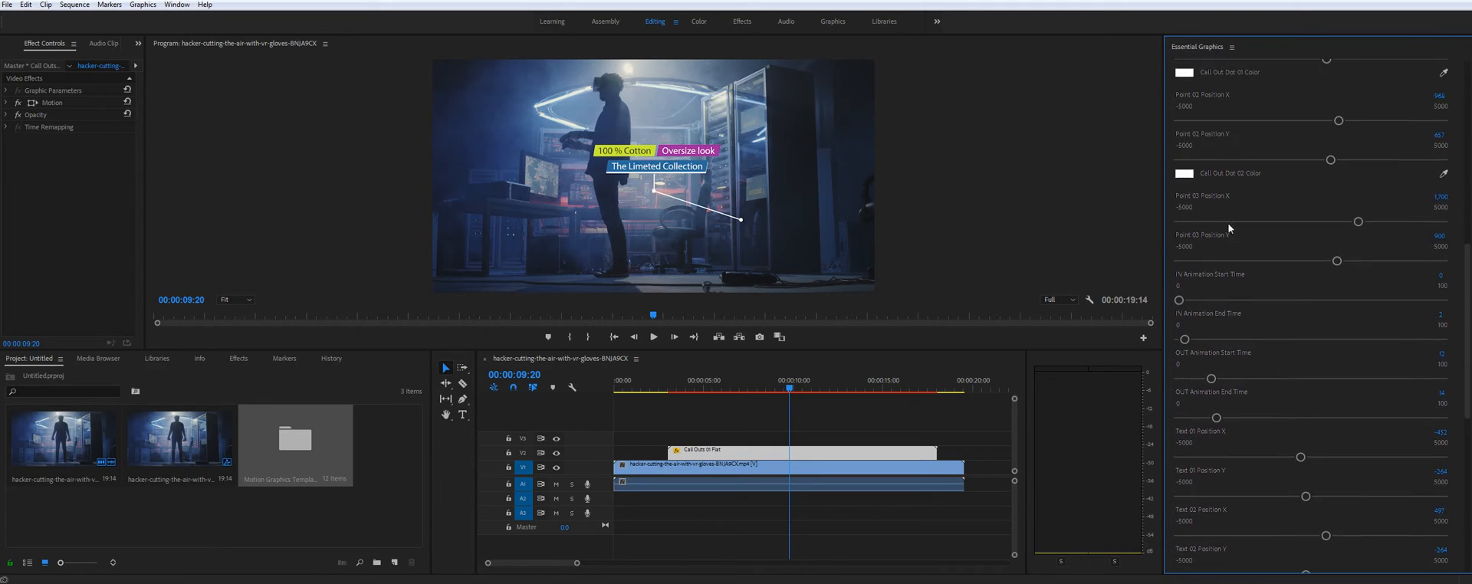
pyautogui.scroll(-3)
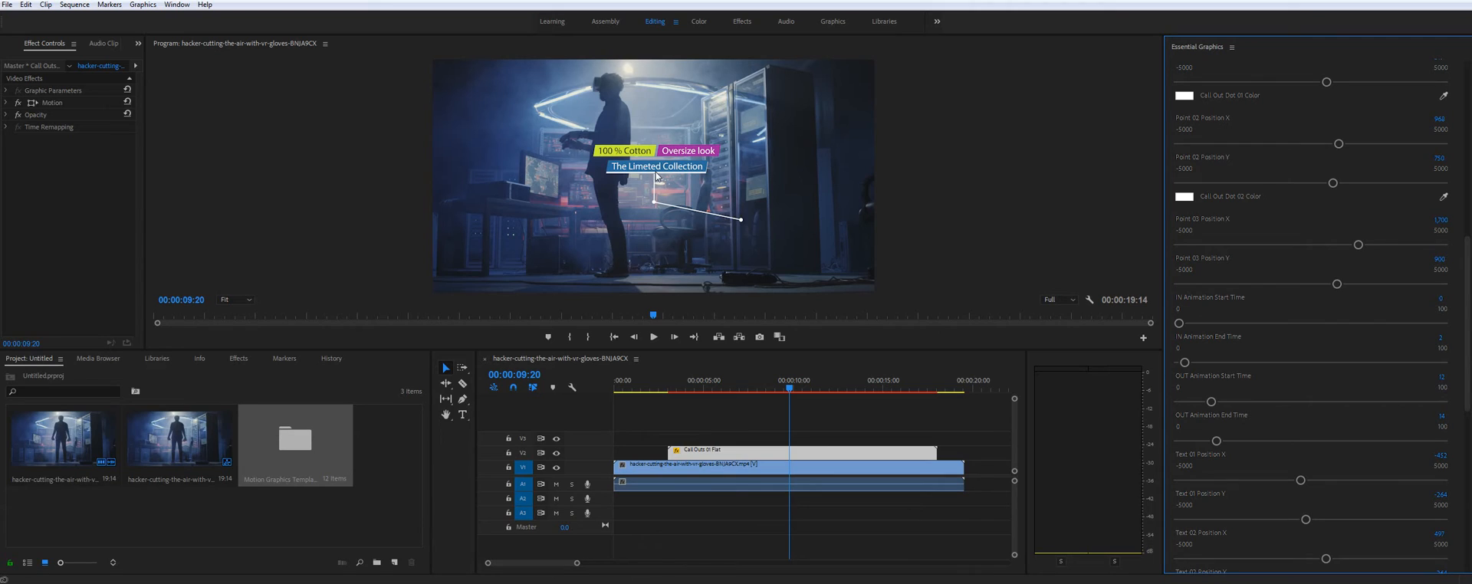
pyautogui.scroll(3)
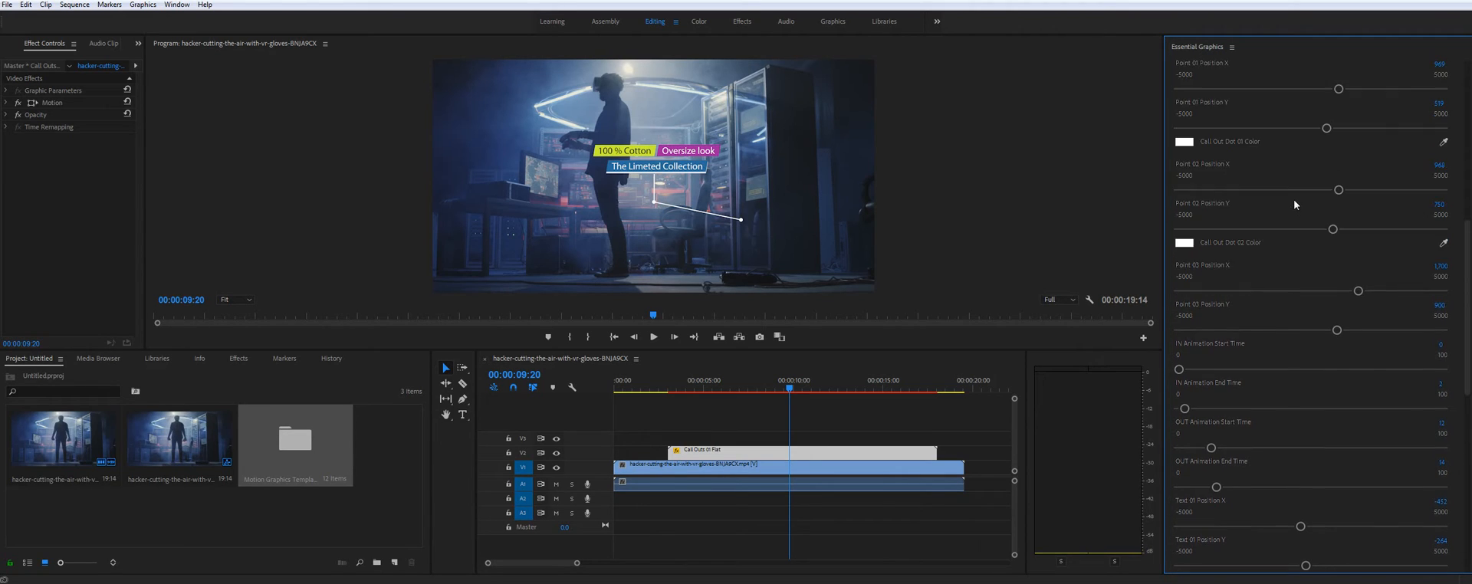
pyautogui.scroll(3)
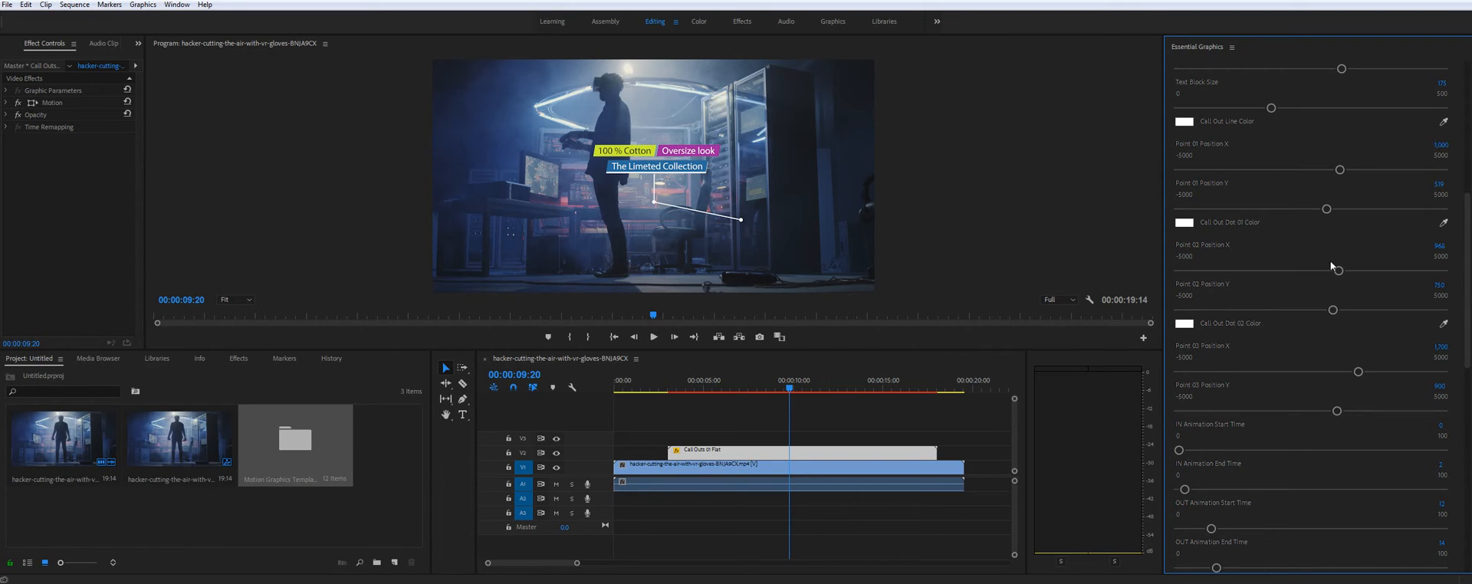
pyautogui.moveTo(864, 233)
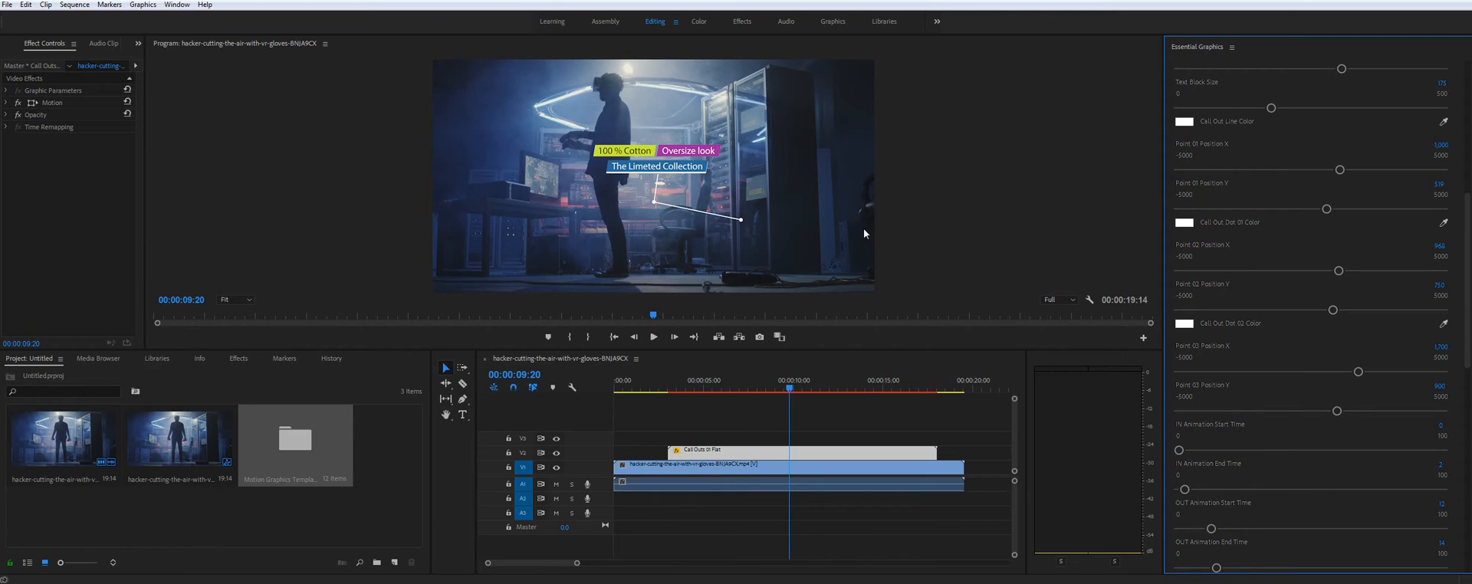
pyautogui.moveTo(636, 193)
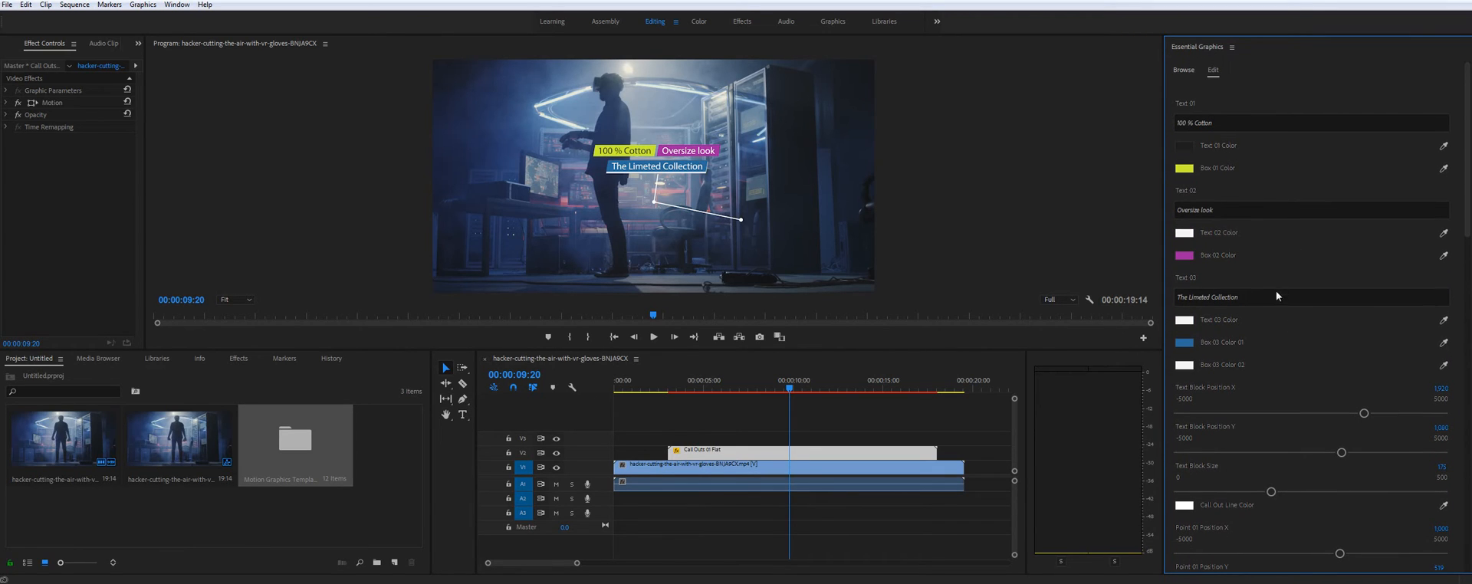
pyautogui.moveTo(1193, 160)
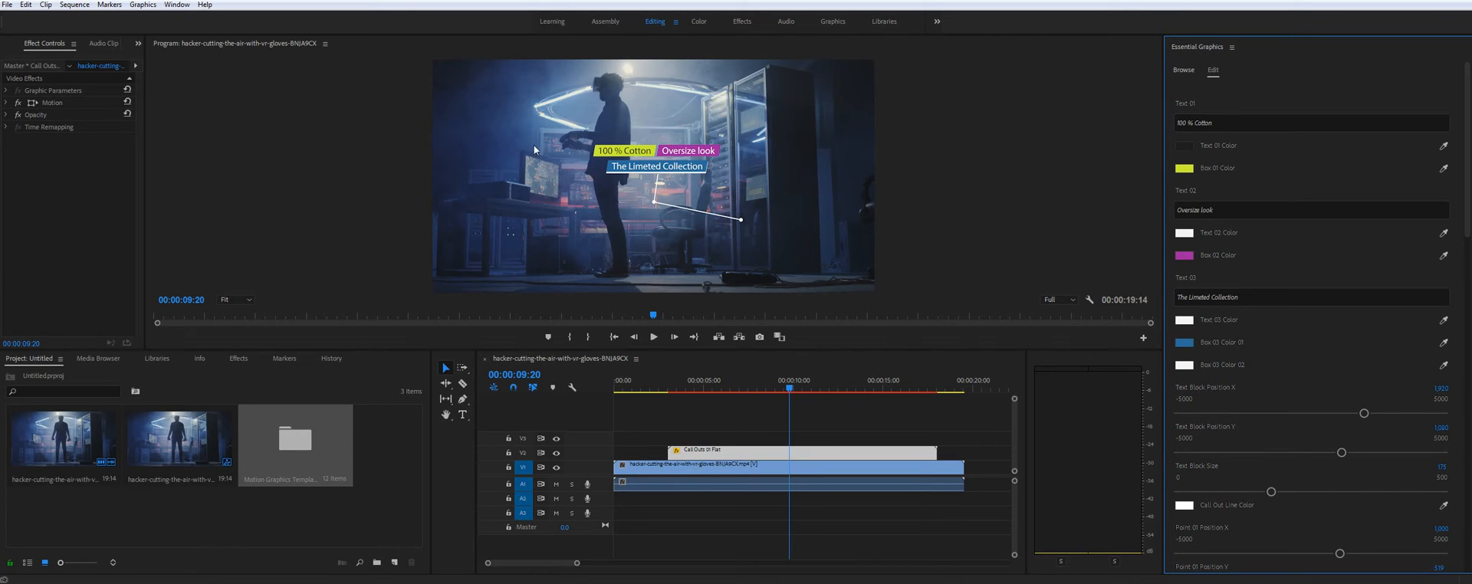
pyautogui.moveTo(779, 202)
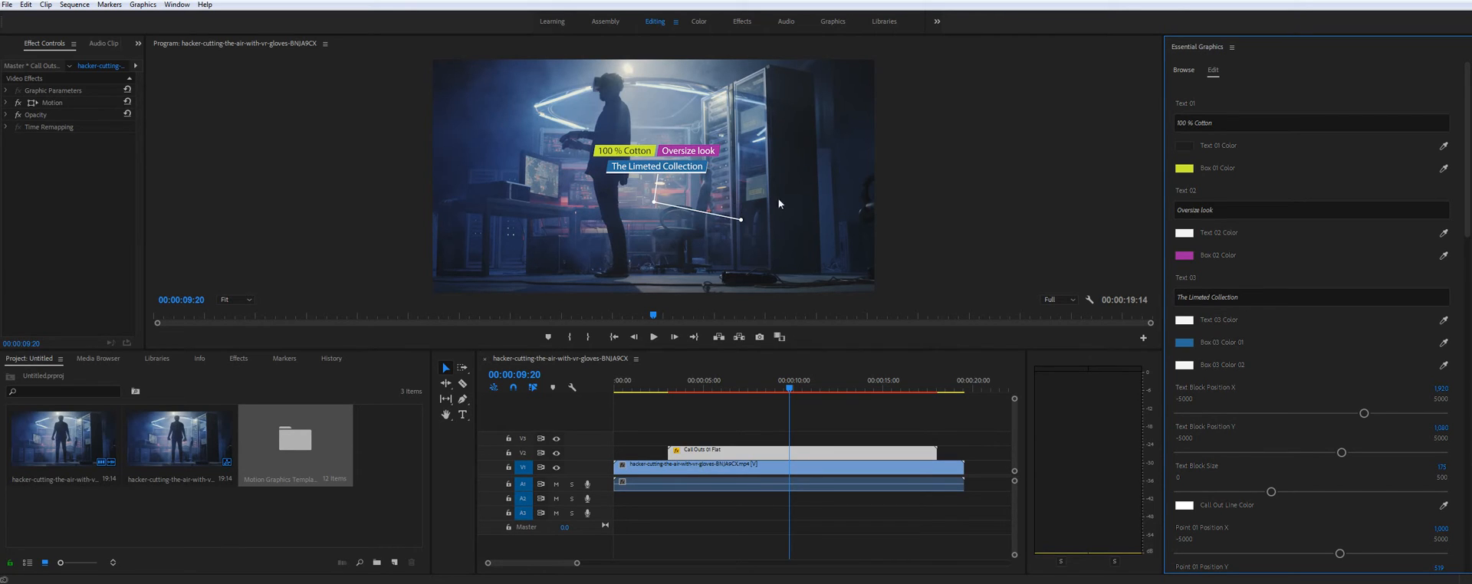
pyautogui.moveTo(1247, 138)
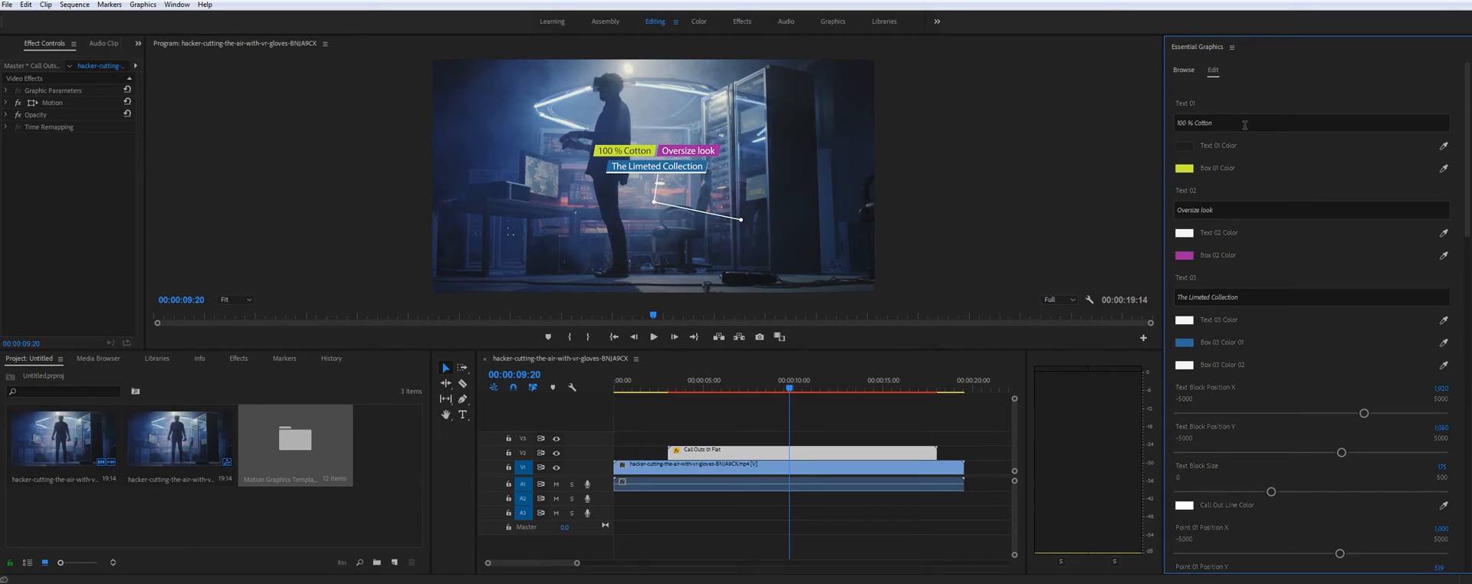
# Replace the callout's three text lines with Subscribe, Now and Only Now.
pyautogui.tripleClick(1211, 123)
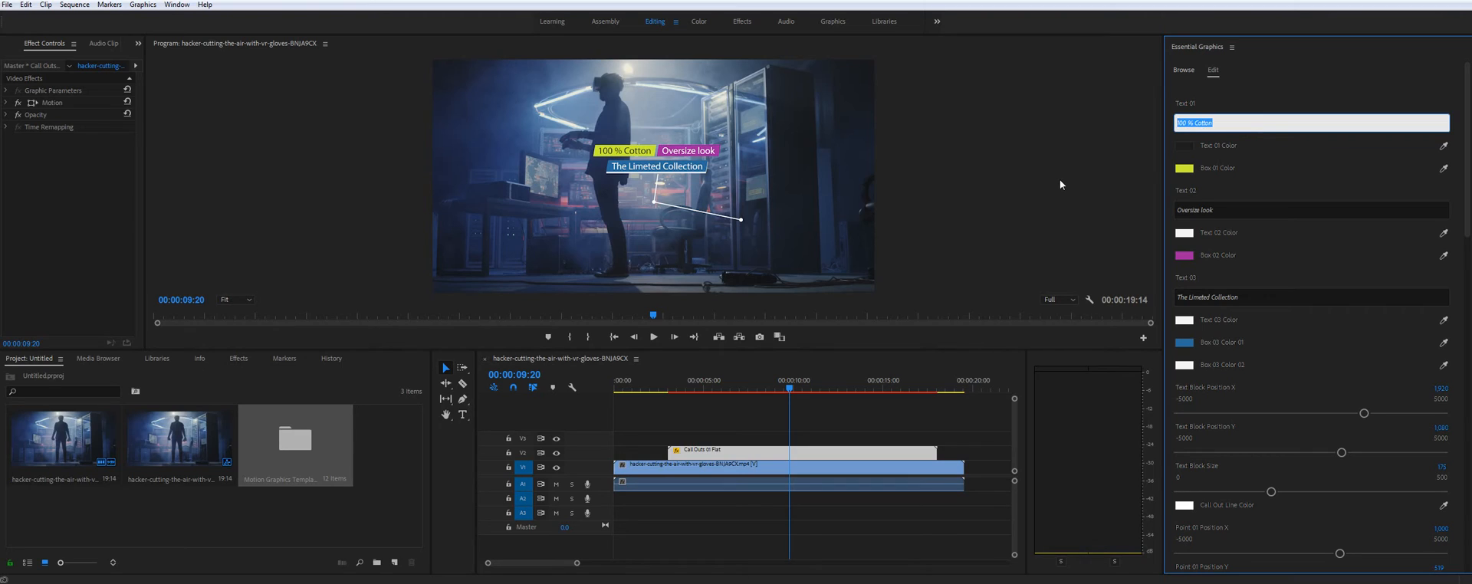
pyautogui.write('Subribe')
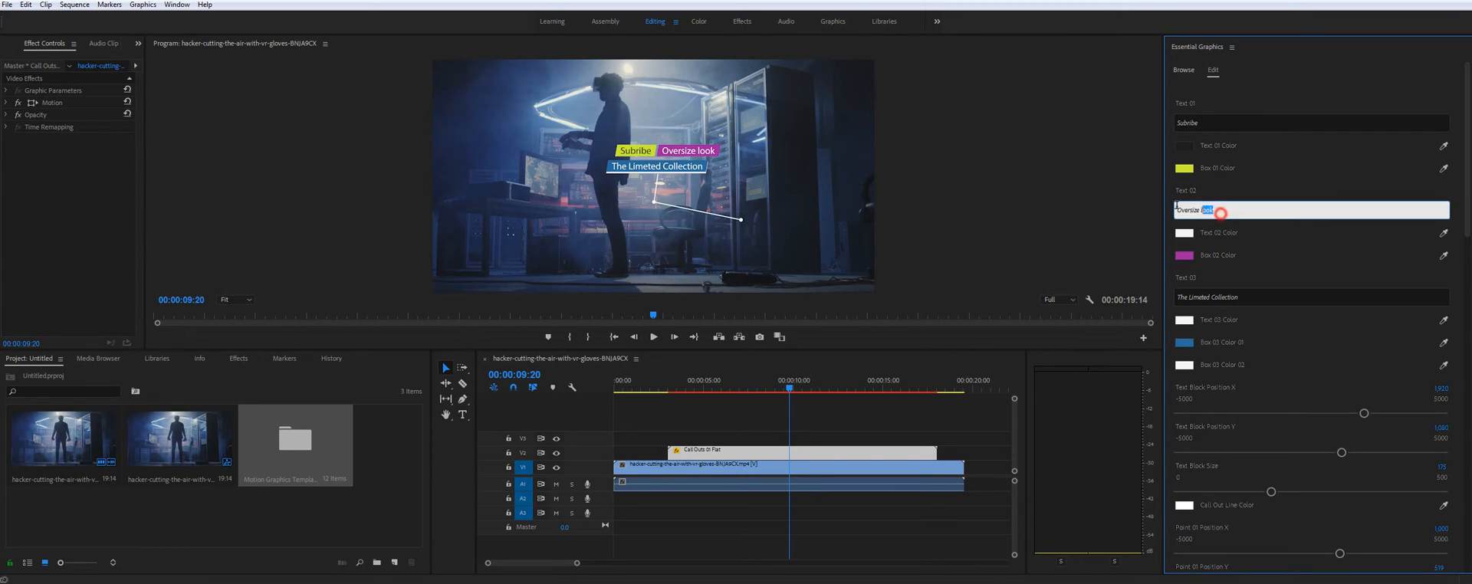
pyautogui.write('Now')
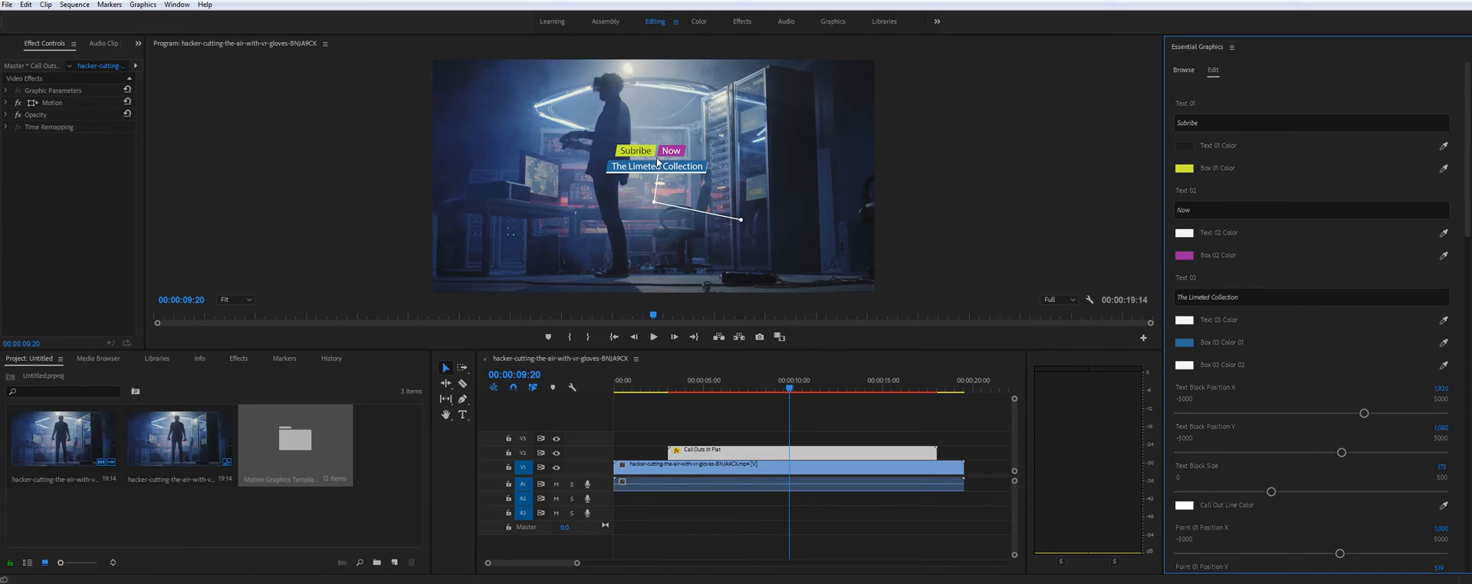
pyautogui.moveTo(617, 155)
pyautogui.write('i')
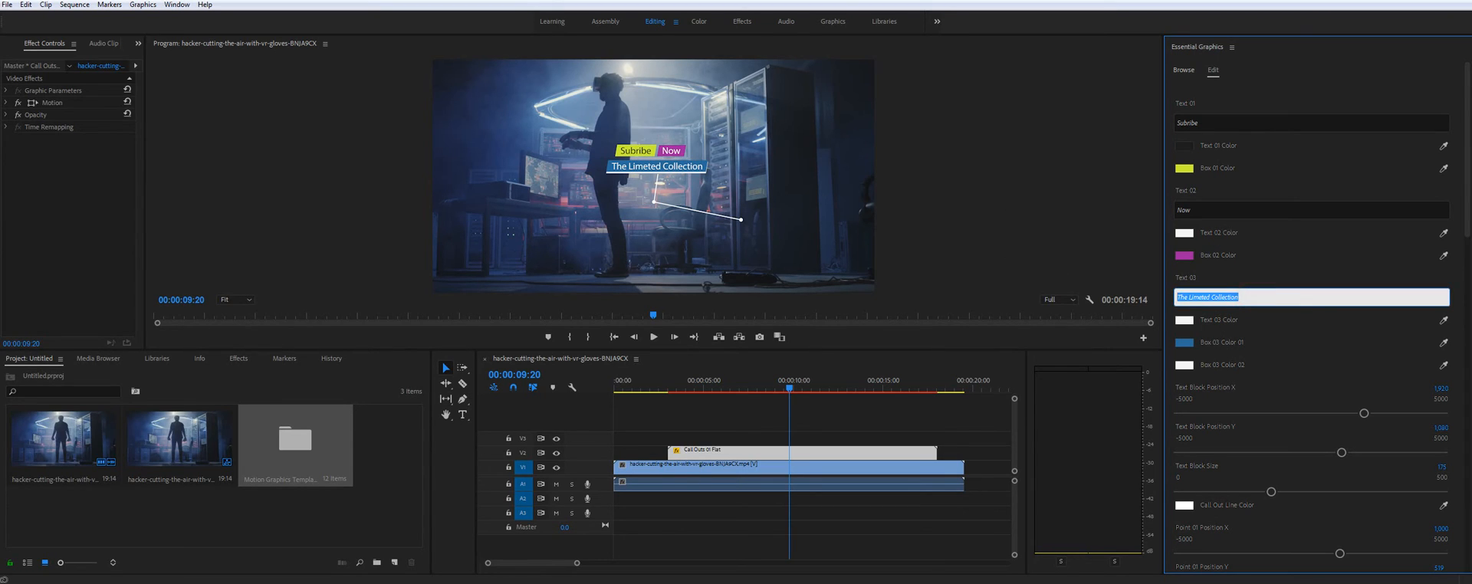
pyautogui.moveTo(1057, 299)
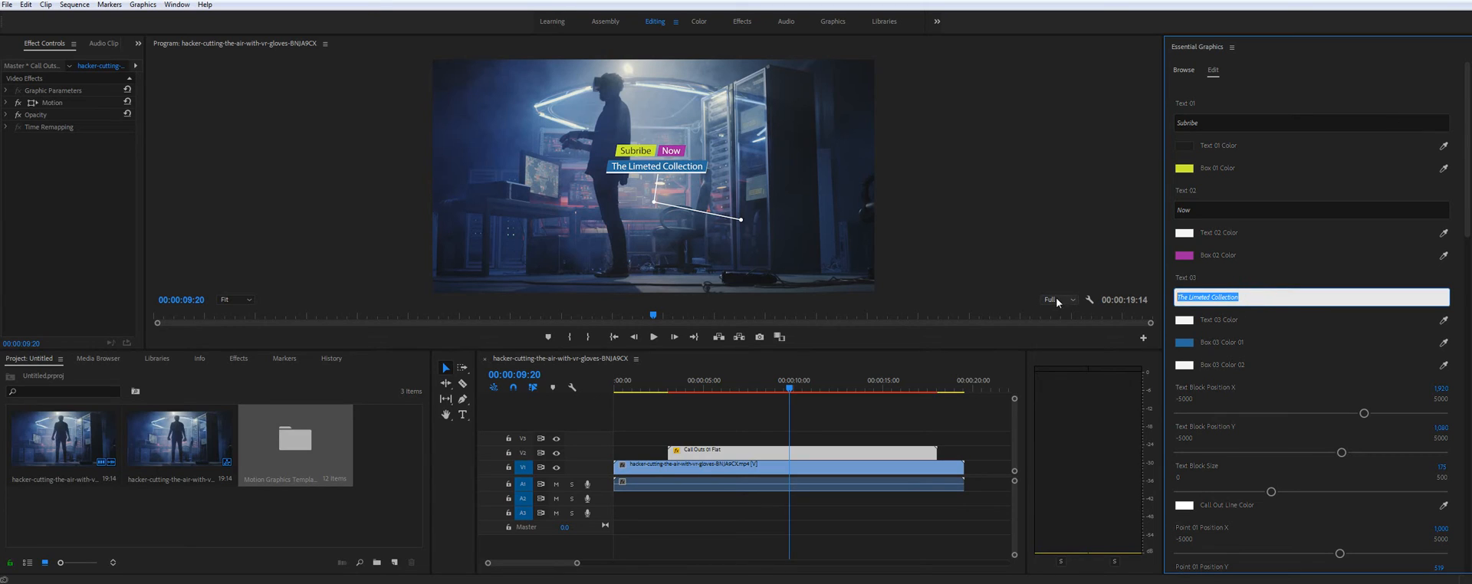
pyautogui.write('Only Now')
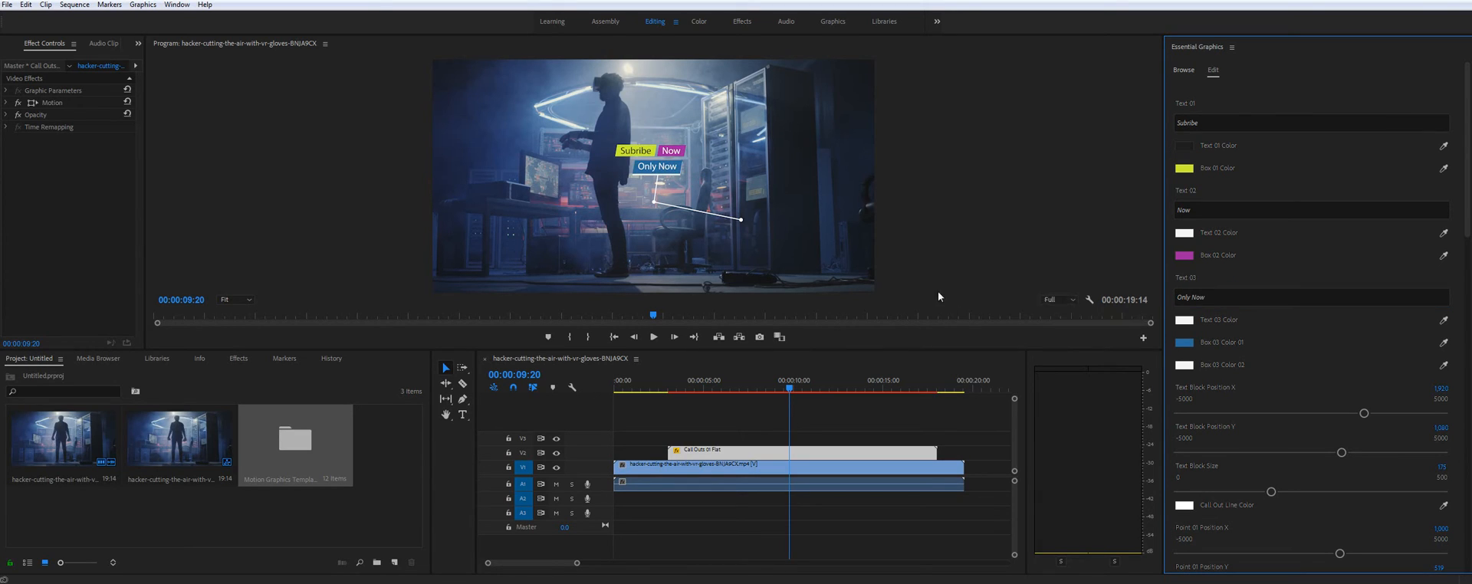
pyautogui.moveTo(1200, 219)
pyautogui.write('Today')
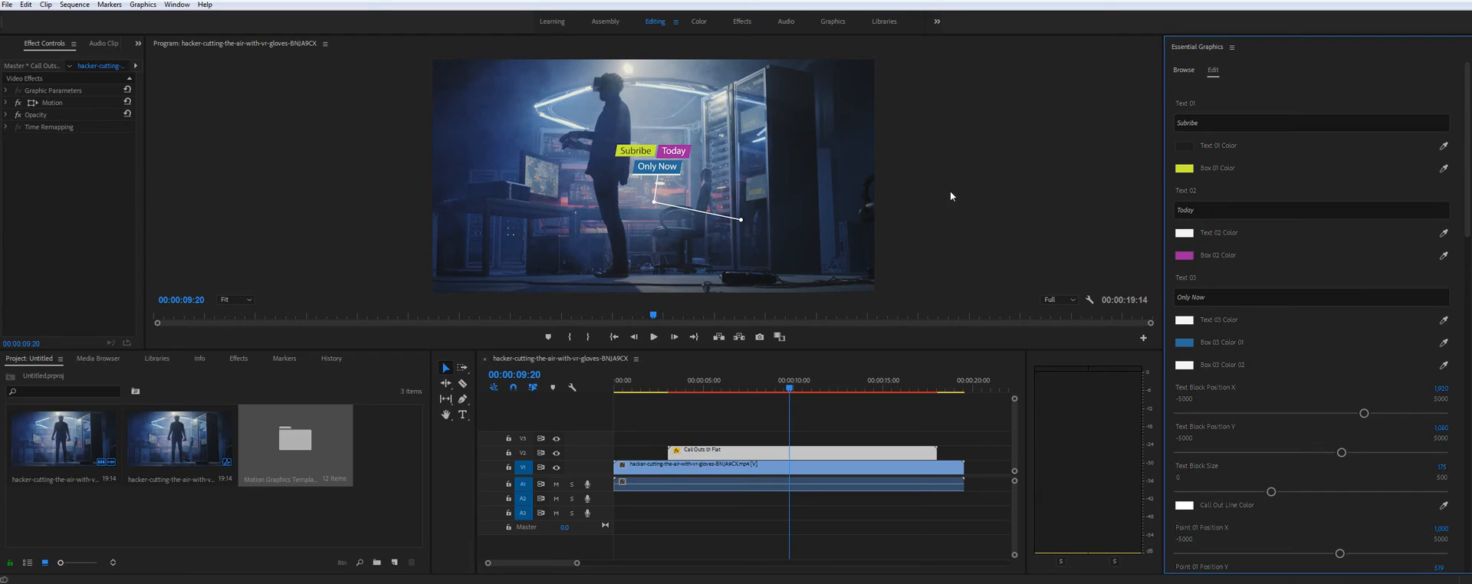
pyautogui.moveTo(669, 165)
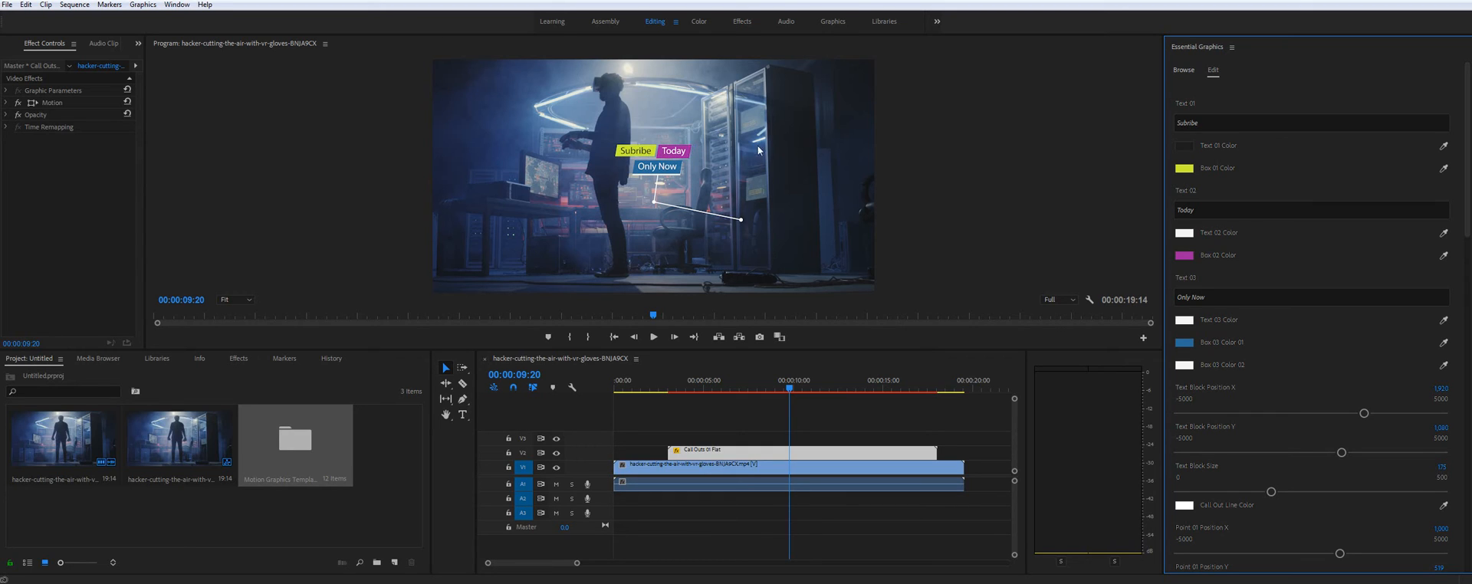
pyautogui.moveTo(881, 148)
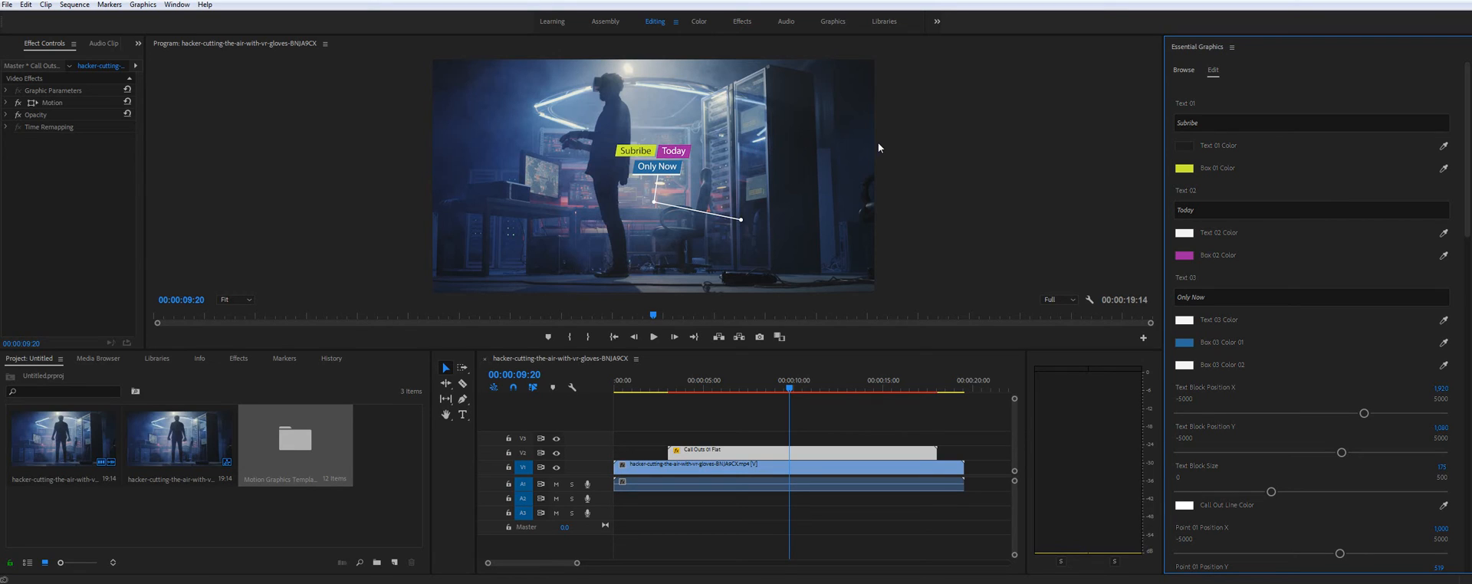
pyautogui.moveTo(716, 159)
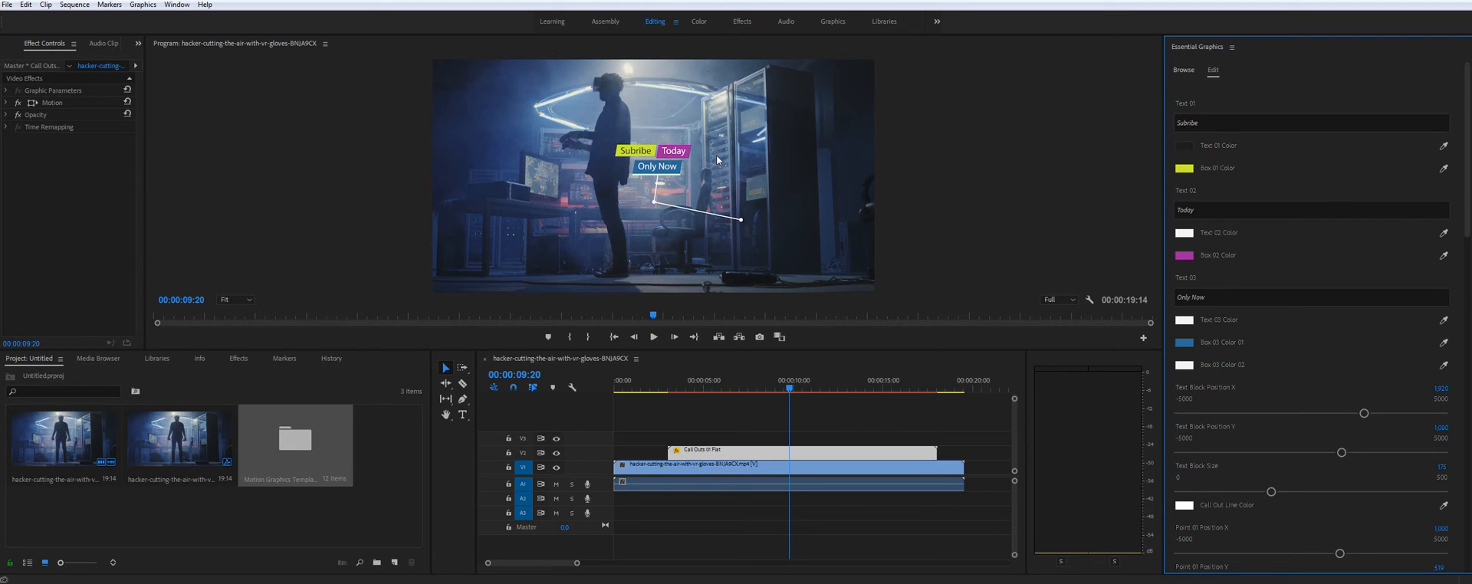
pyautogui.moveTo(1225, 66)
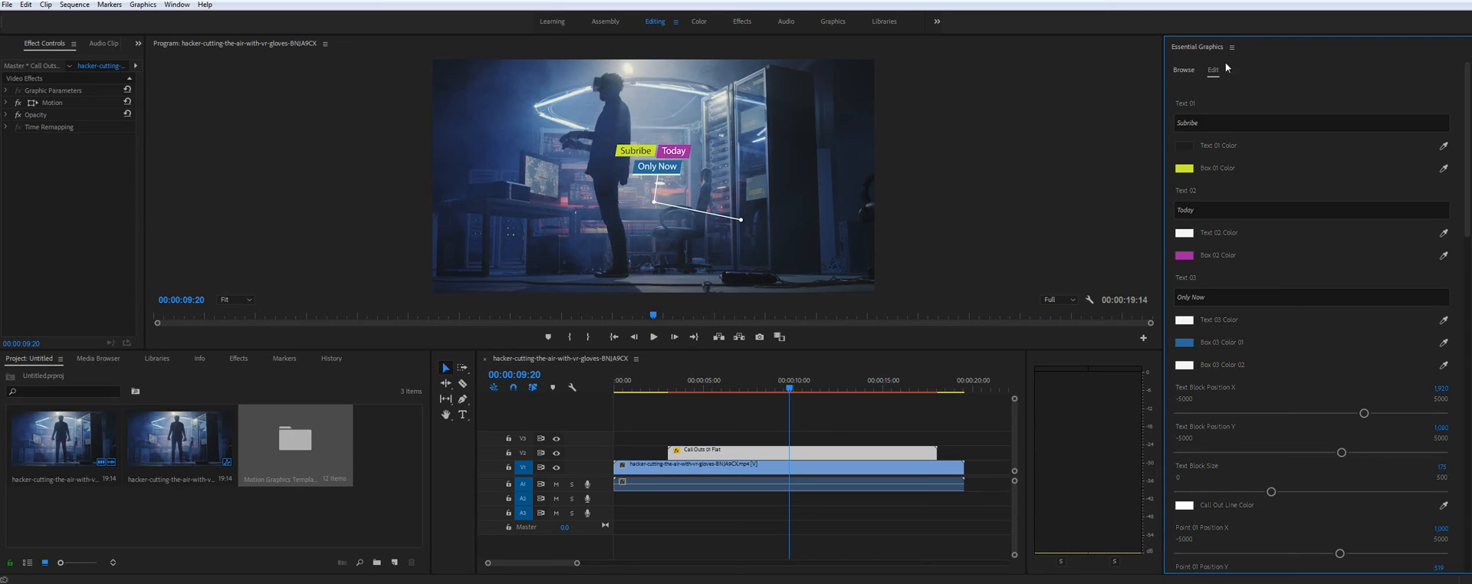
# Browse to the Lower Thirds 02 Flat template and add the red SUBSCRIBE lower-third to V2.
pyautogui.click(1183, 69)
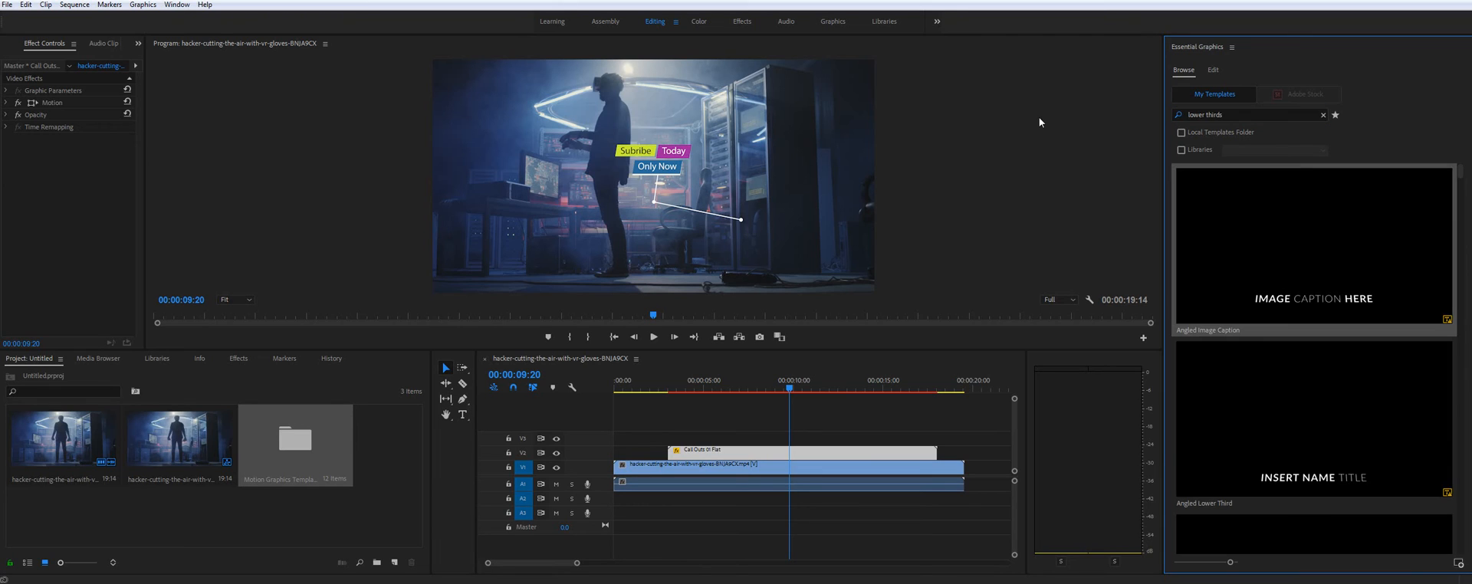
pyautogui.scroll(-3)
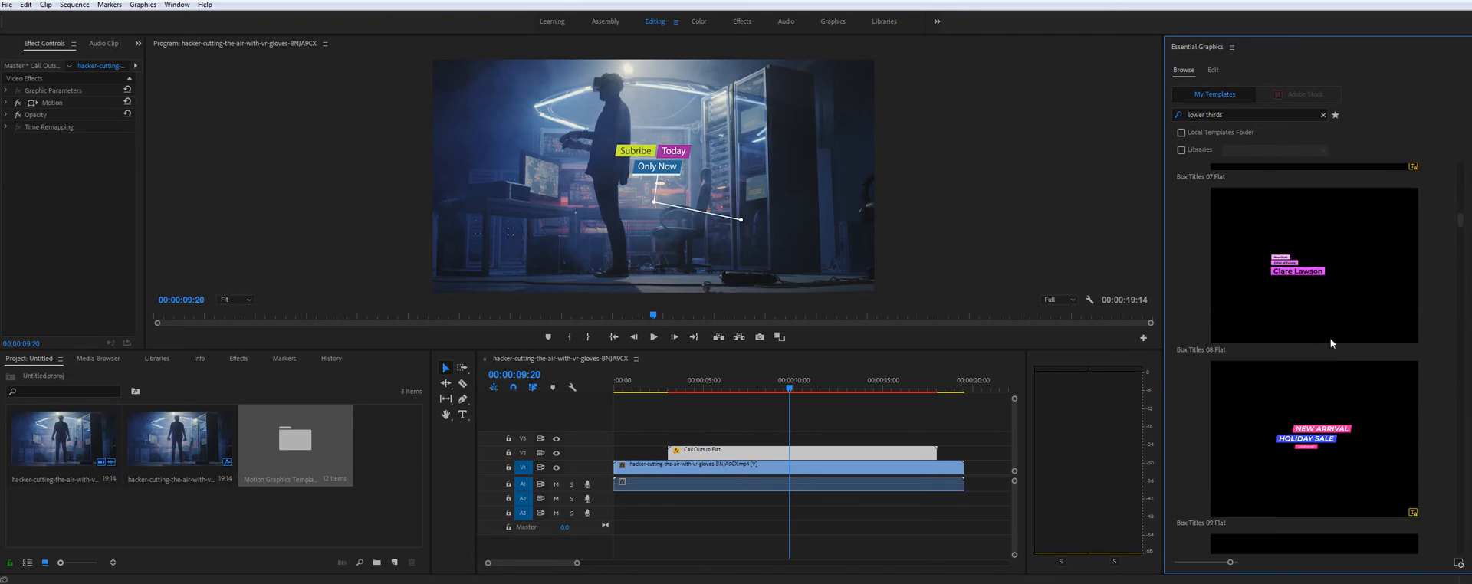
pyautogui.scroll(-3)
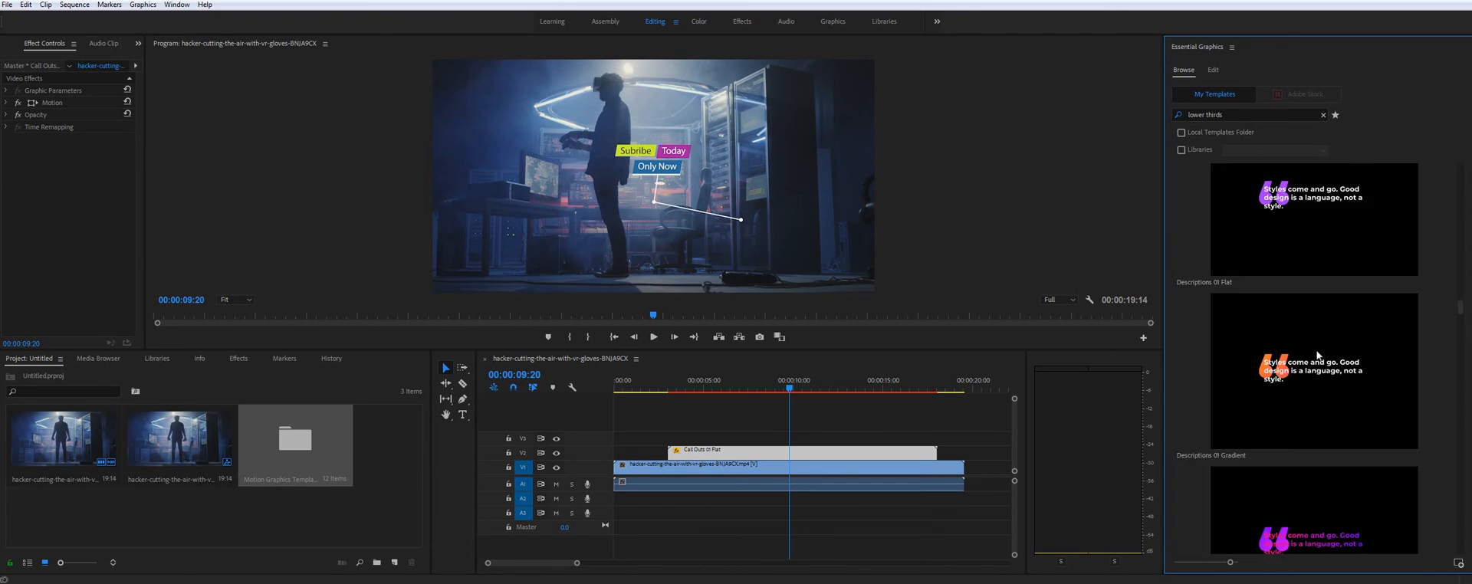
pyautogui.scroll(-3)
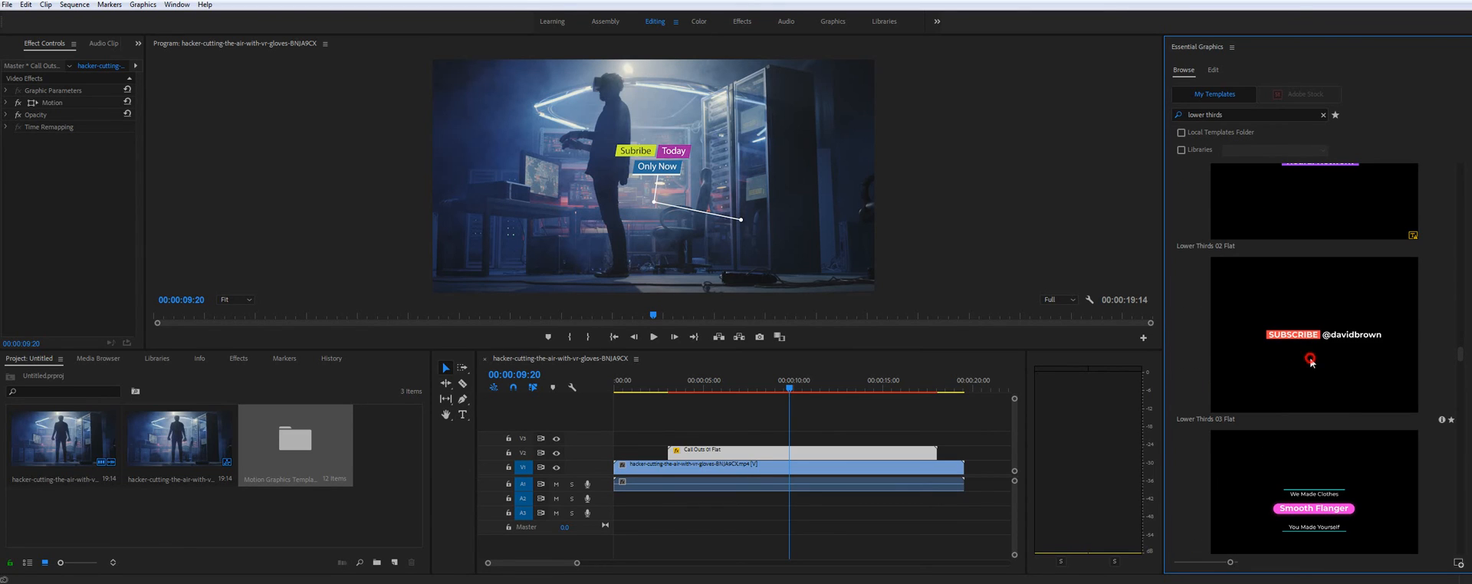
pyautogui.click(819, 441)
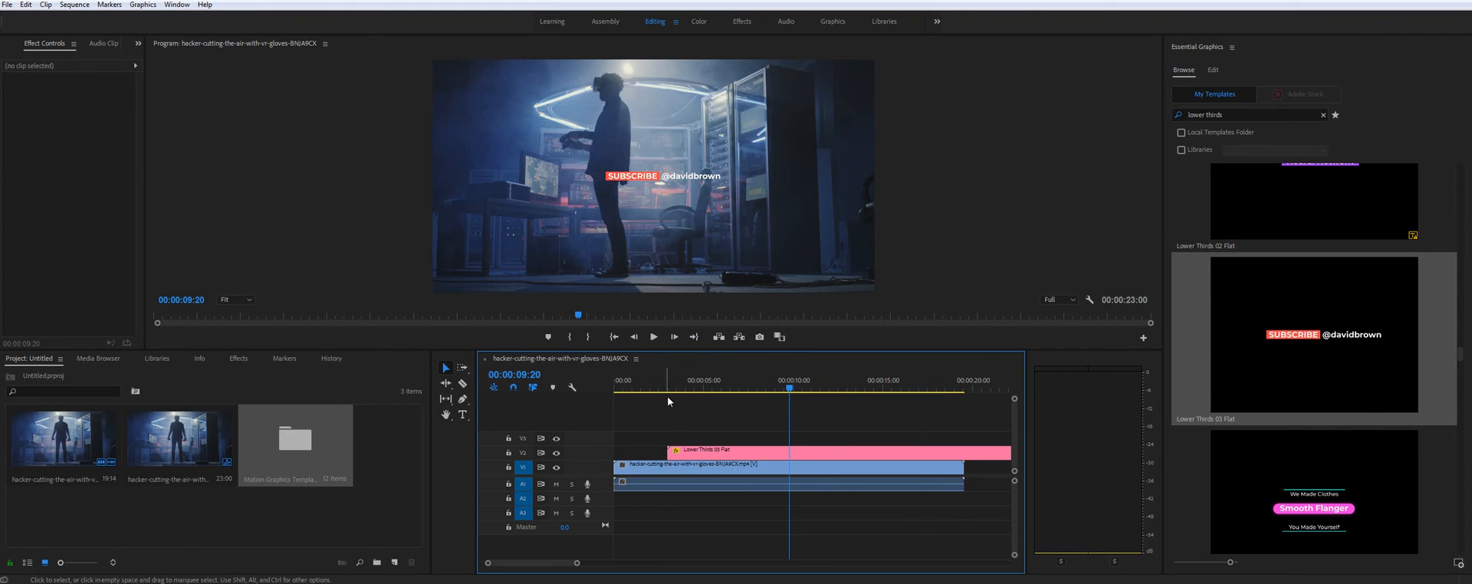
pyautogui.moveTo(783, 454)
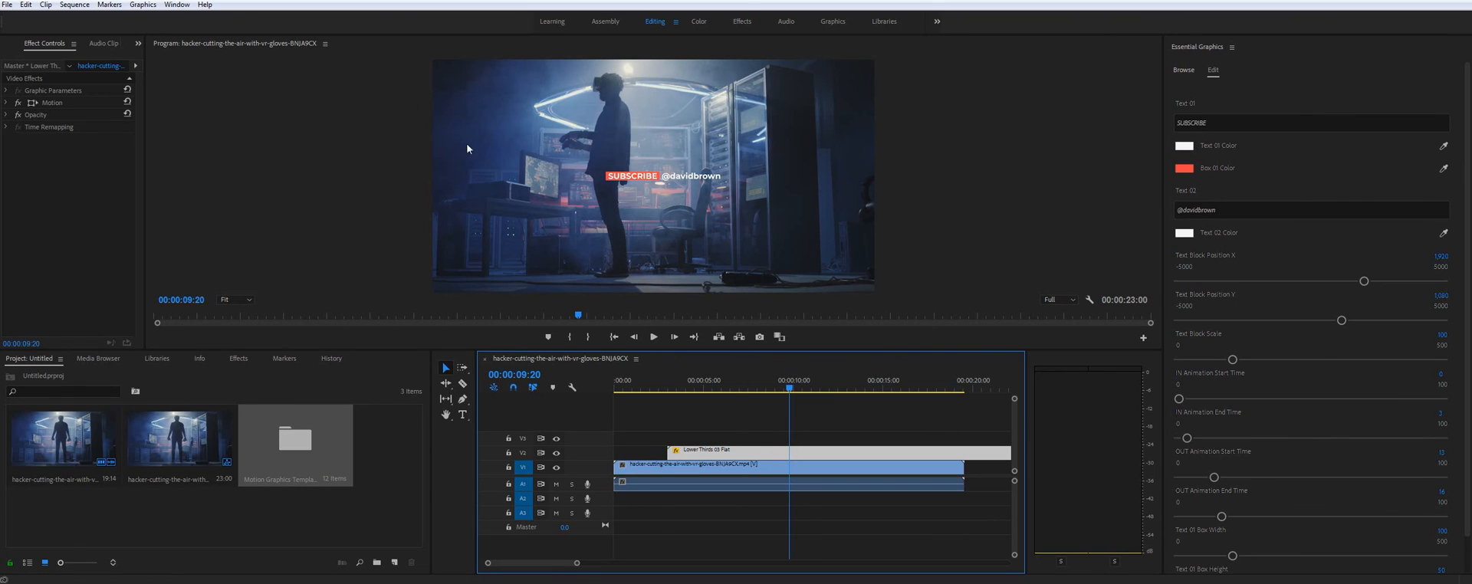
pyautogui.moveTo(1296, 252)
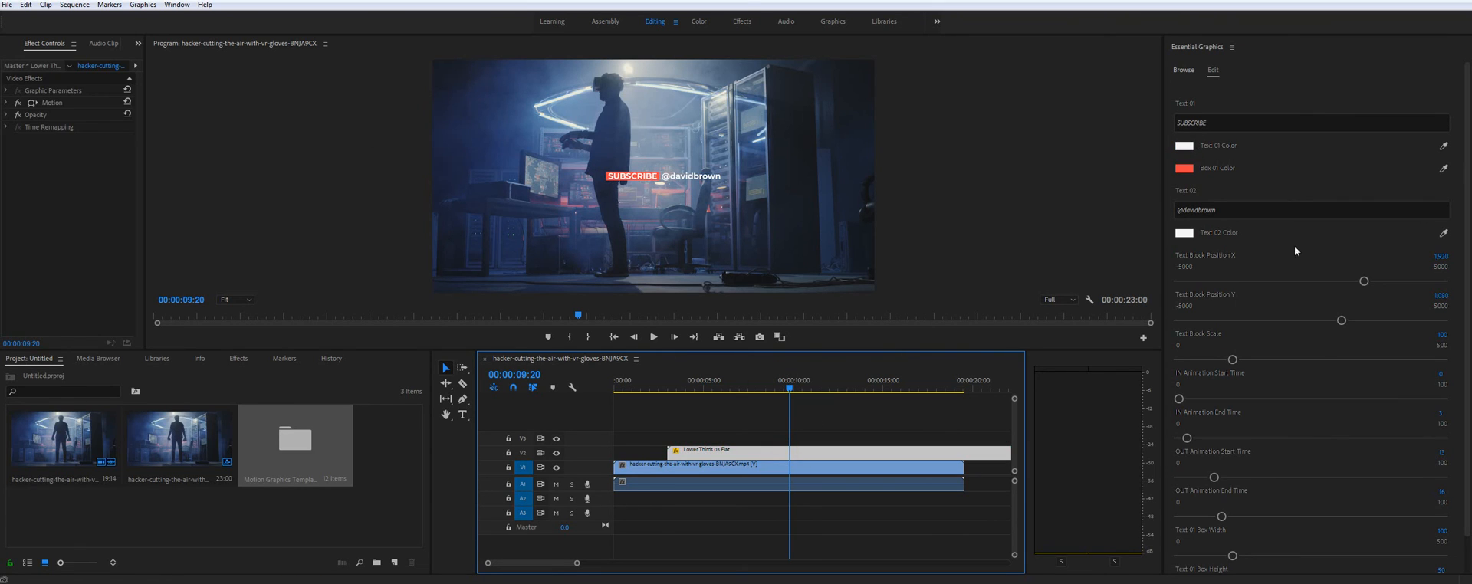
pyautogui.moveTo(1320, 187)
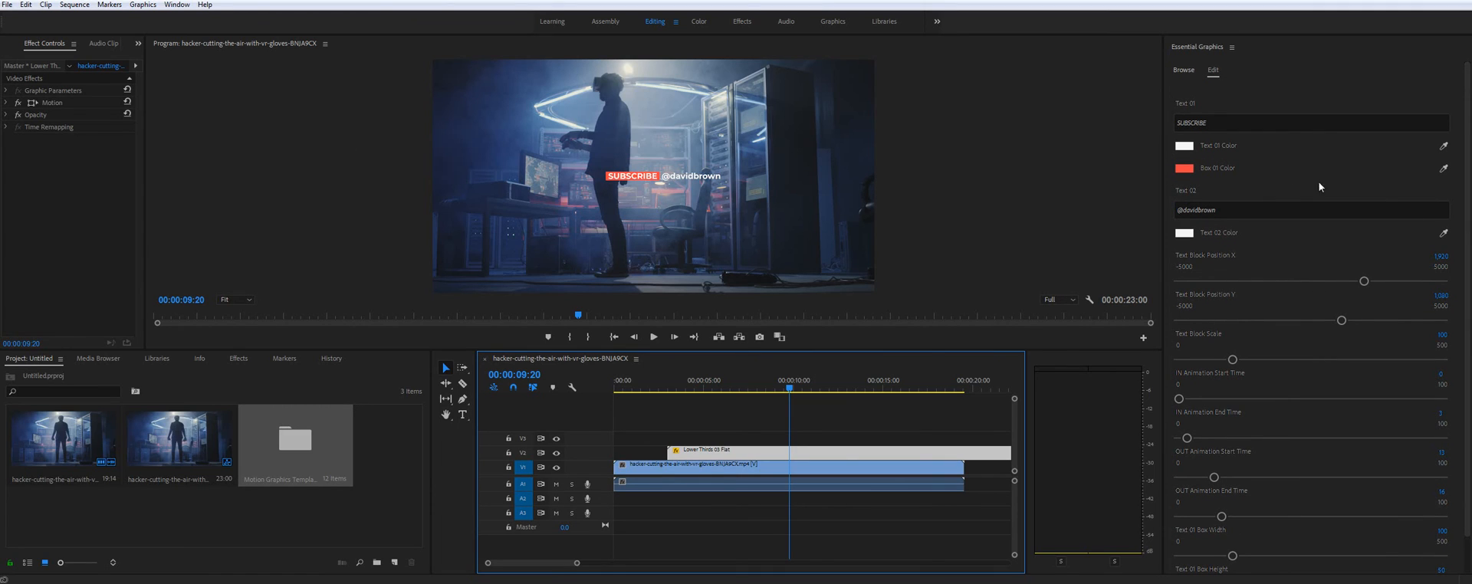
# Extend the lower-third's first line to read SUBSCRIBE TODAY.
pyautogui.click(1312, 123)
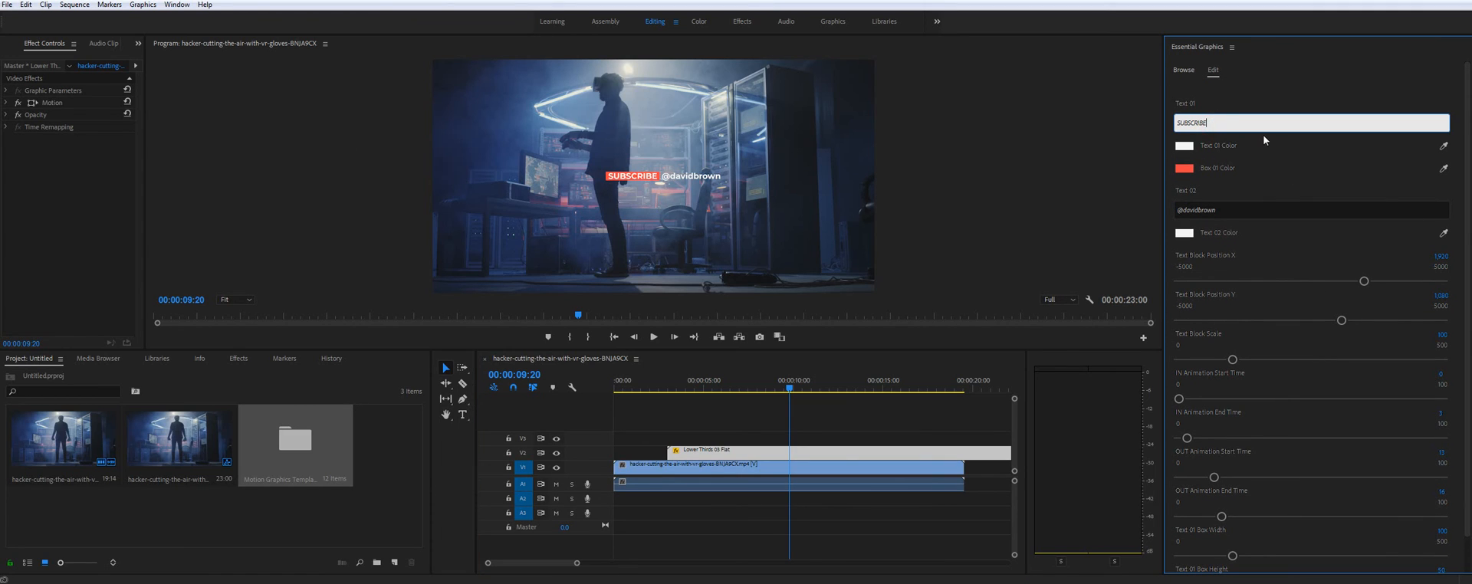
pyautogui.write('T')
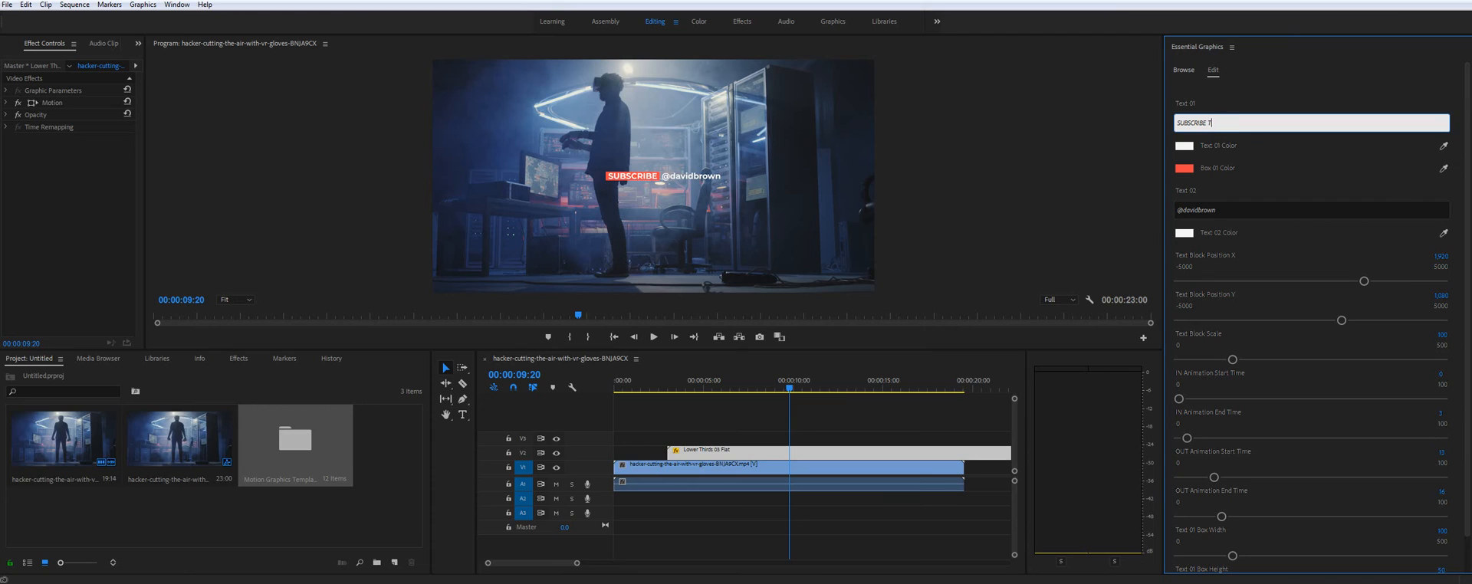
pyautogui.write('ODAY')
pyautogui.click(1312, 209)
pyautogui.write('@aejuice')
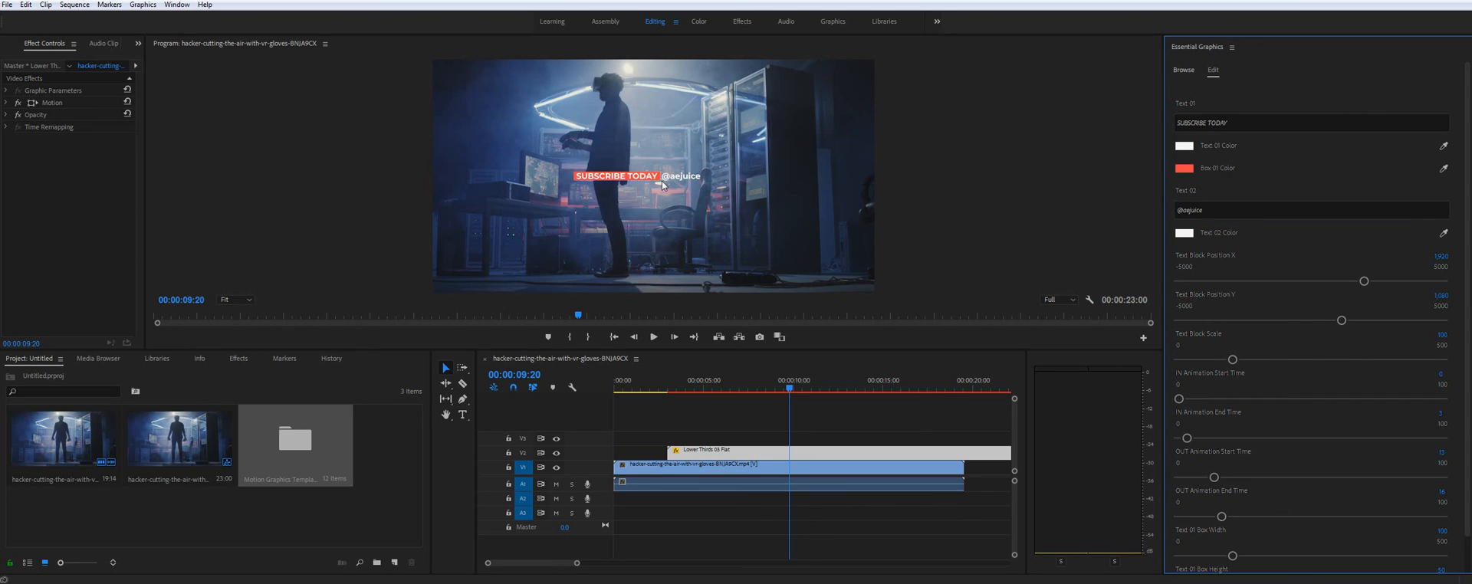
pyautogui.moveTo(1221, 238)
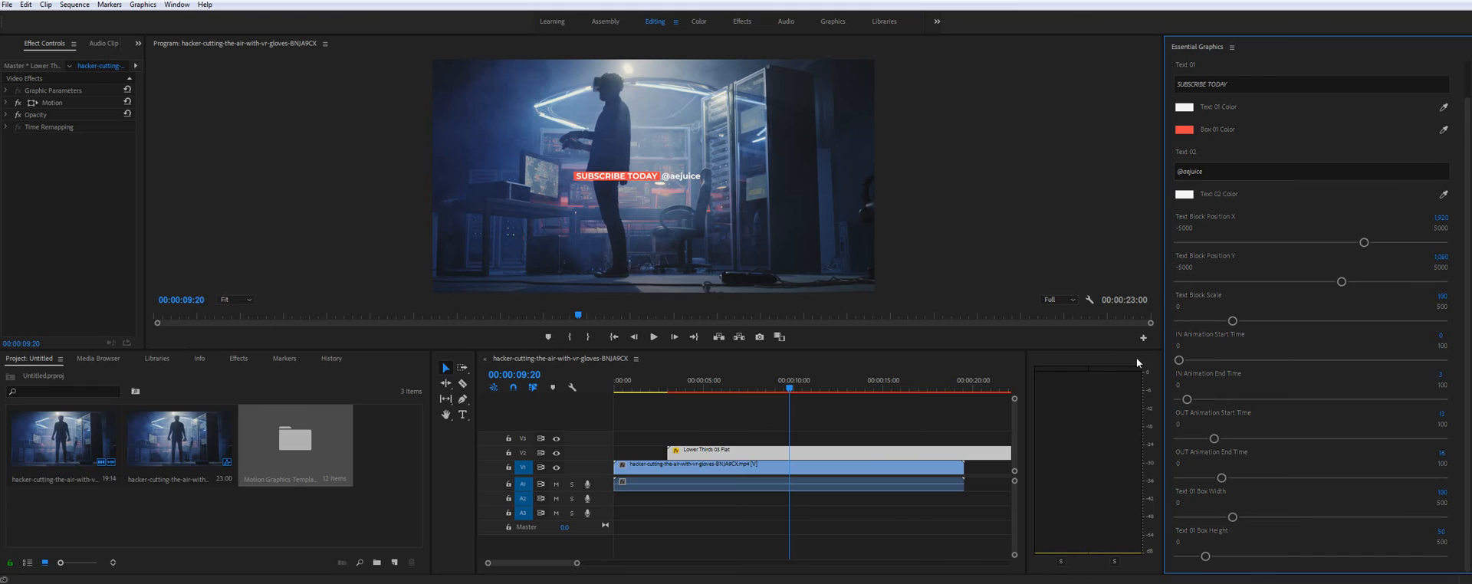
pyautogui.moveTo(700, 209)
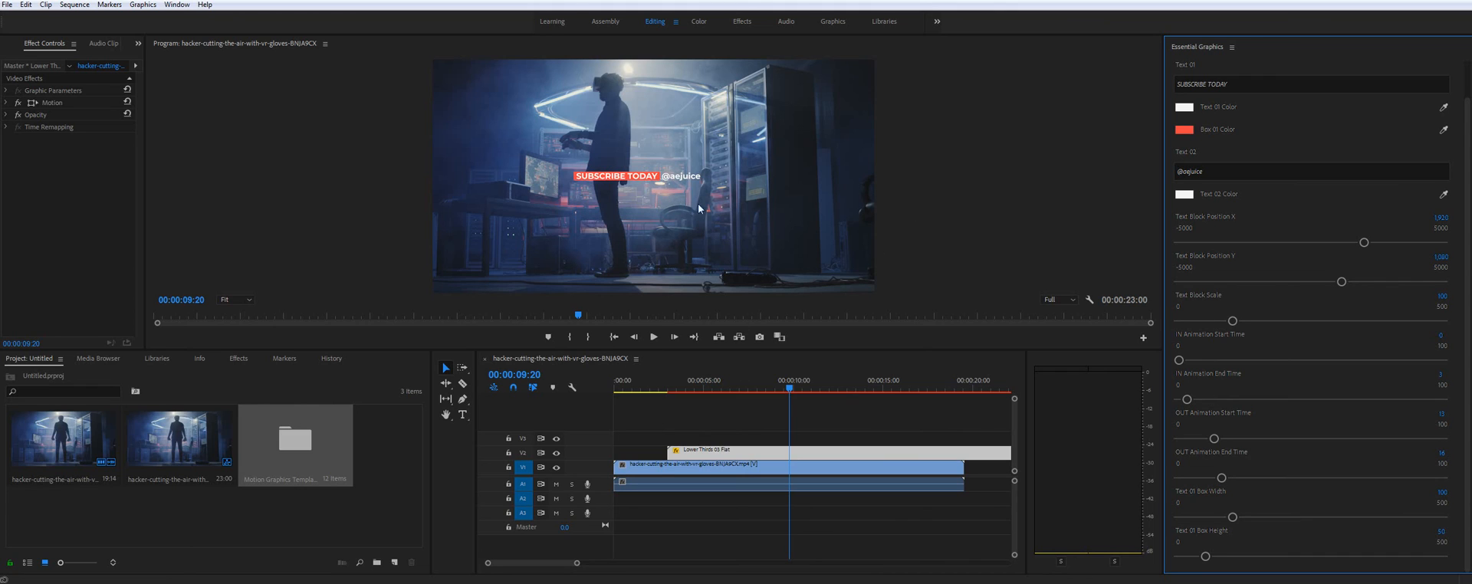
pyautogui.moveTo(1181, 343)
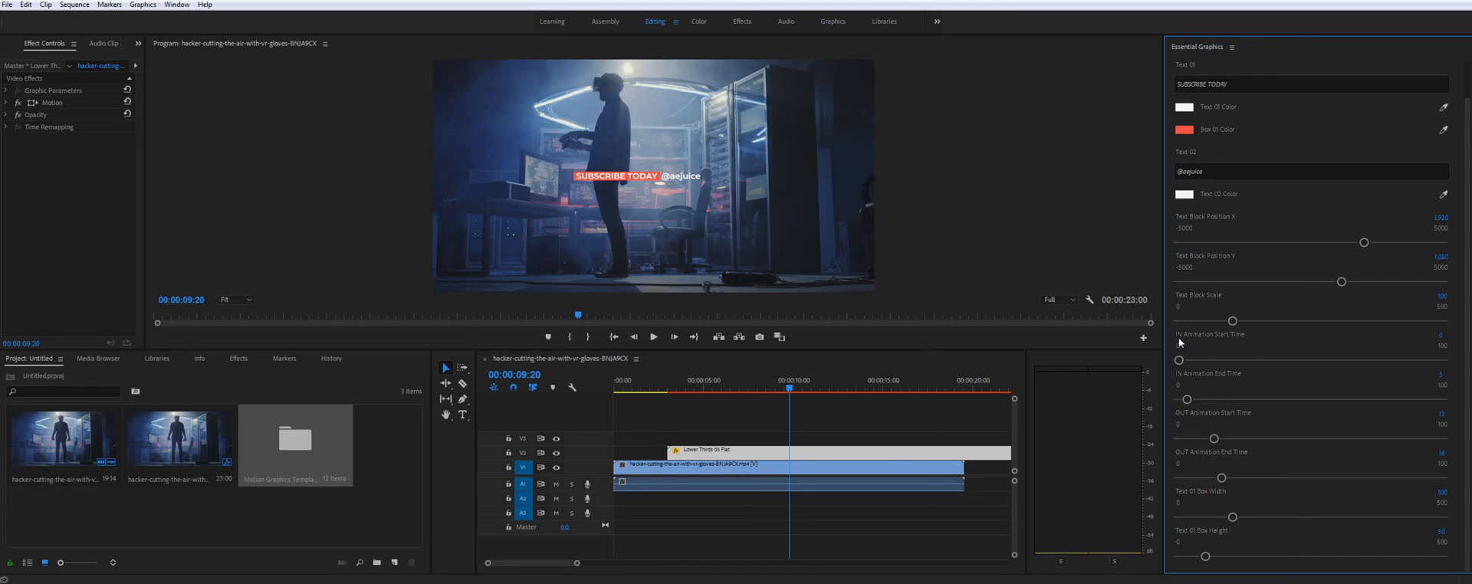
pyautogui.moveTo(1344, 411)
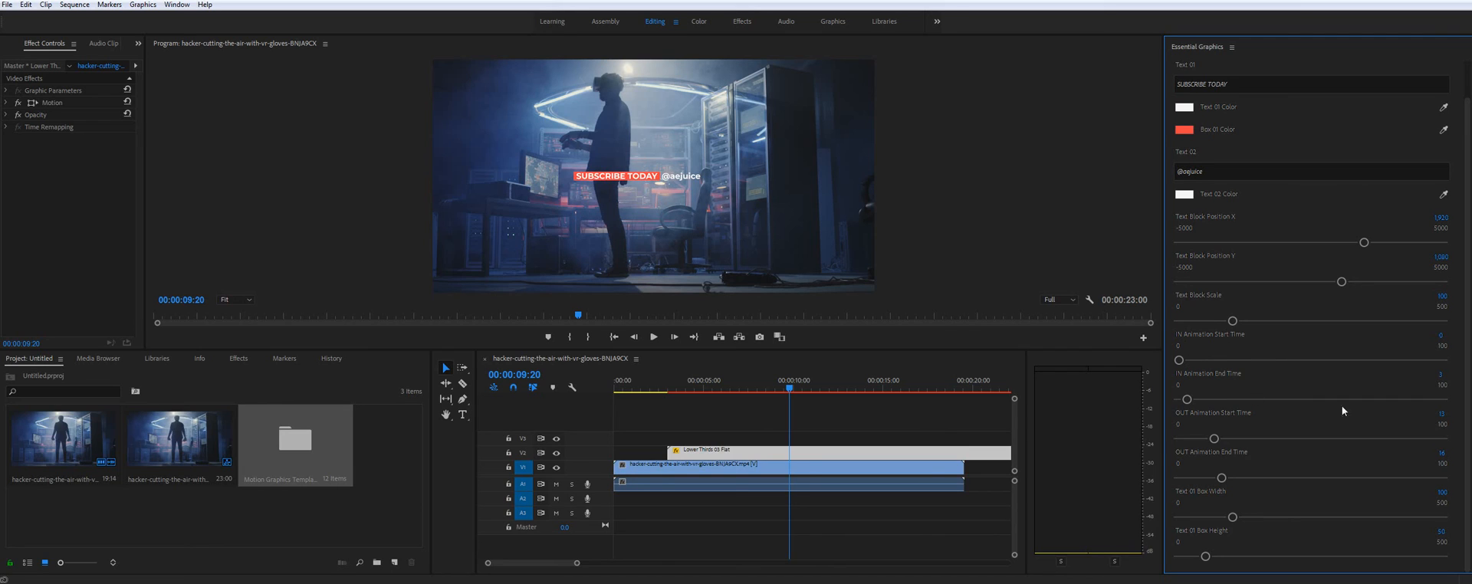
pyautogui.moveTo(1444, 380)
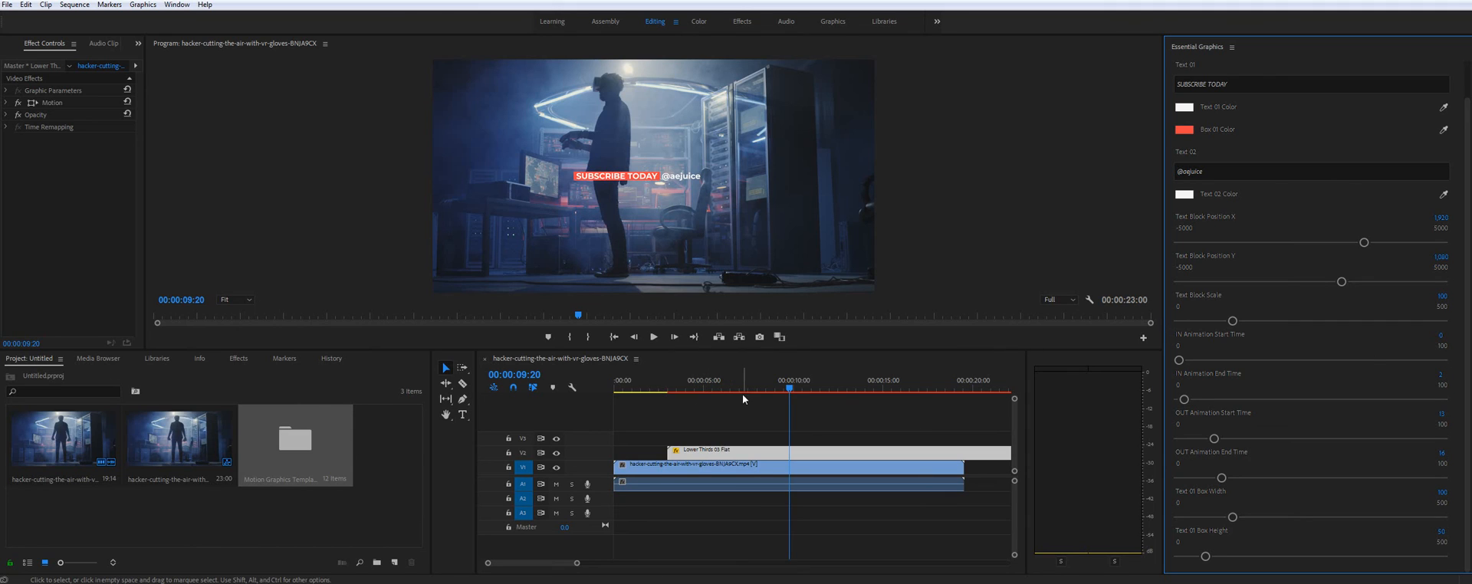
pyautogui.moveTo(779, 394)
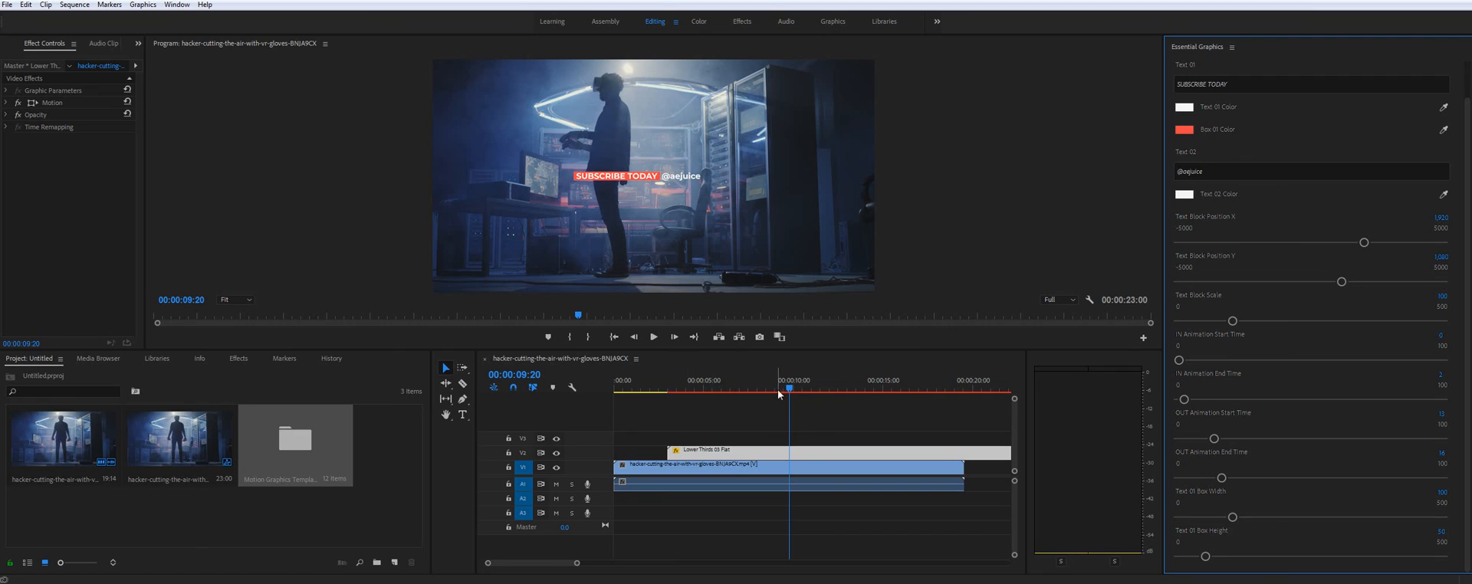
pyautogui.moveTo(911, 220)
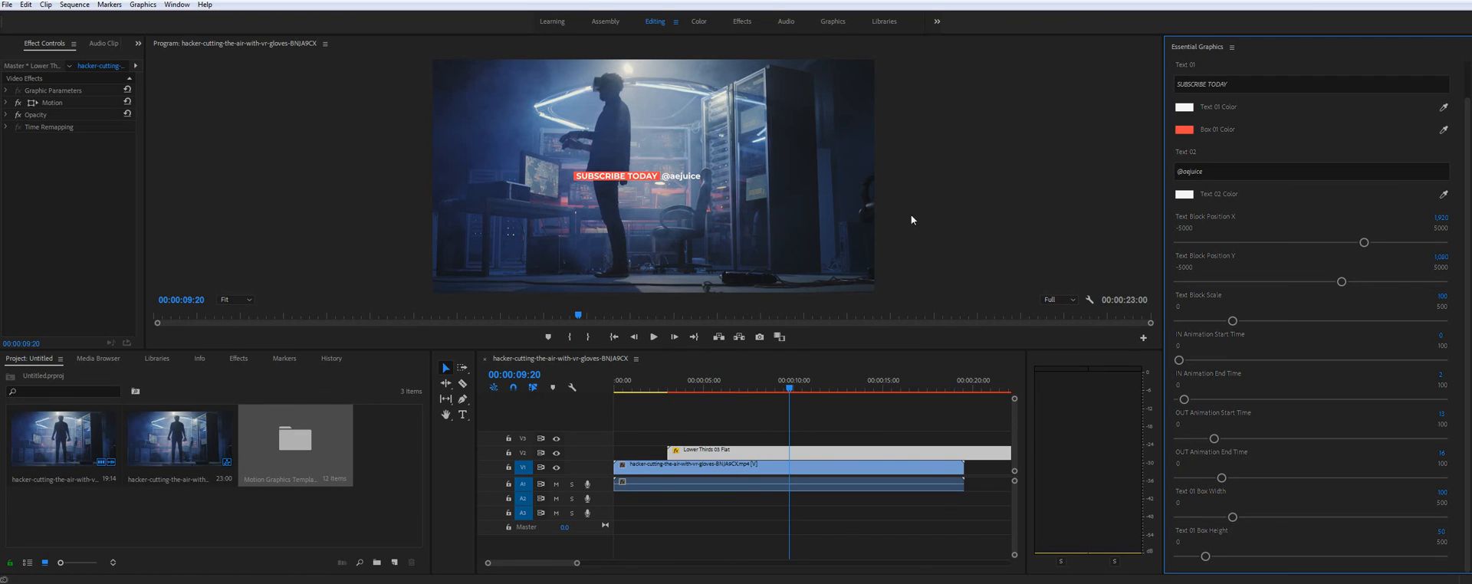
pyautogui.moveTo(589, 216)
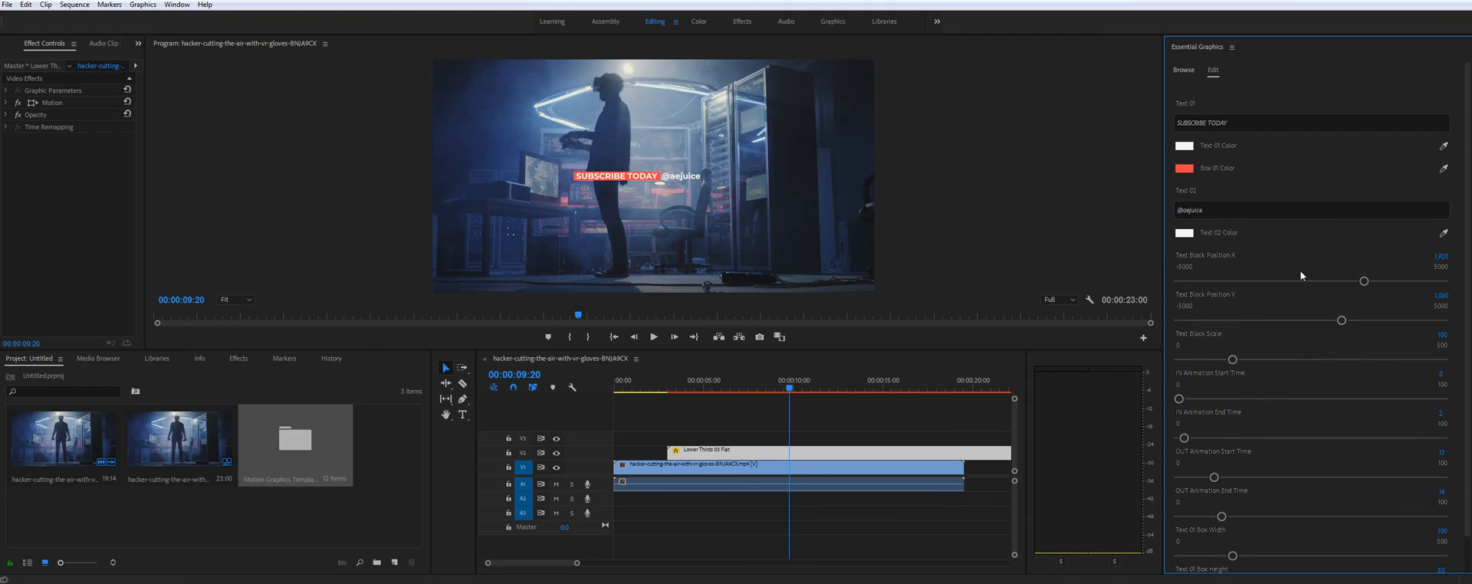
pyautogui.moveTo(1162, 194)
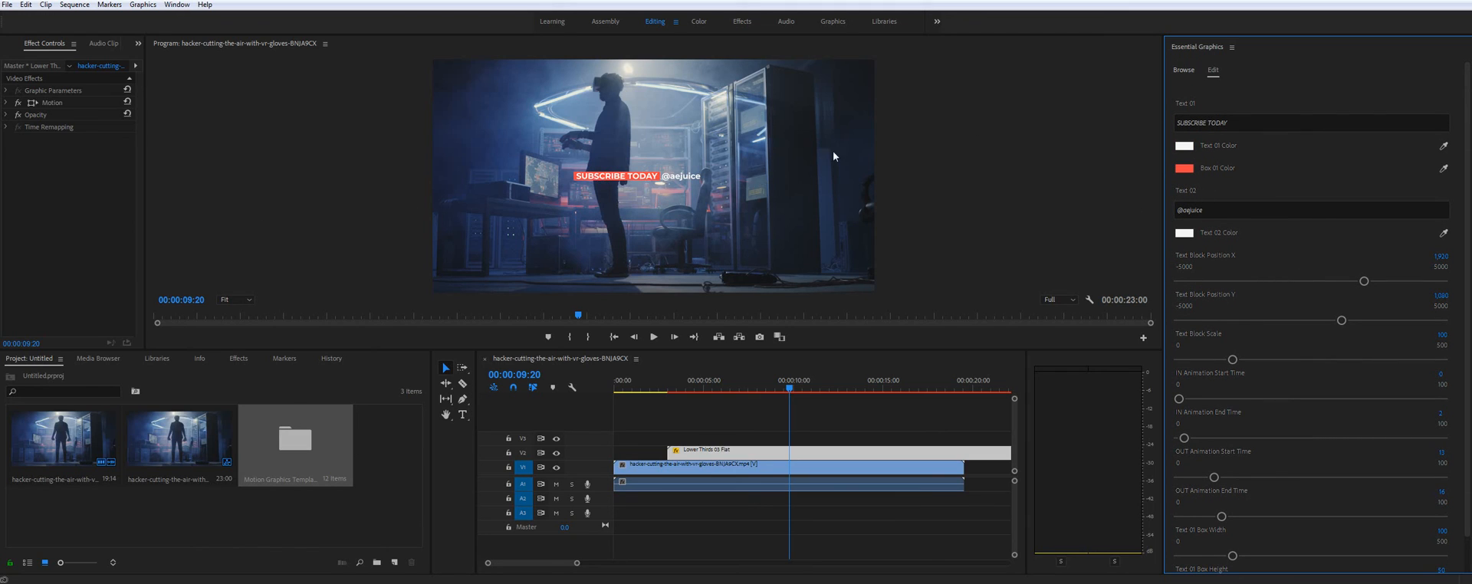
pyautogui.moveTo(565, 222)
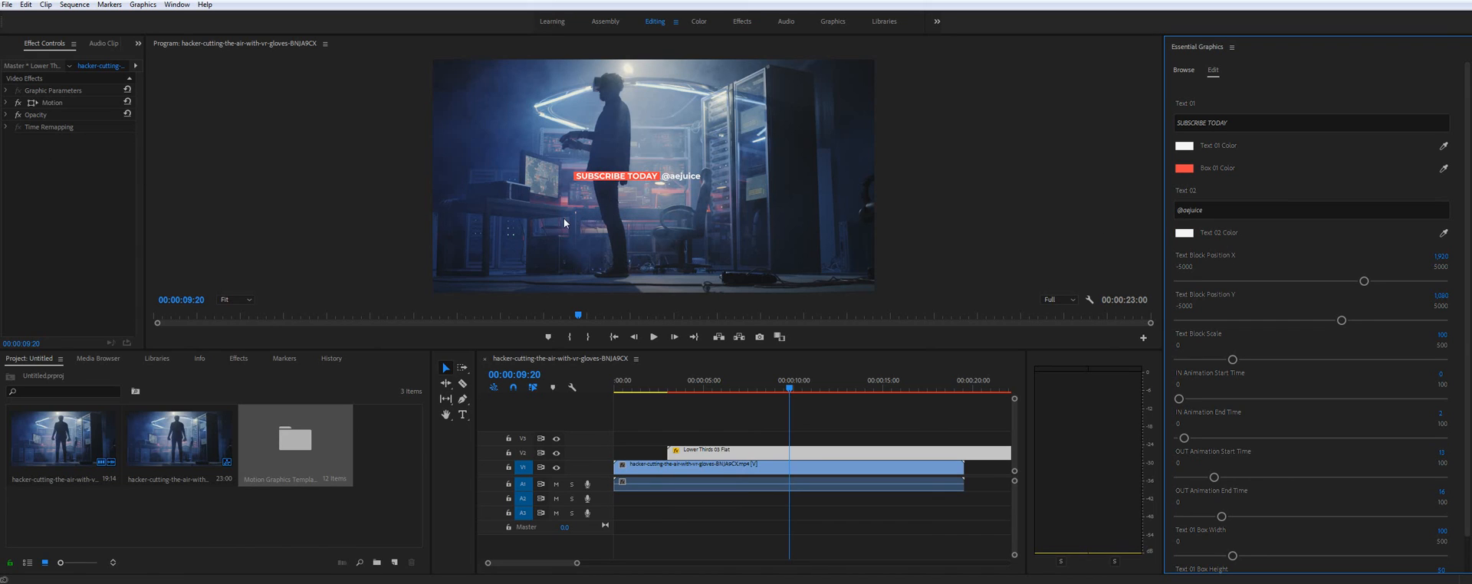
pyautogui.moveTo(1145, 285)
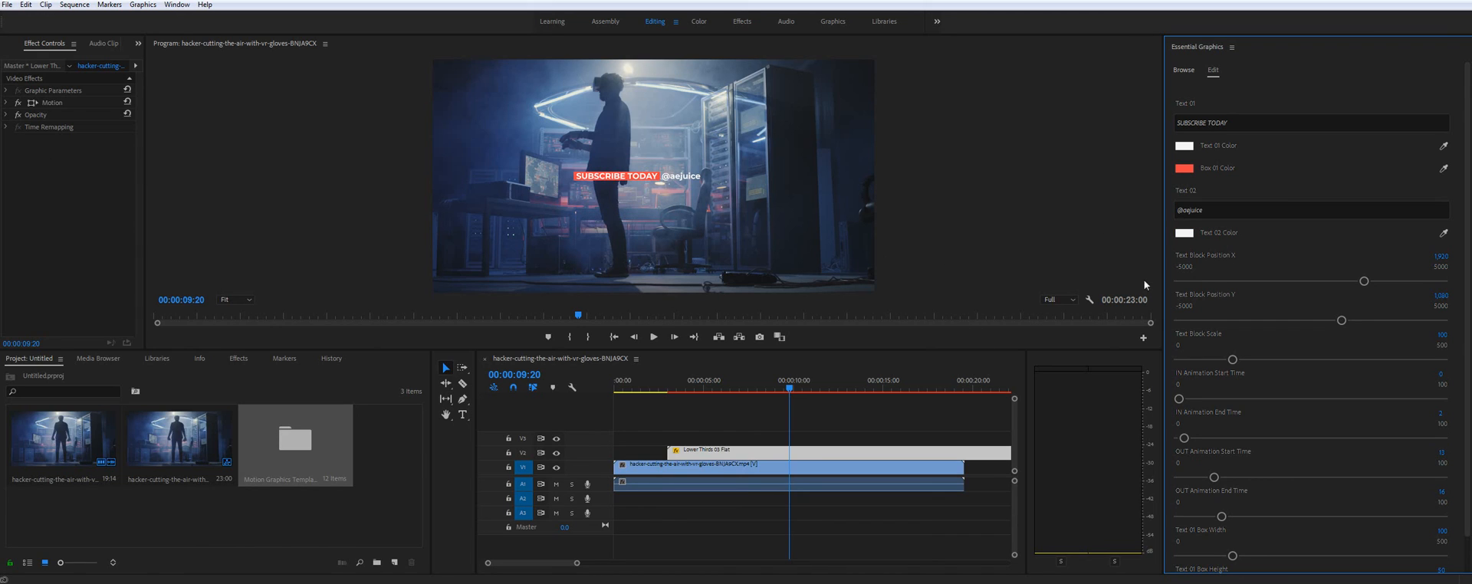
pyautogui.moveTo(580, 220)
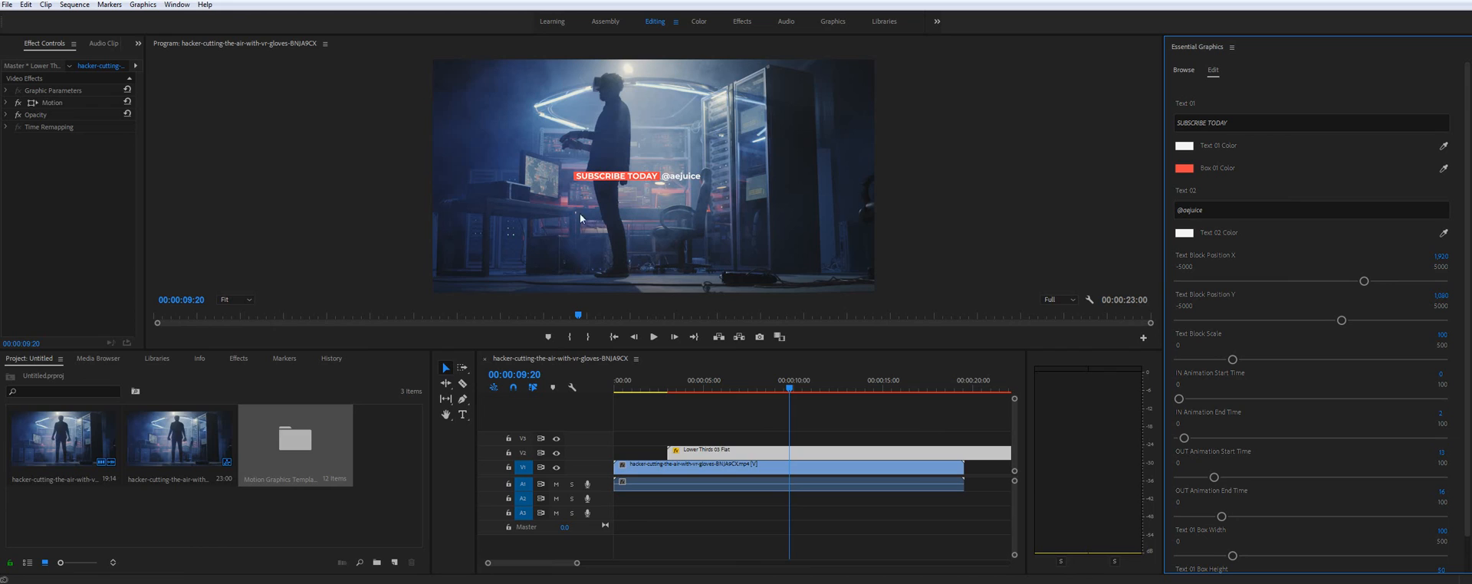
pyautogui.moveTo(723, 215)
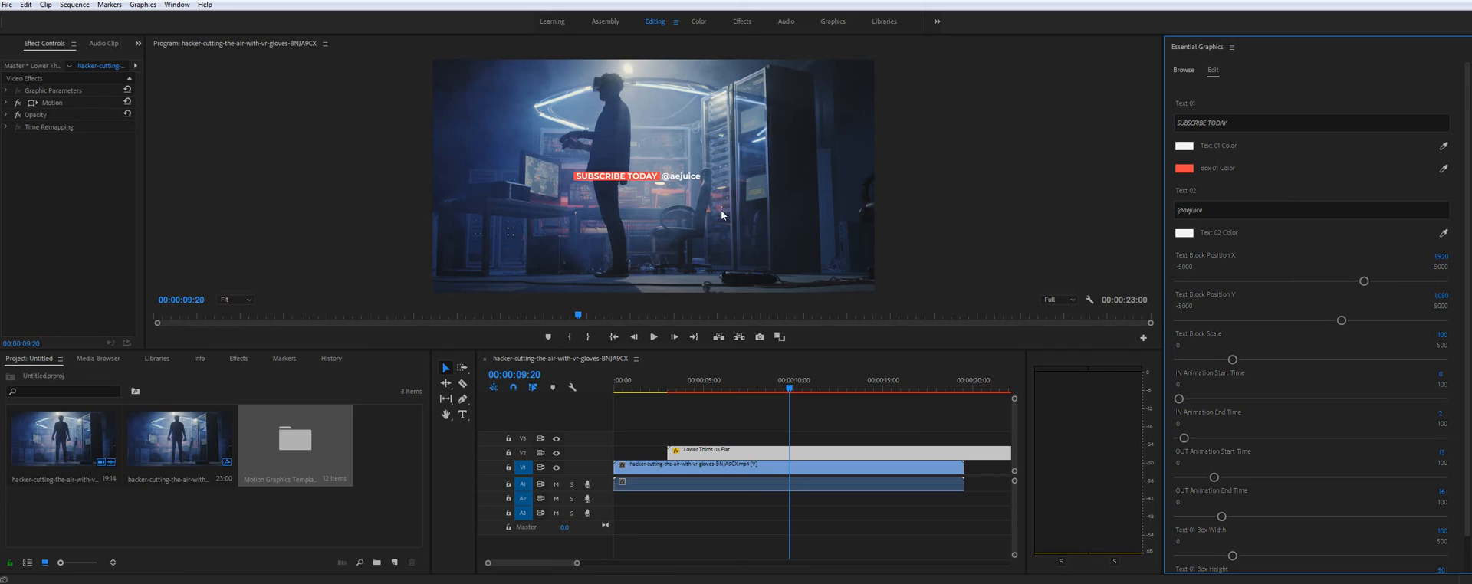
pyautogui.moveTo(614, 190)
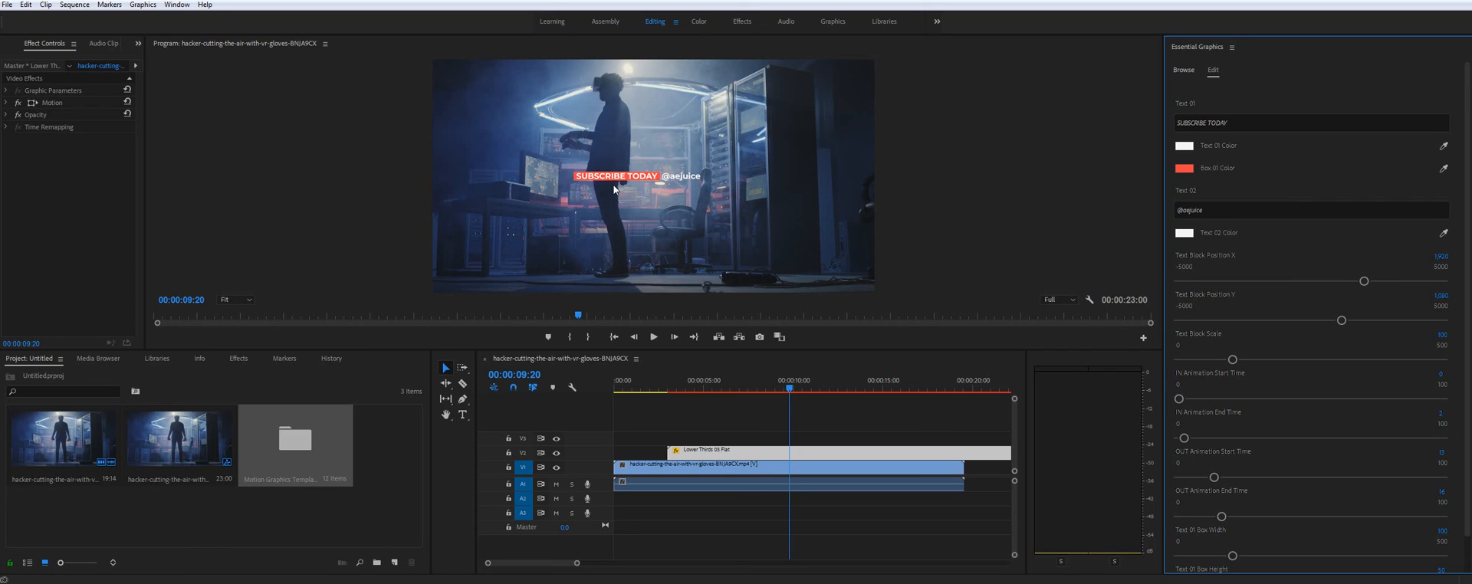
pyautogui.moveTo(854, 173)
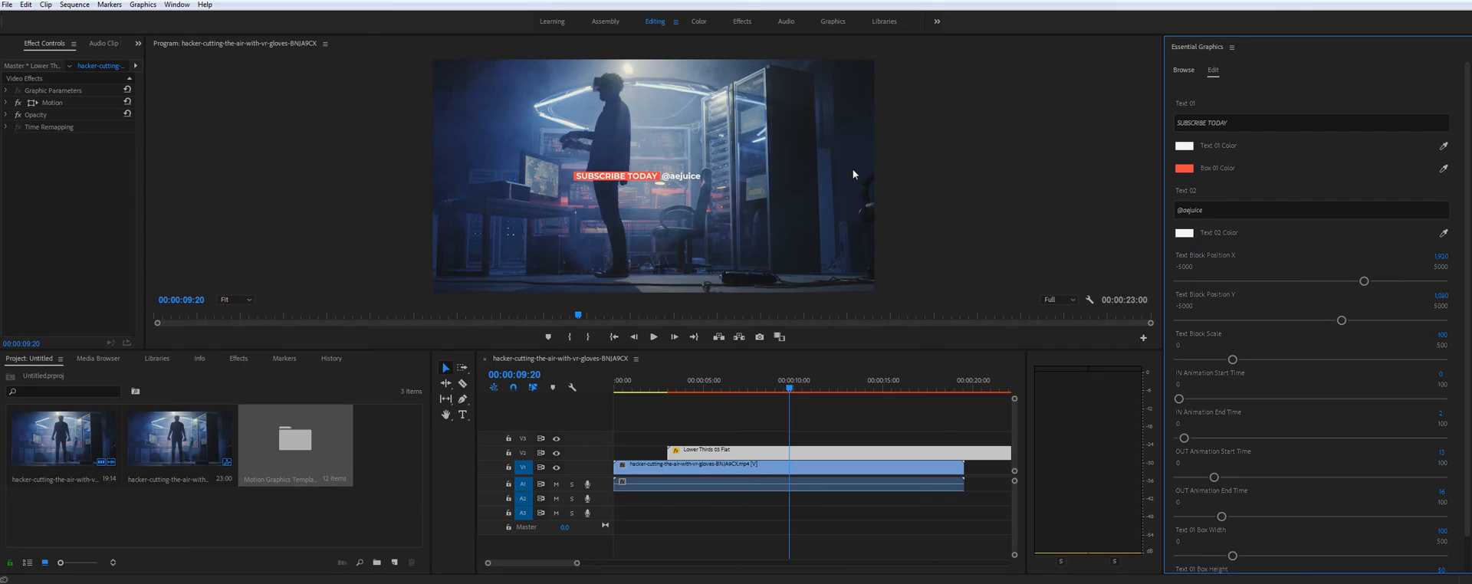